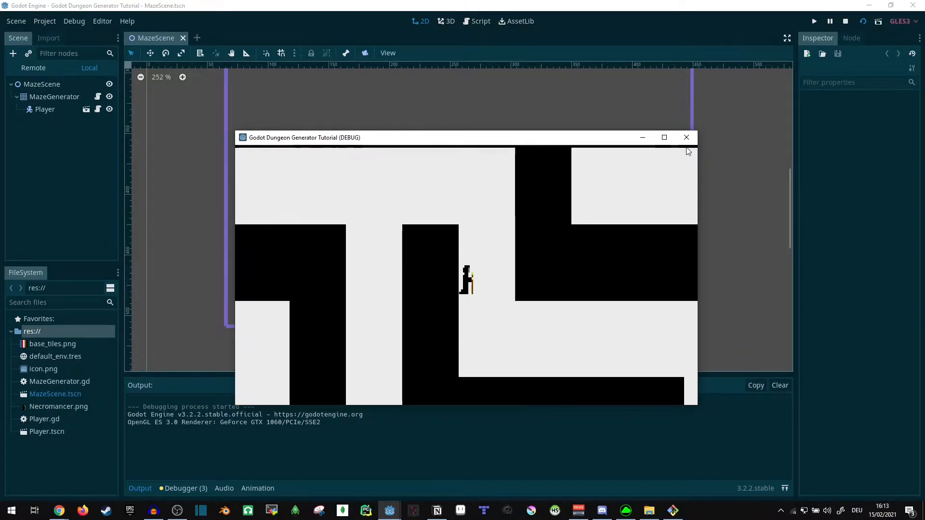
Stop the game, turn off Current on the Player's Camera2D, and return to MazeScene.
click(686, 137)
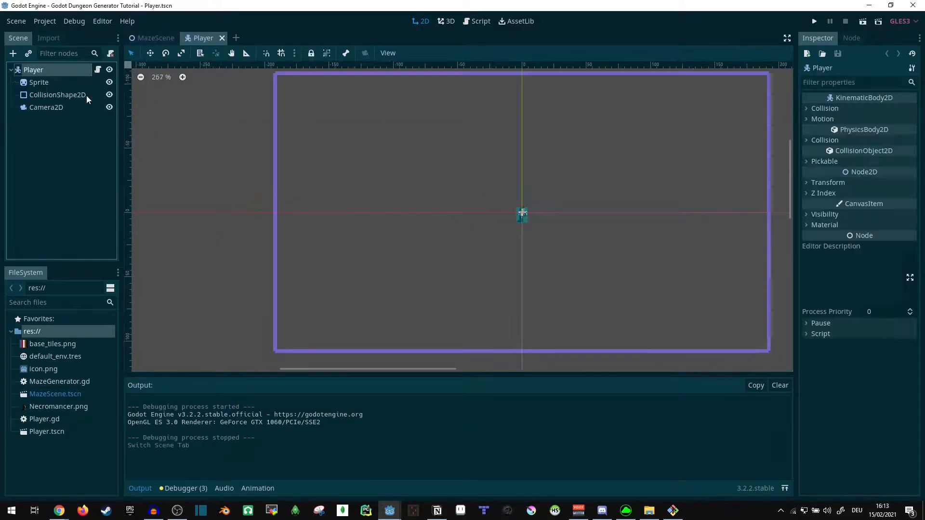
click(46, 107)
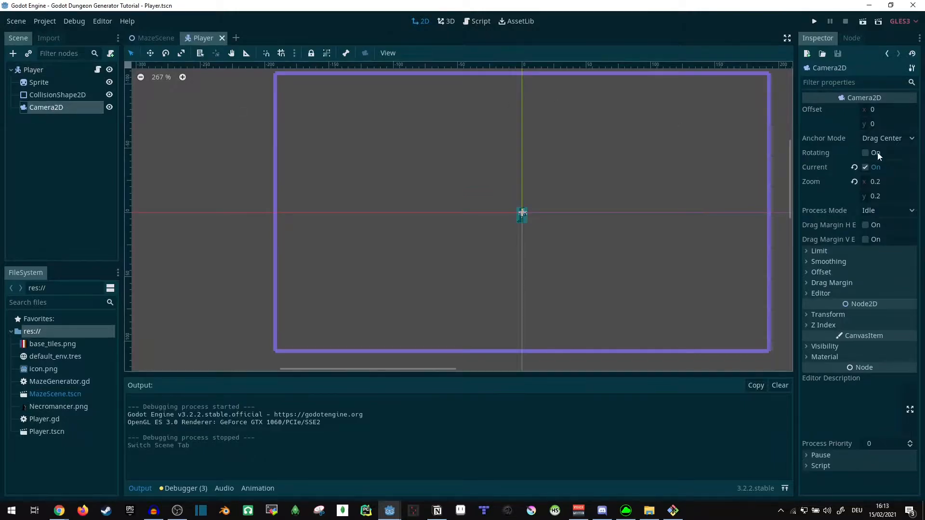
click(865, 166)
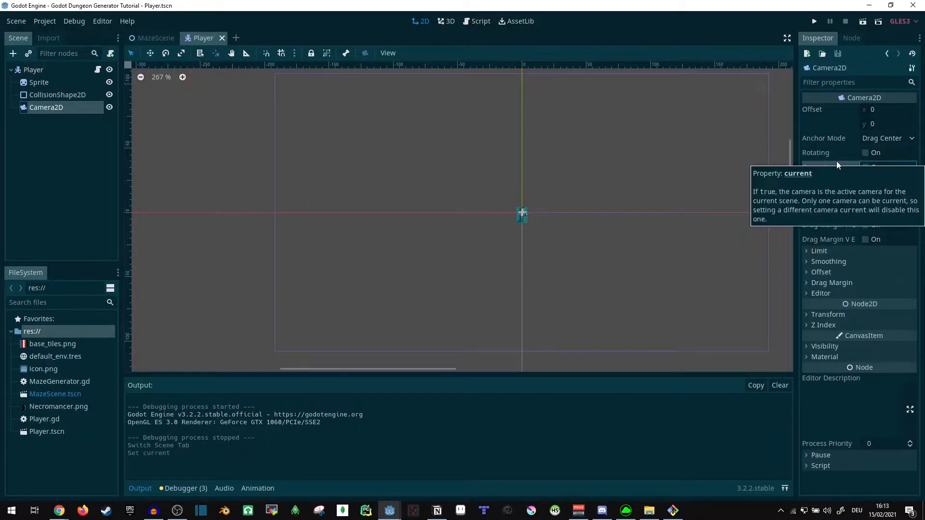
mouse_move(824, 167)
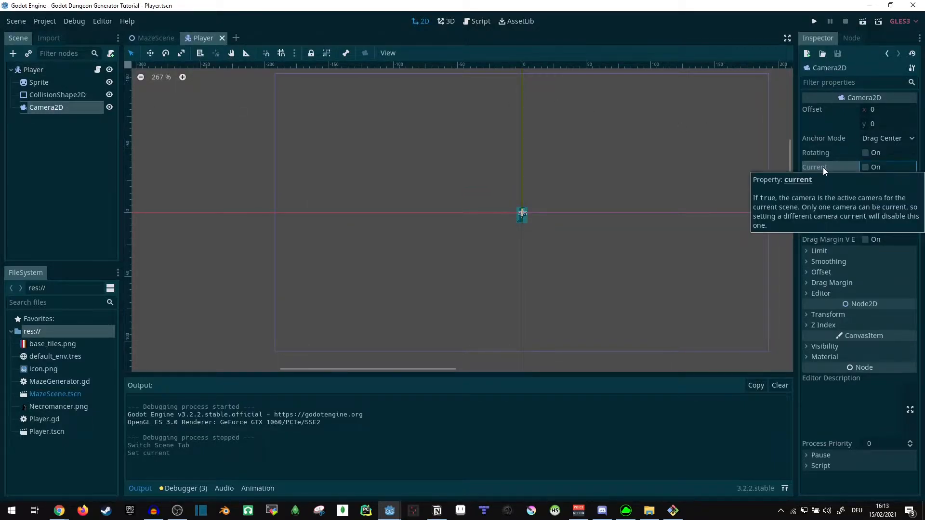
click(155, 38)
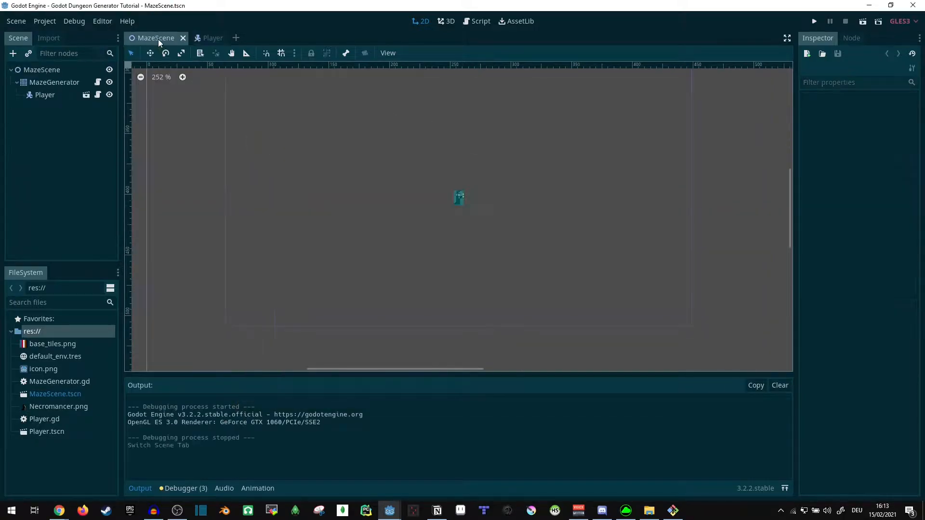
click(813, 20)
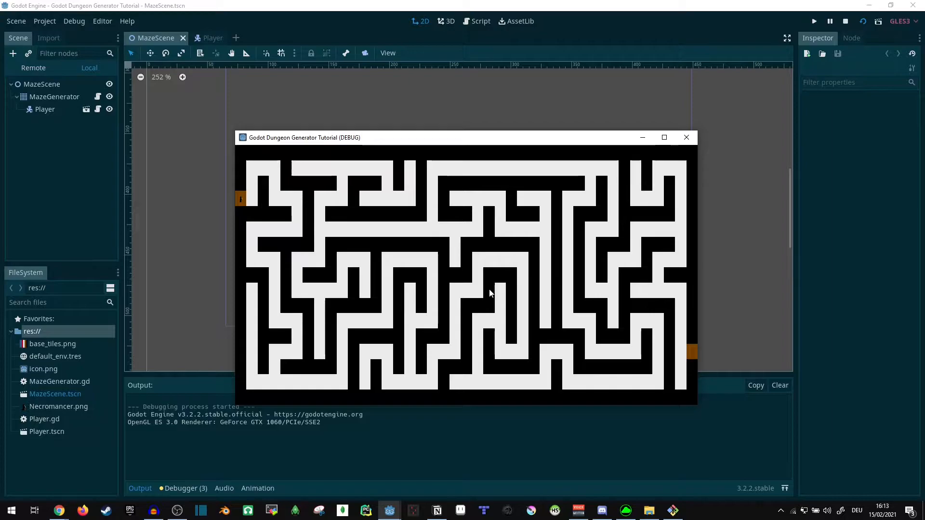
mouse_move(253, 175)
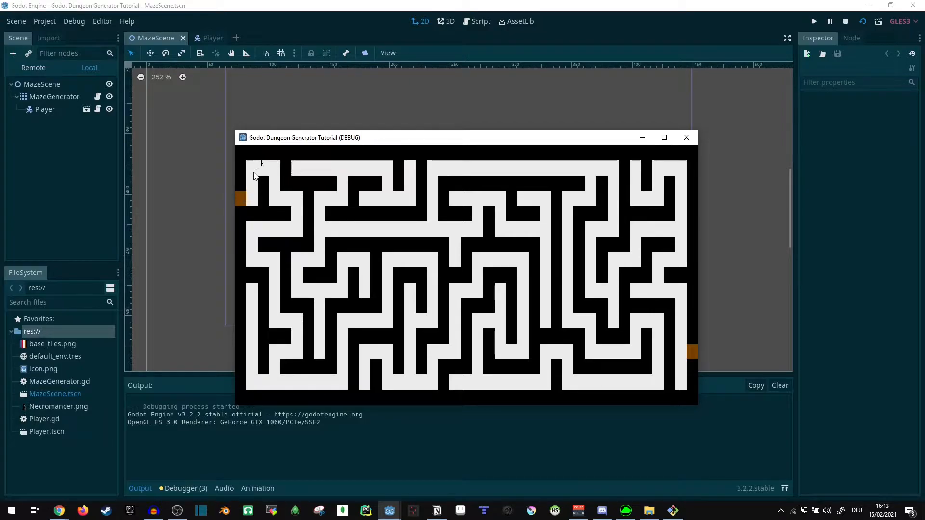
mouse_move(286, 204)
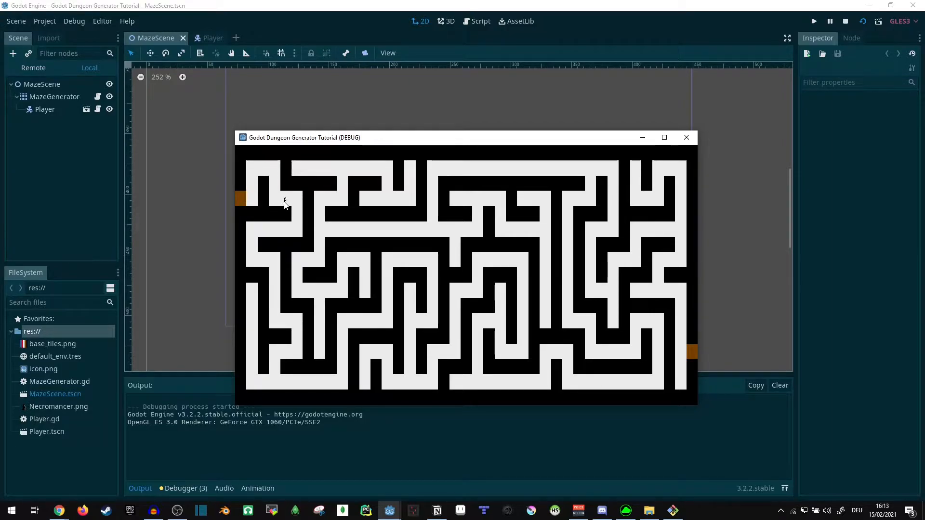
click(662, 138)
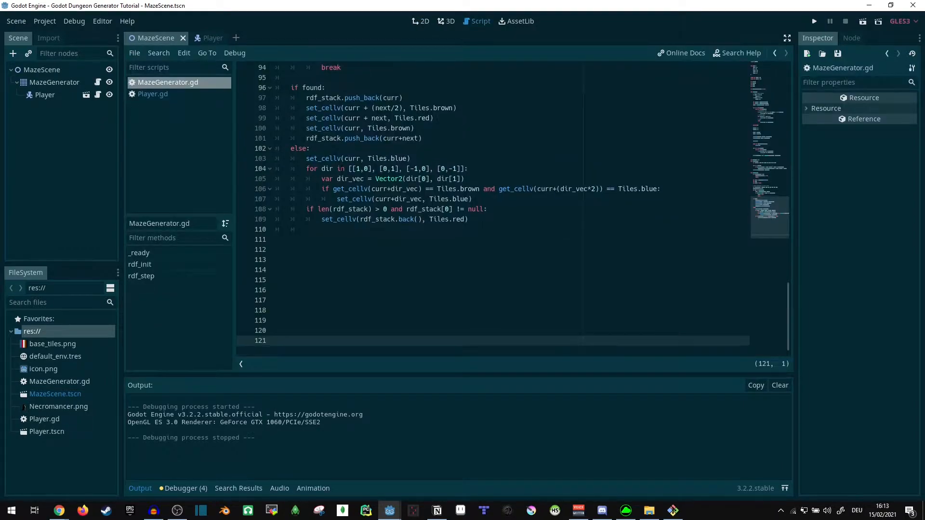
Add a stub 'func room_generator():' with a pass body at the end of MazeGenerator.gd.
scroll(up, 3)
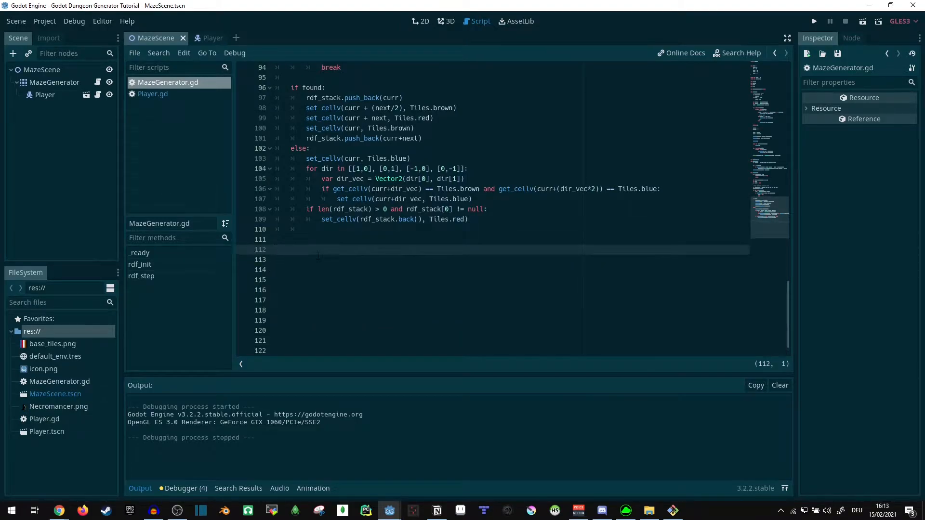
text(func)
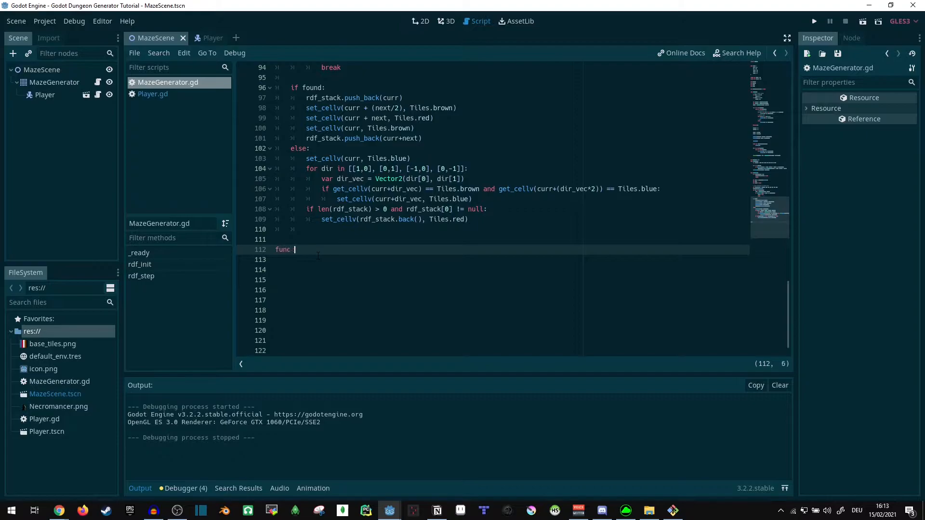
text(room)
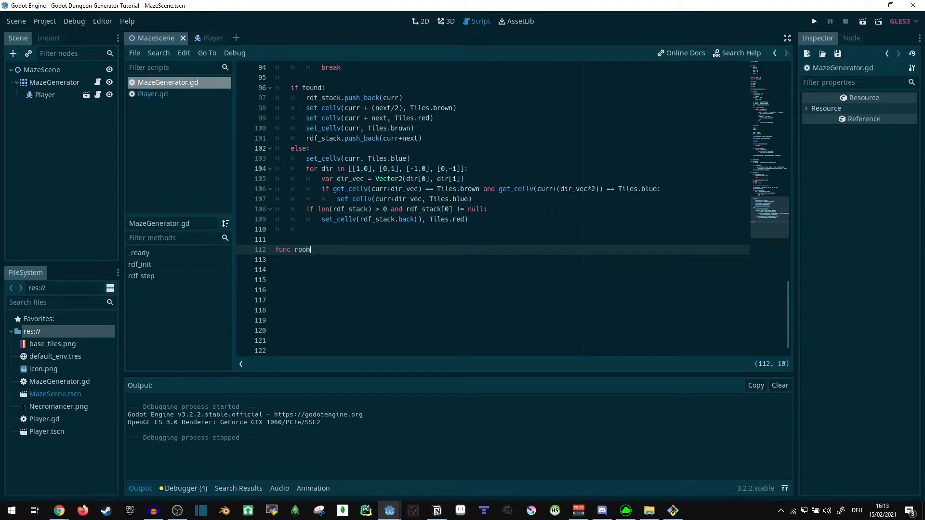
text(_generator():)
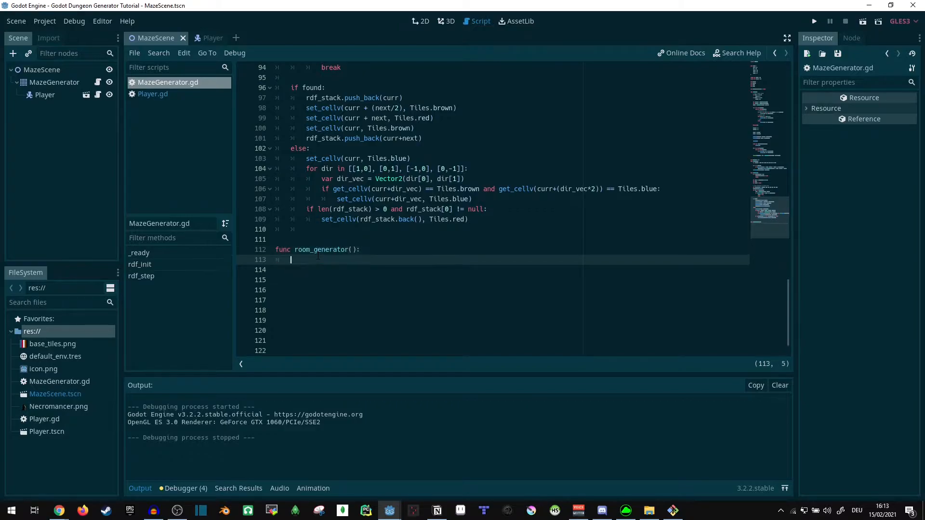
text(pass)
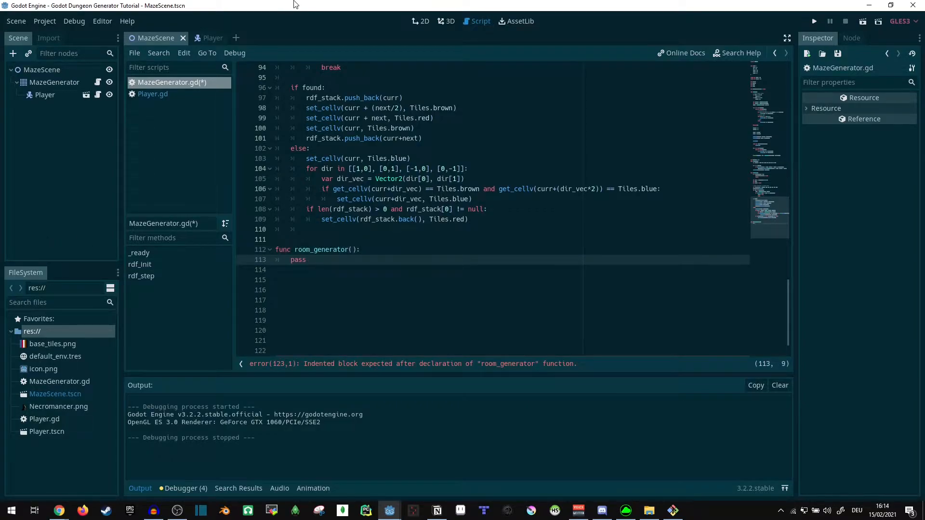
mouse_move(813, 20)
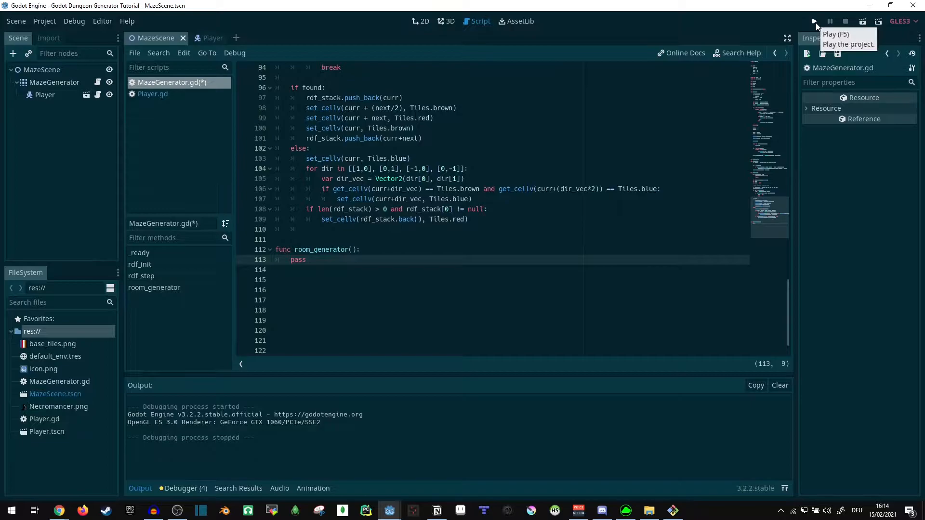
click(813, 21)
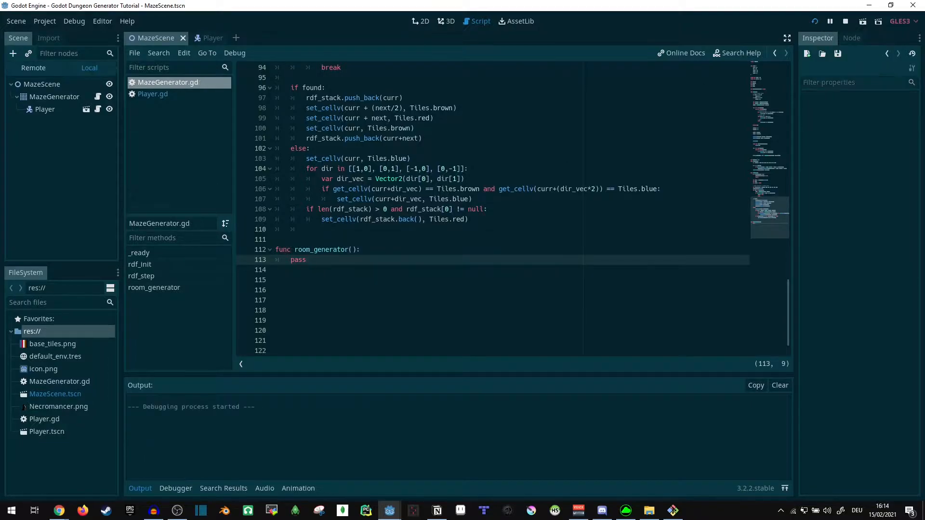
click(829, 21)
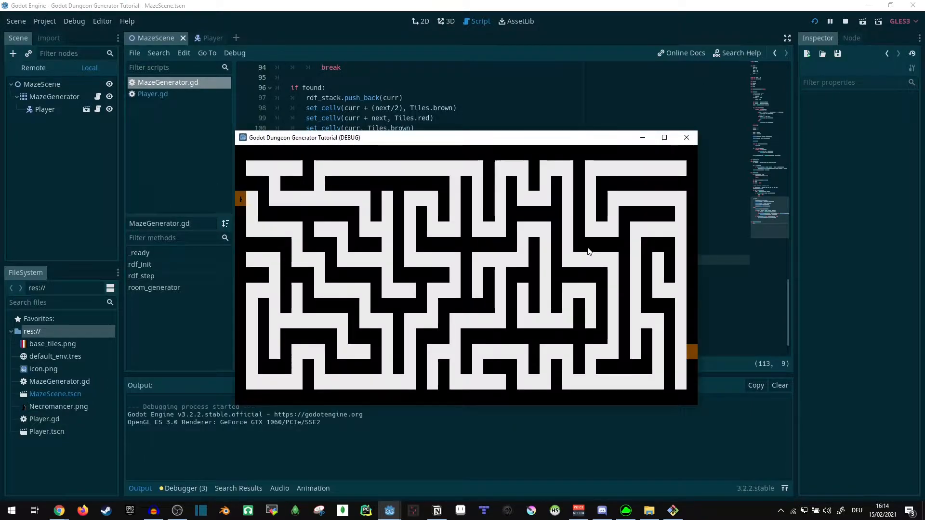
mouse_move(595, 252)
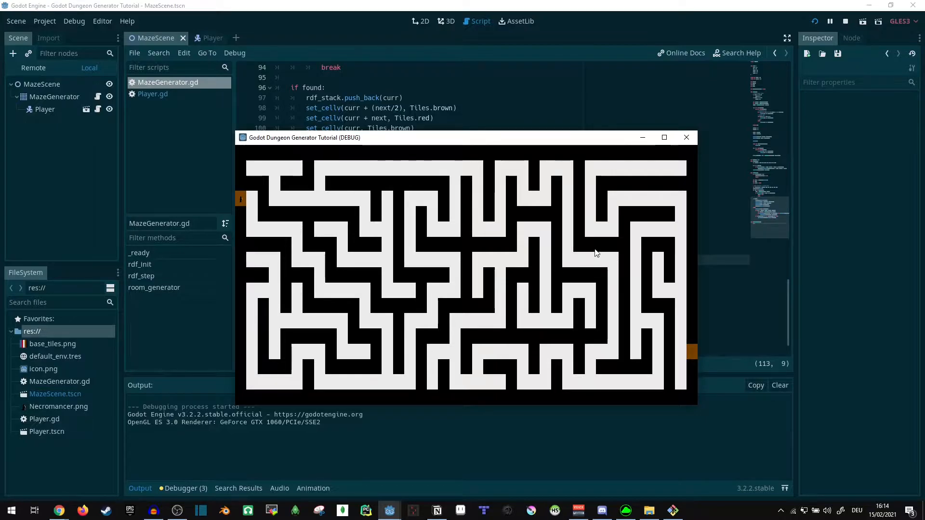
mouse_move(324, 355)
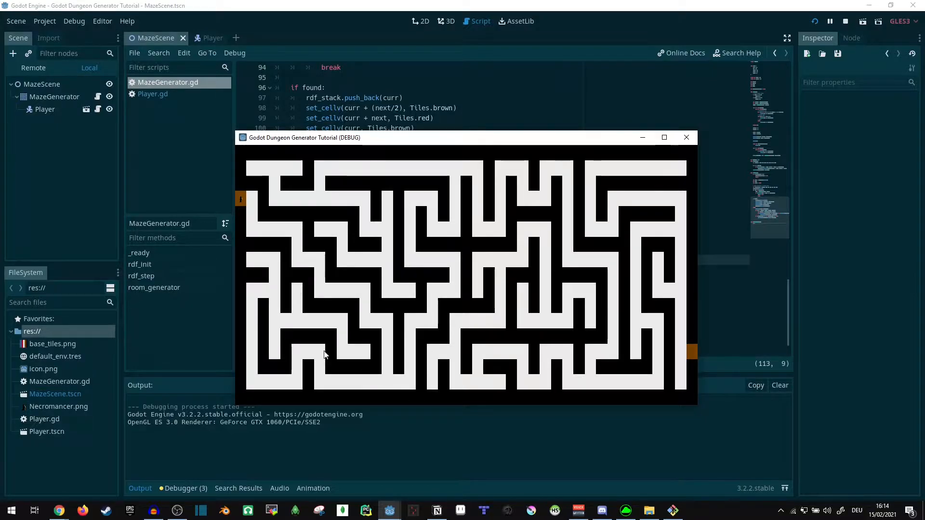
mouse_move(322, 351)
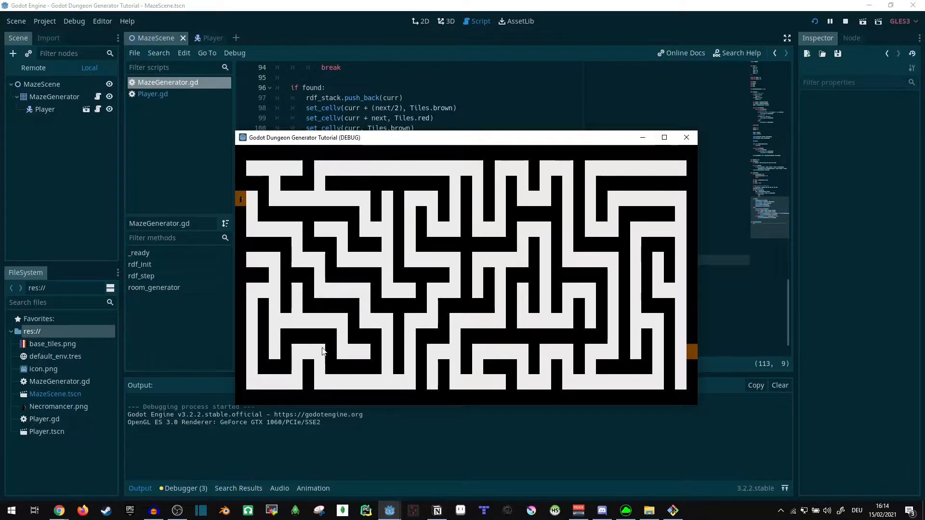
mouse_move(419, 387)
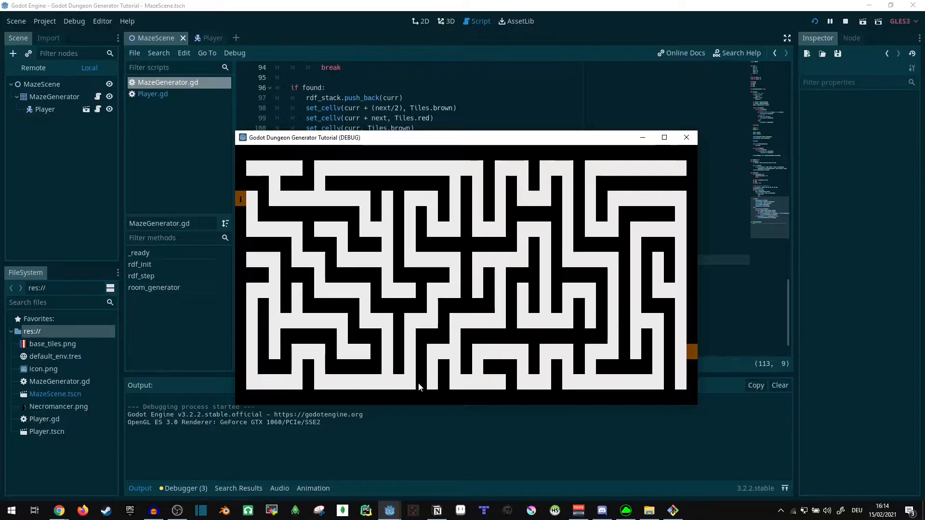
mouse_move(384, 312)
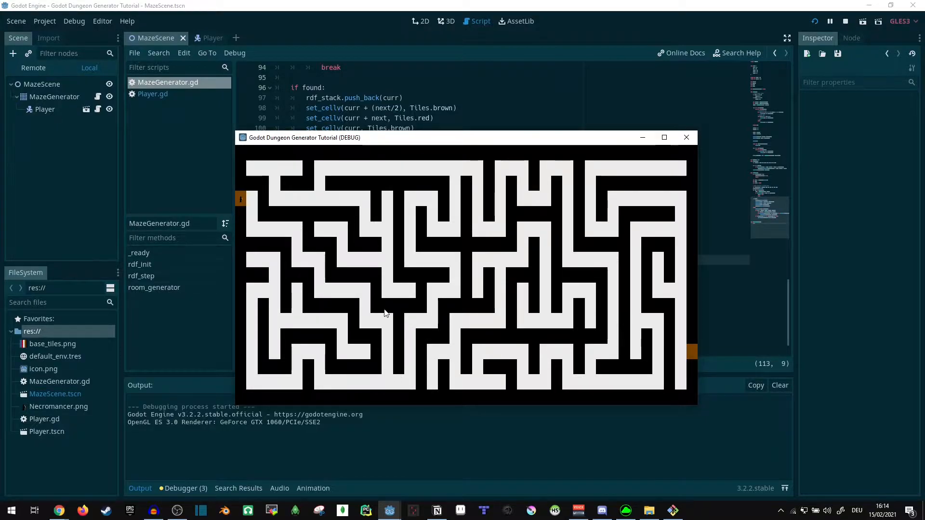
mouse_move(399, 332)
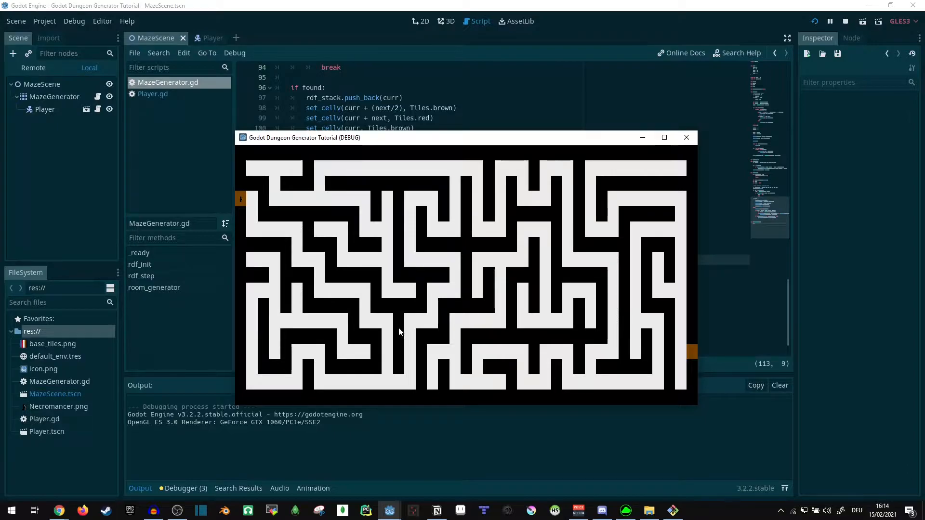
mouse_move(448, 366)
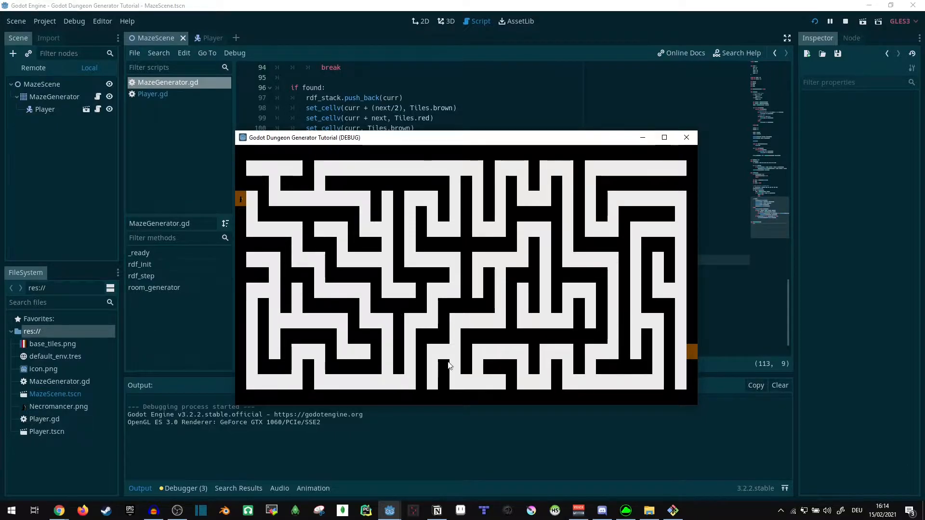
mouse_move(521, 387)
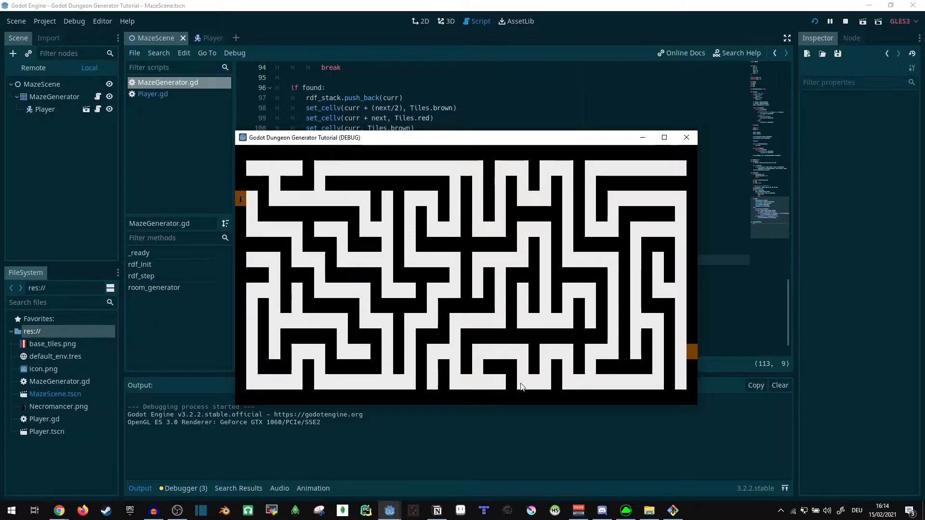
mouse_move(516, 383)
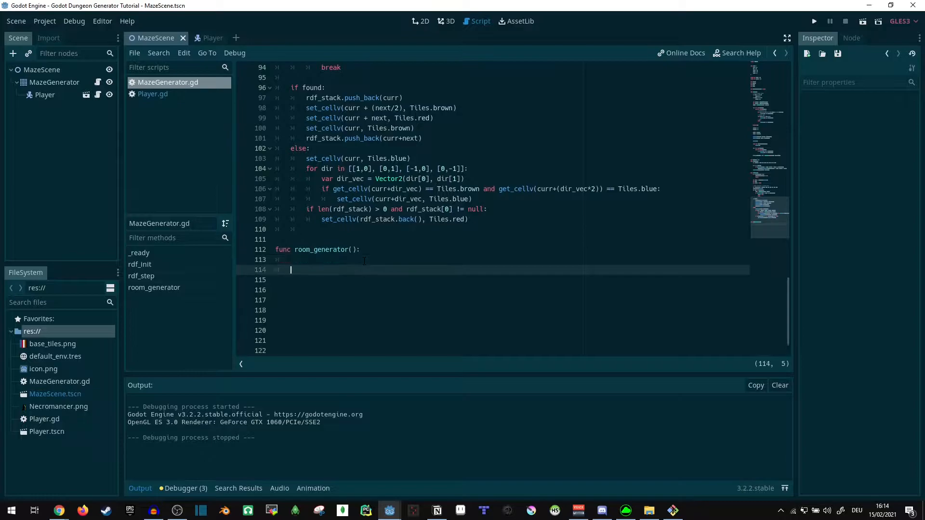
Write nested for loops over width and height with an 'if get_cell(i, j) == Tiles.black:' check.
text(for i in)
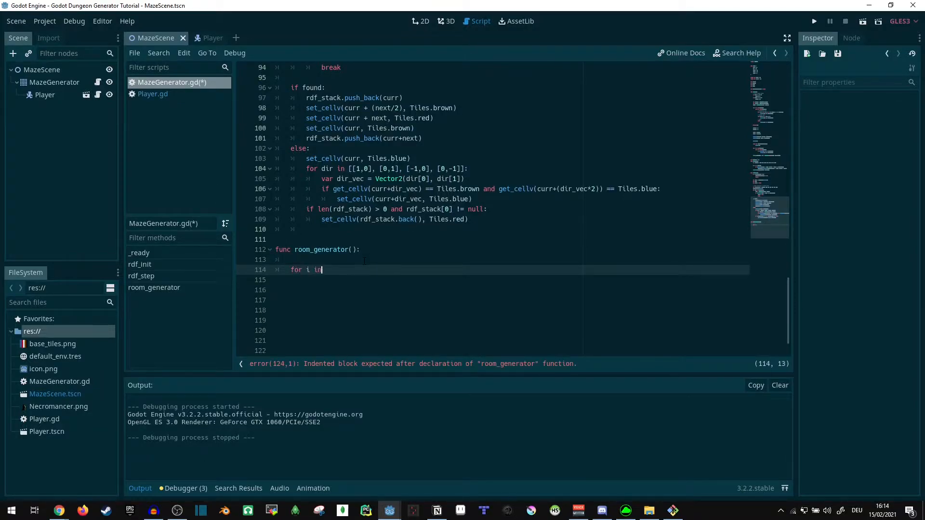
text(range(widd)
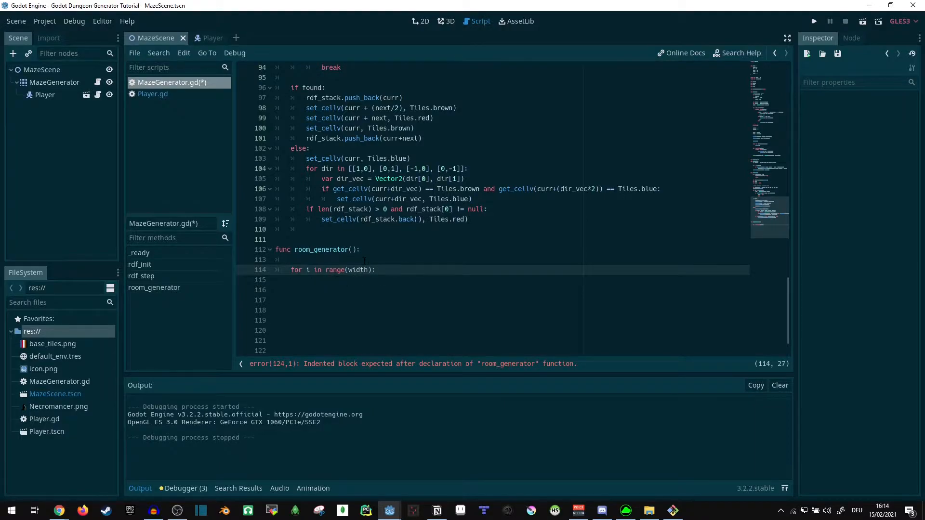
text(fa)
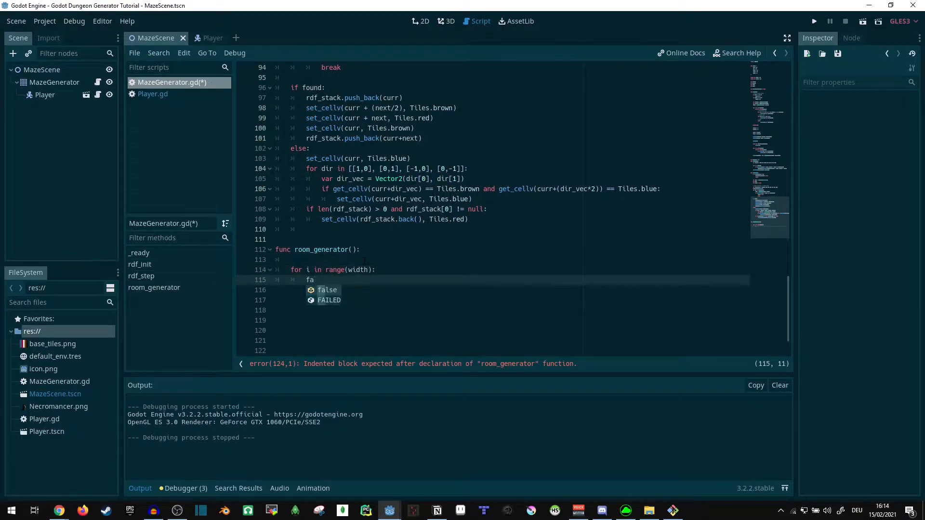
text(for)
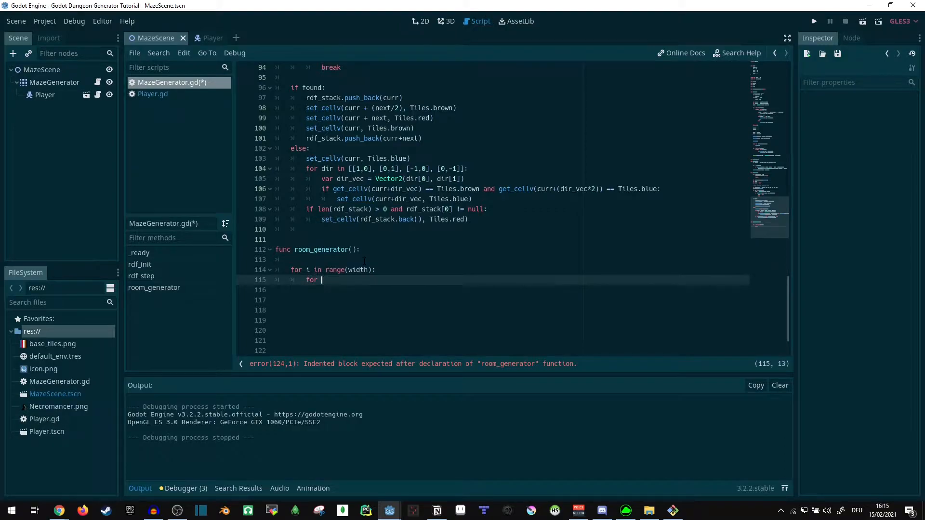
text(j in range(height):)
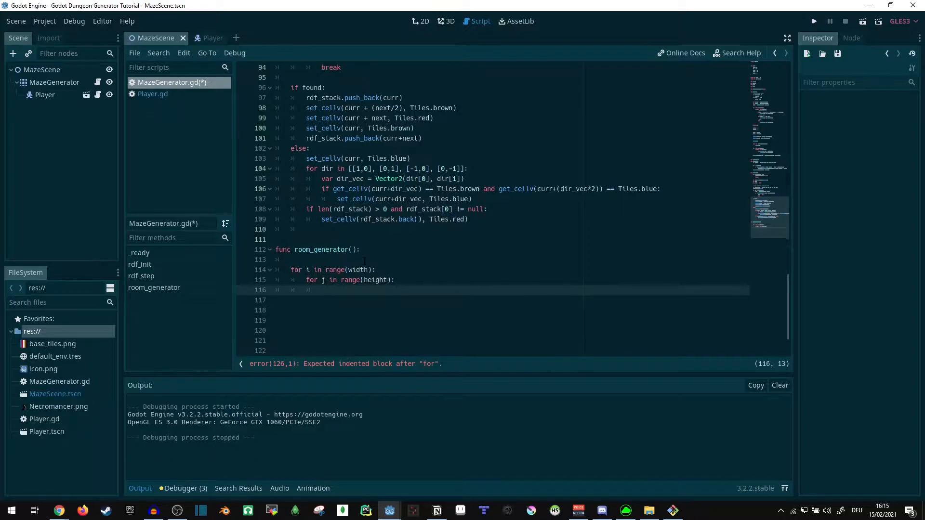
text(i)
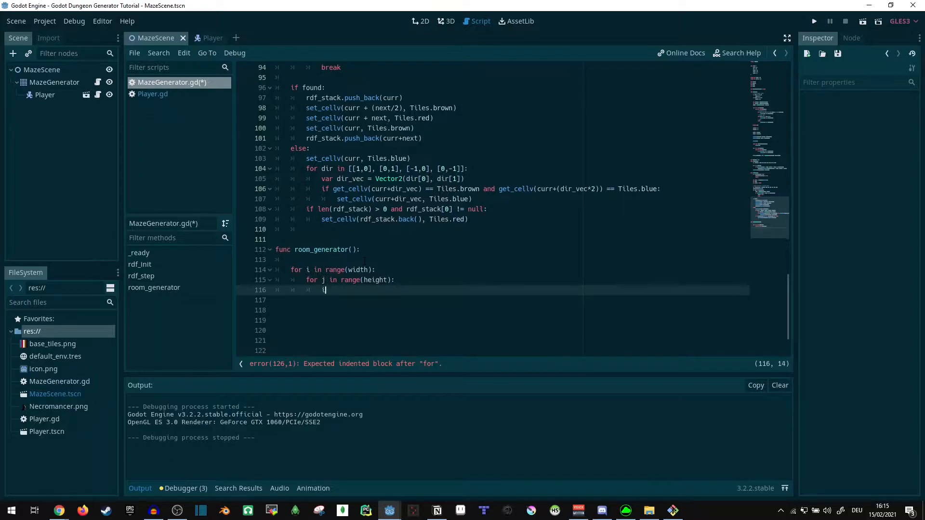
text(f get_cell)
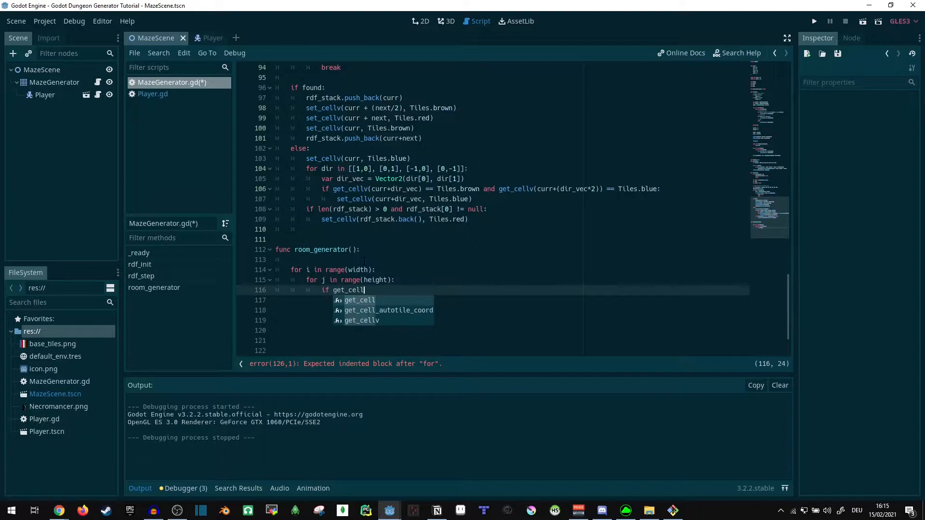
text((i, j) == T)
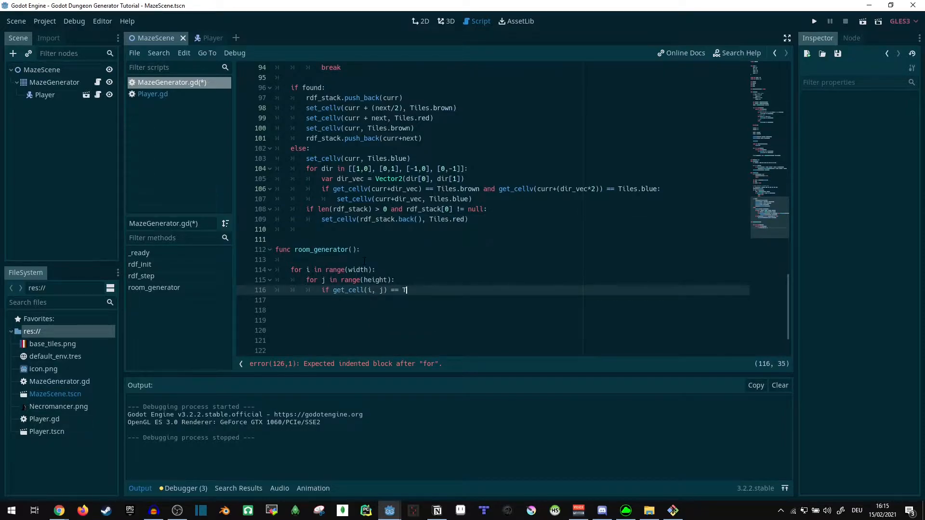
text(iles.black:)
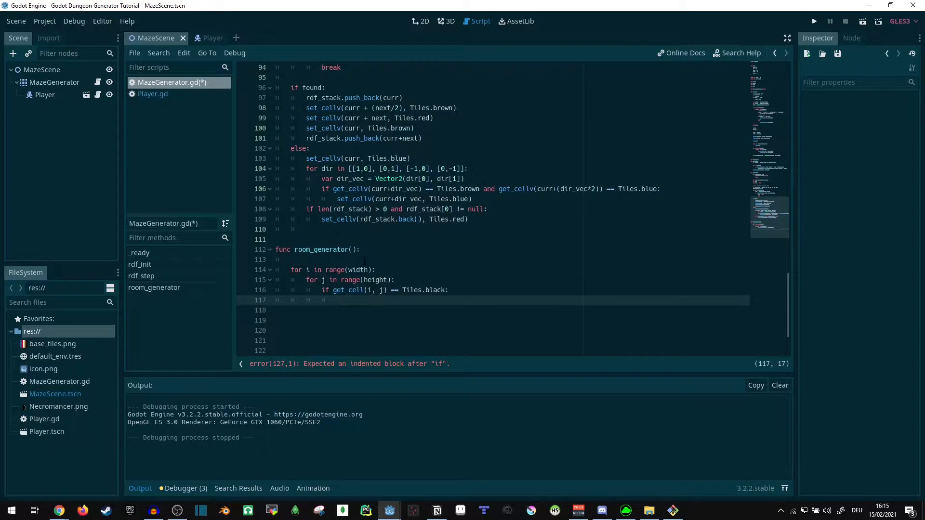
Declare var count = 0 and loop i_off and j_off over [-1, 0, 1].
text(var c)
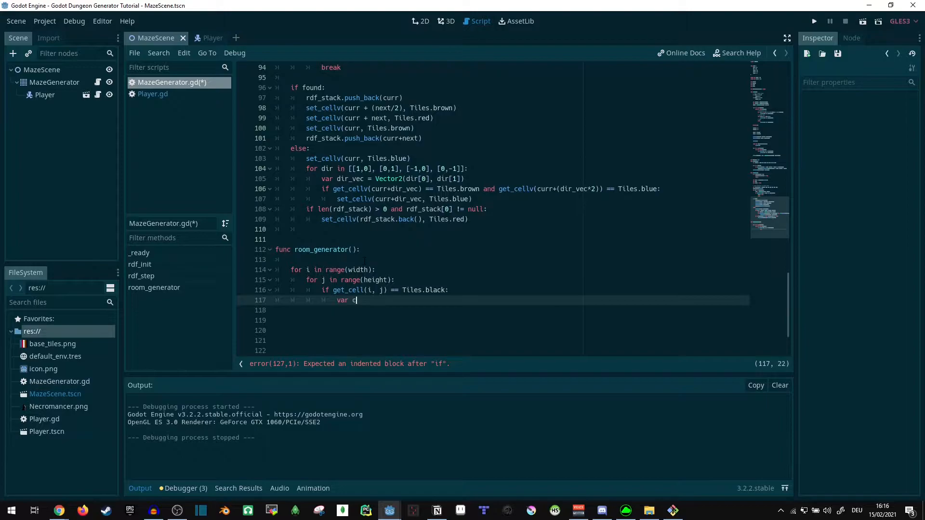
text(ount == 0)
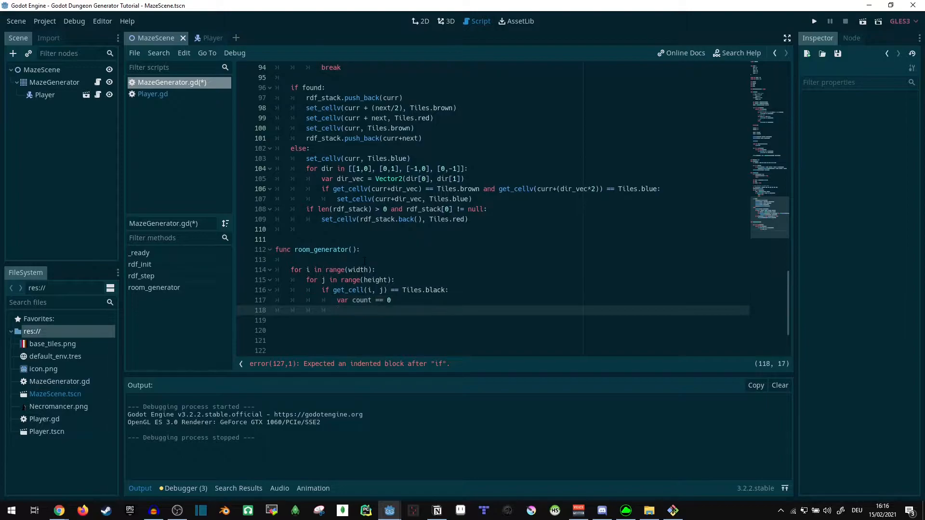
text(for i_off)
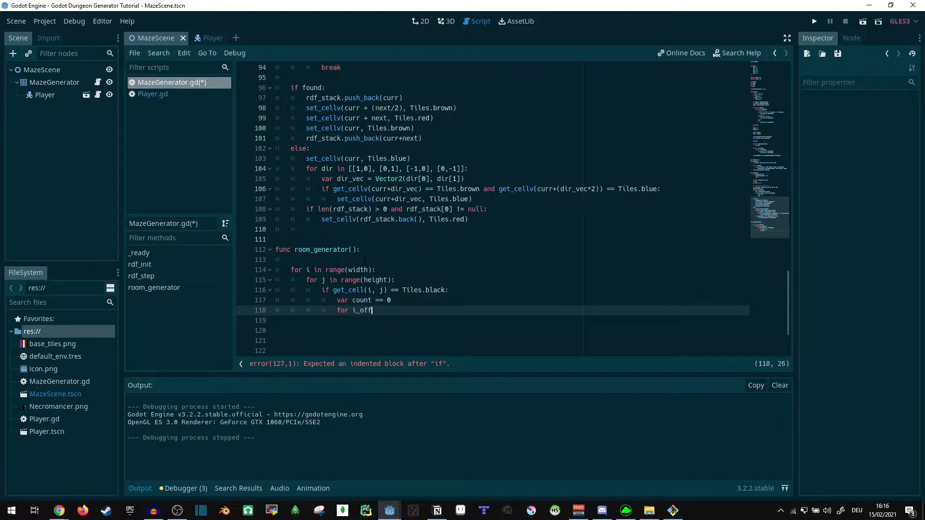
text(in range(-1,)
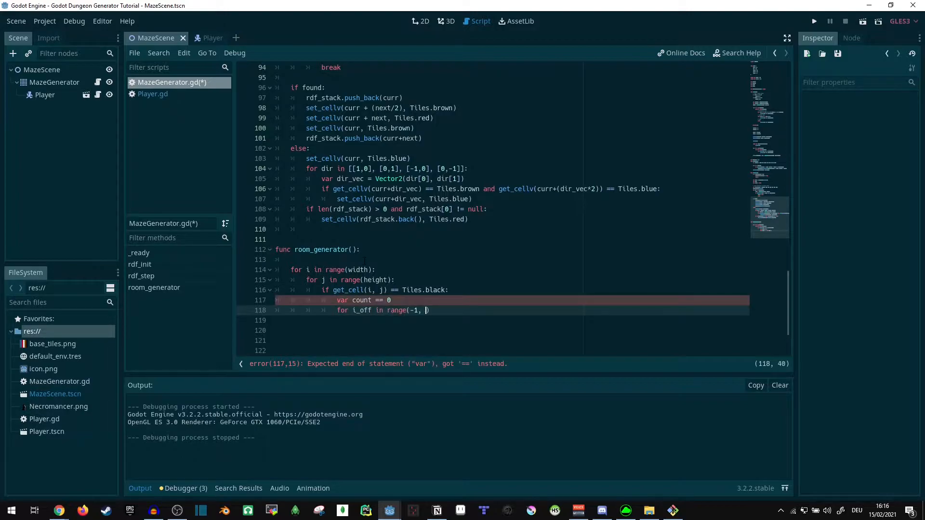
text(2)
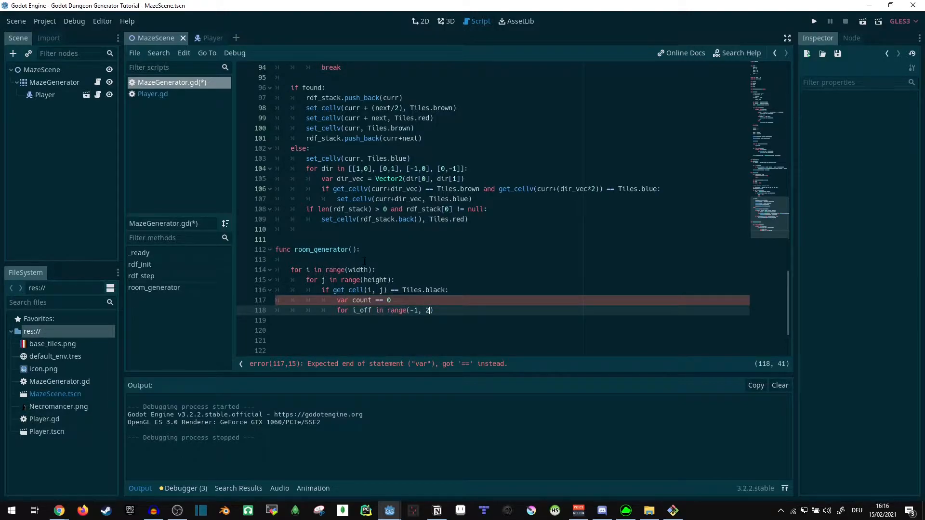
key(backspace)
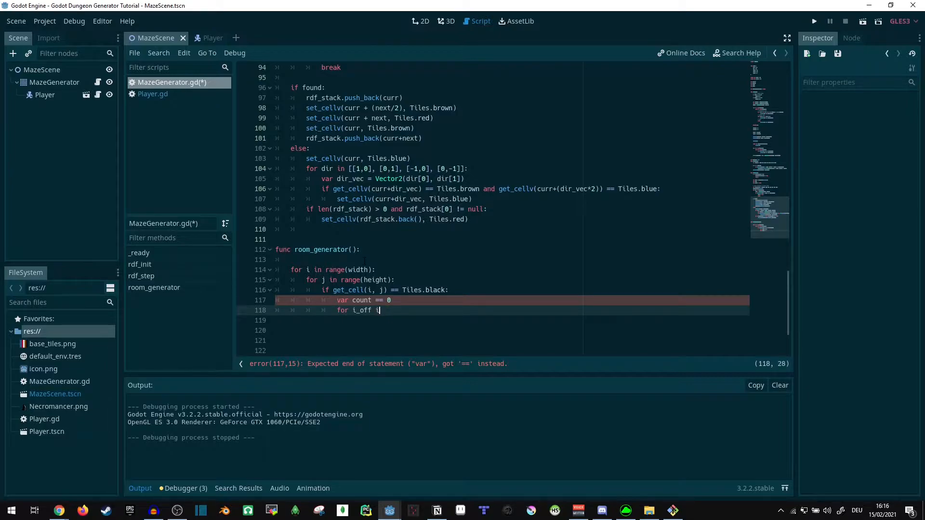
text(n [])
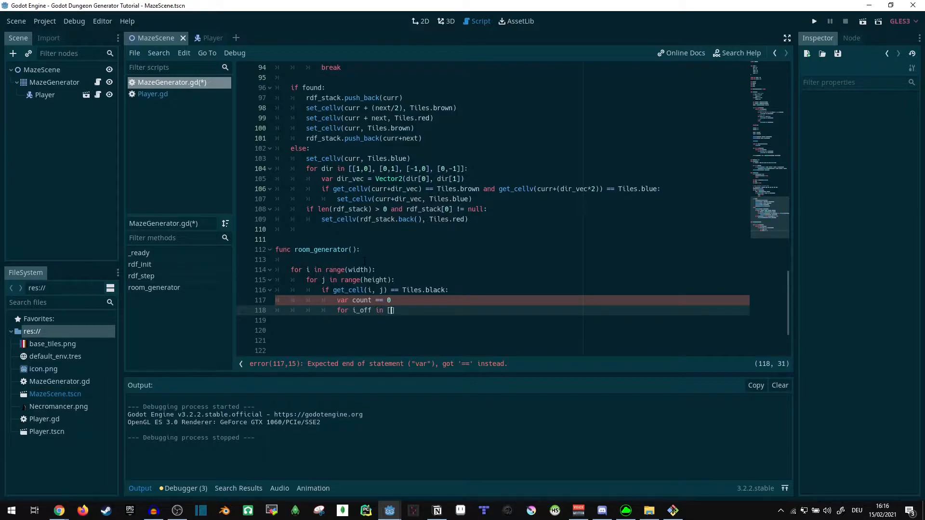
text(-1, 0)
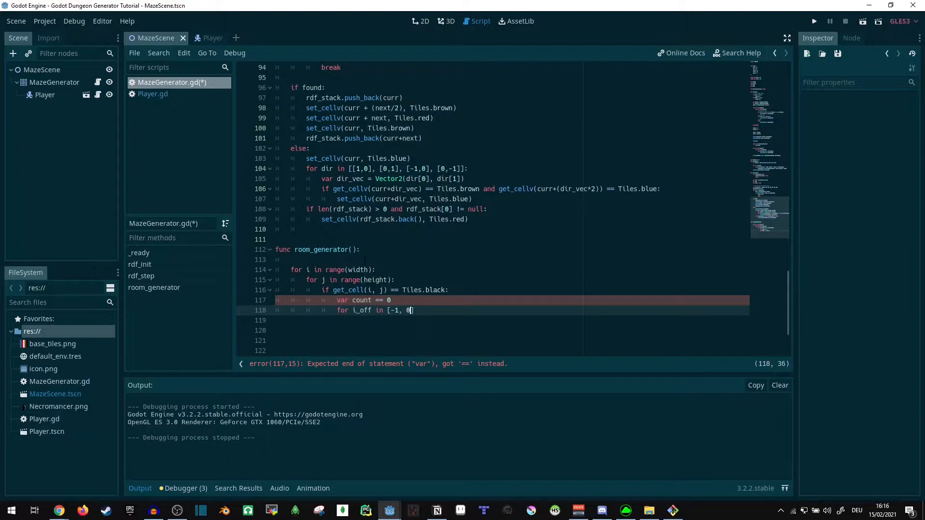
text(, 1]:)
click(495, 321)
text(for)
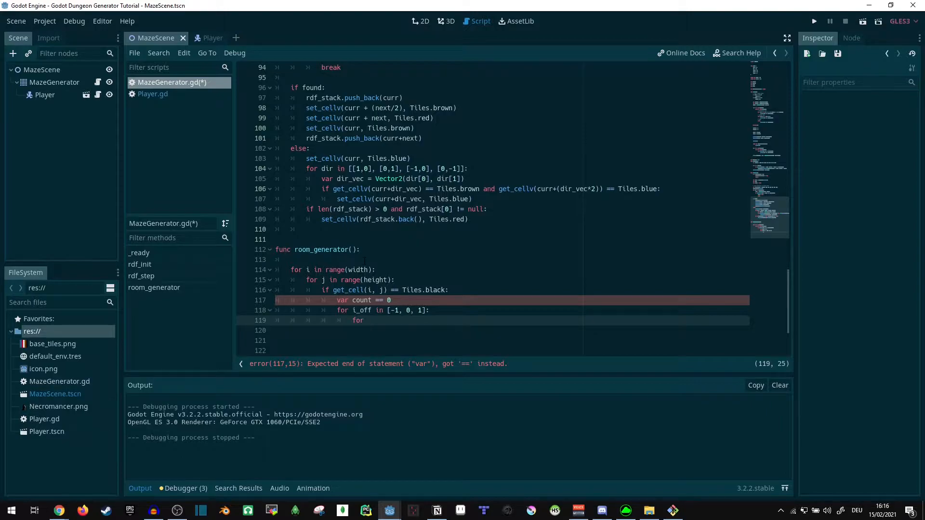
text(_off in)
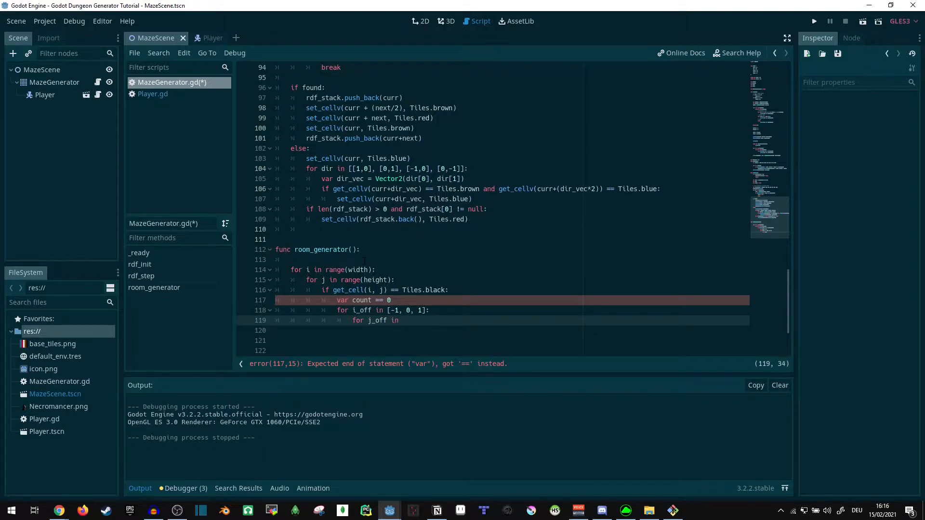
text([-1, 0, 1]:)
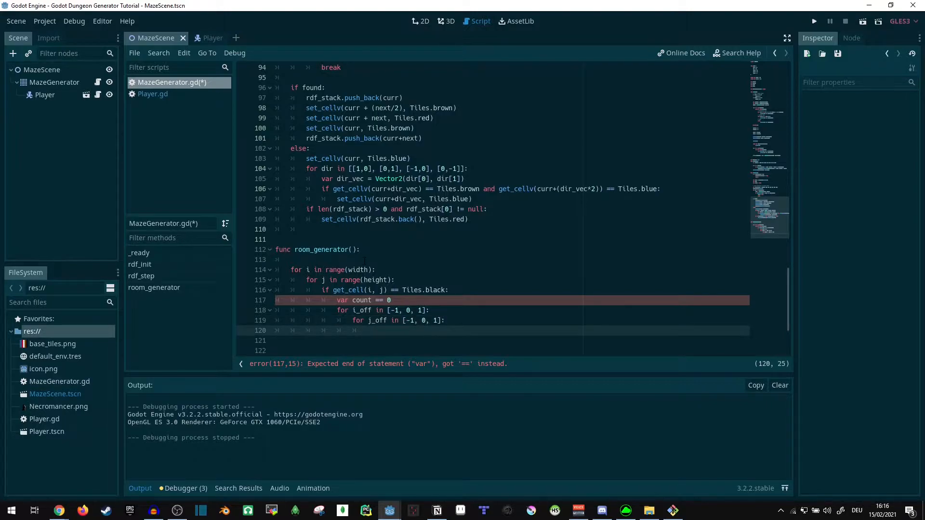
Skip the zero offset and increment count when the neighbour cell is Tiles.black or Tiles.brown.
text(if)
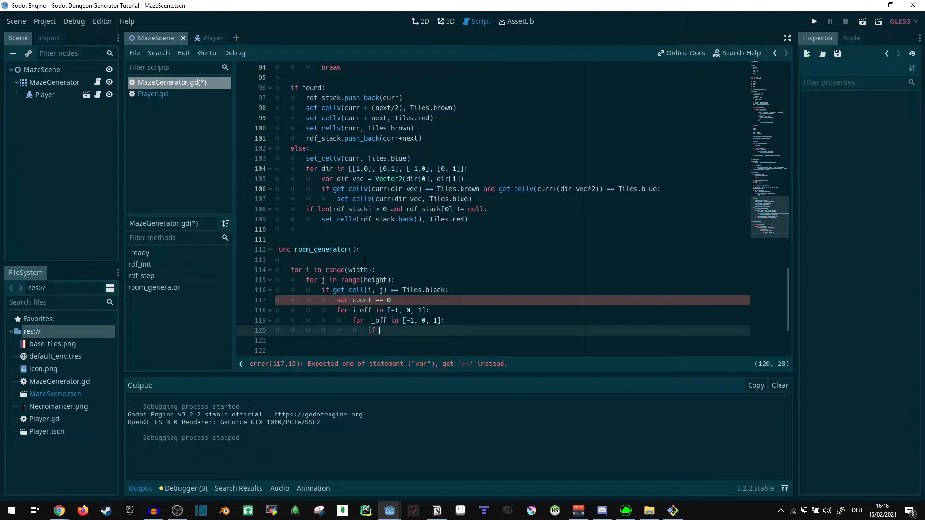
text(i_off == 0 and)
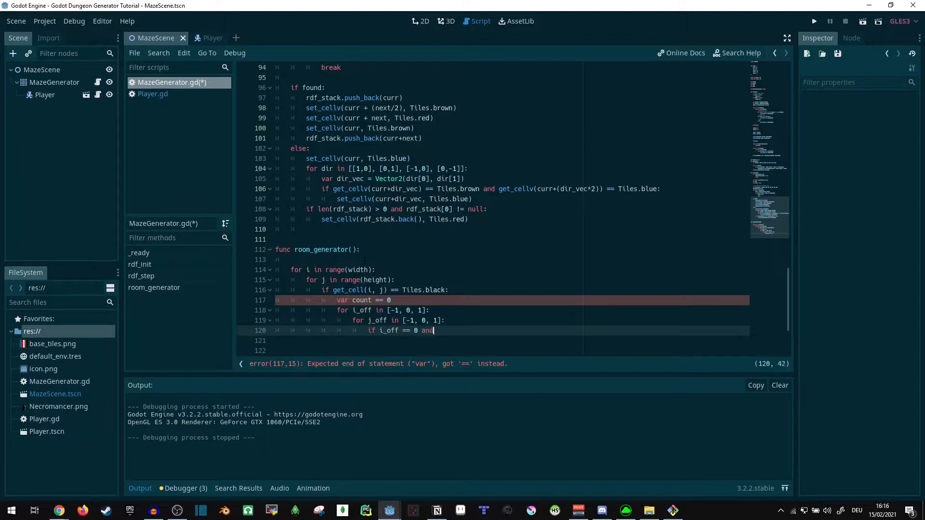
text(j_off == 0:)
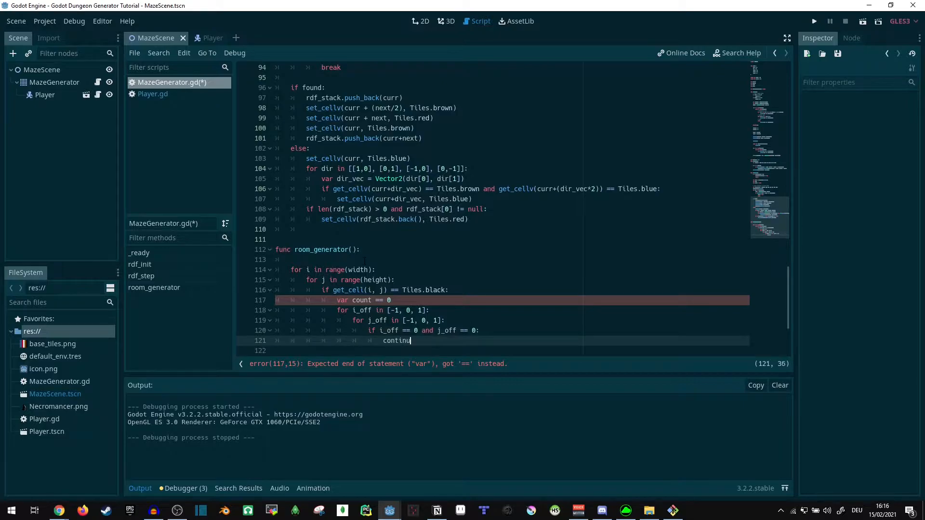
text(e)
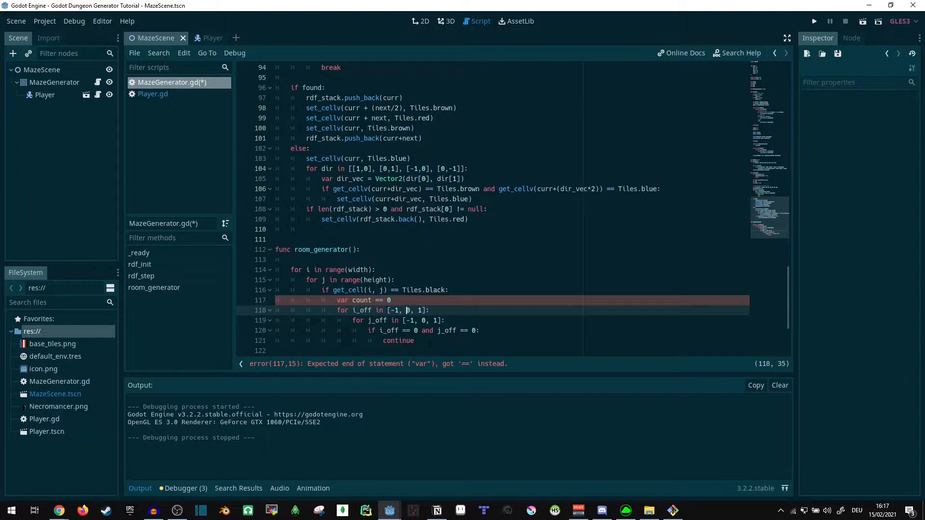
mouse_move(413, 380)
text(if)
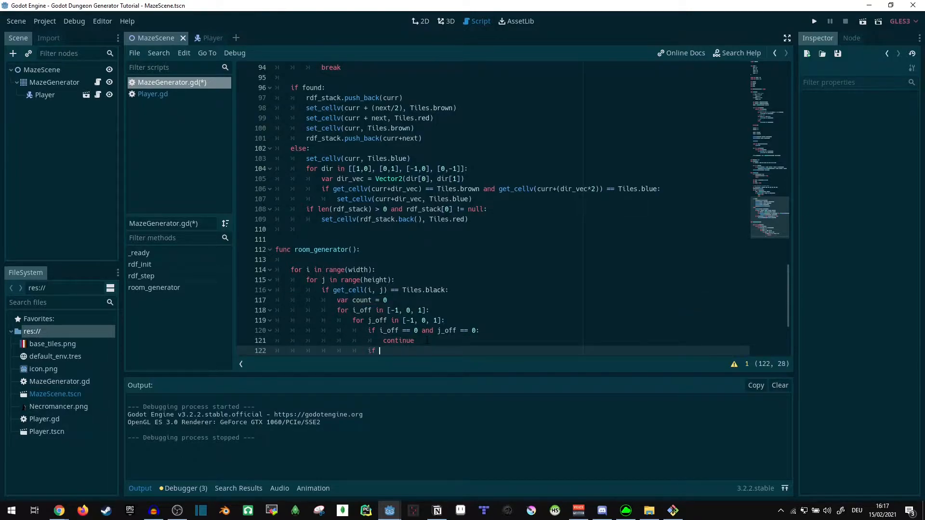
text([Files])
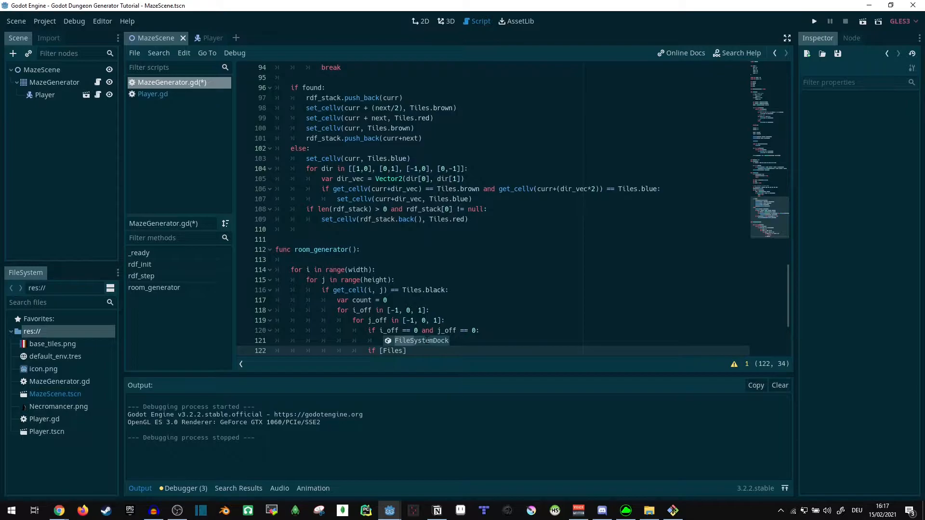
text(.black, T)
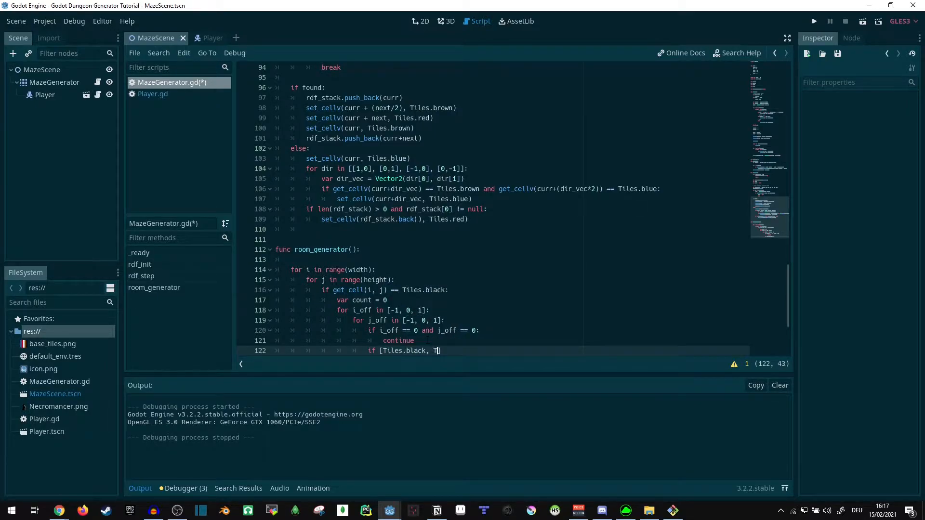
text(iles.brown)
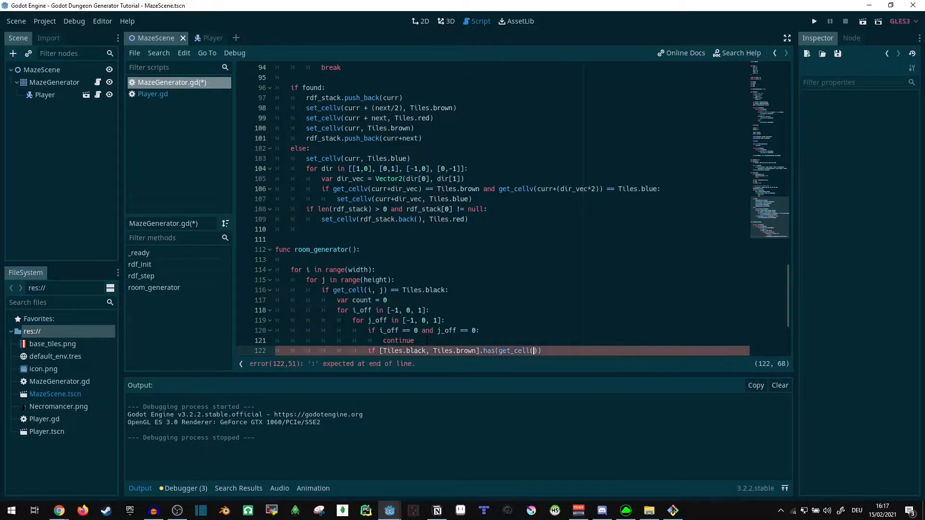
text(i+j)
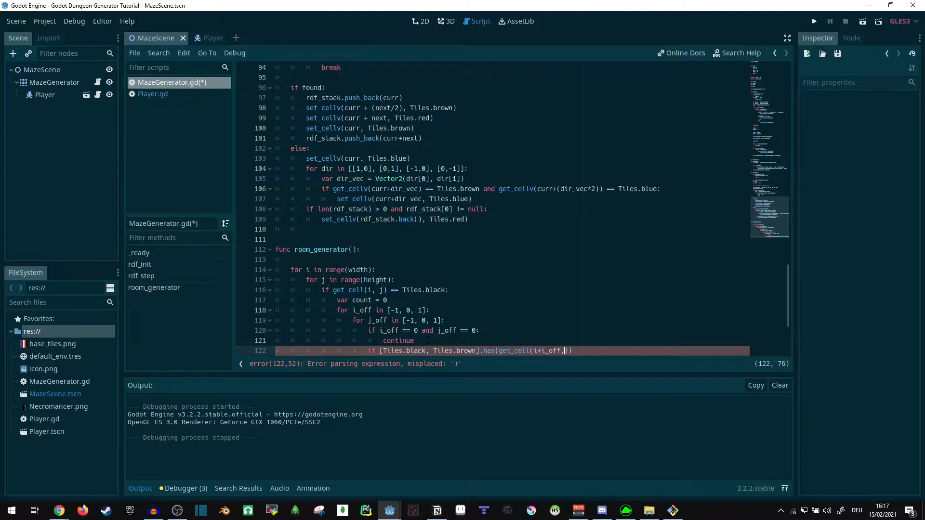
text(, j+j_off)
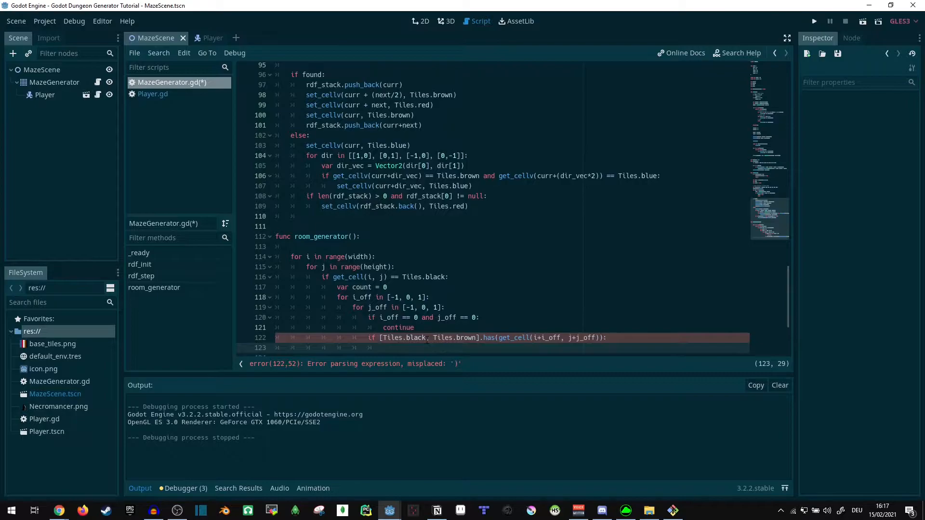
text(count +)
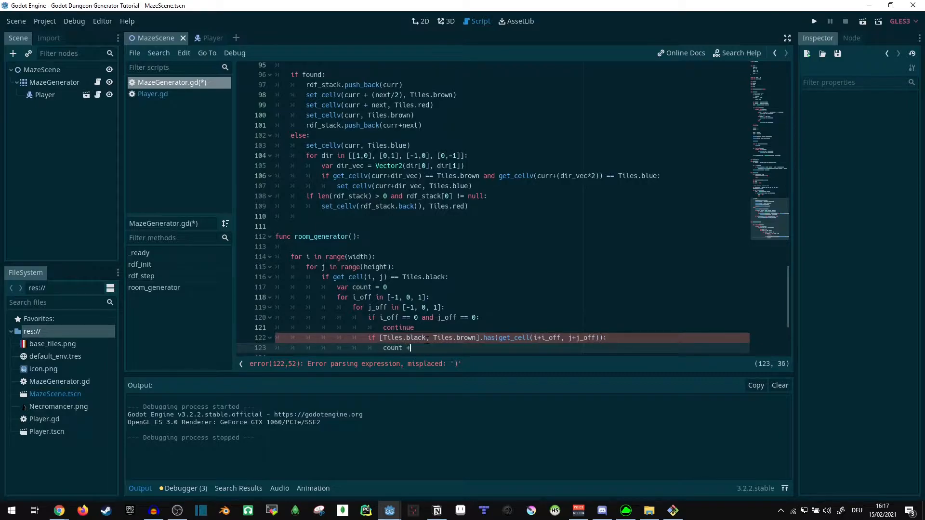
text(= 1)
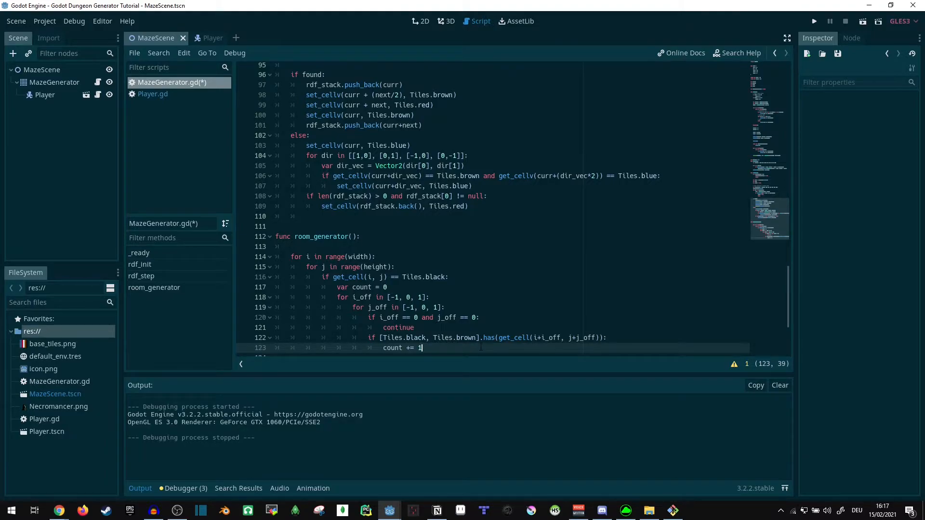
Add 'if count < 2:' with set_cell(i, j, Tiles.blue).
click(472, 338)
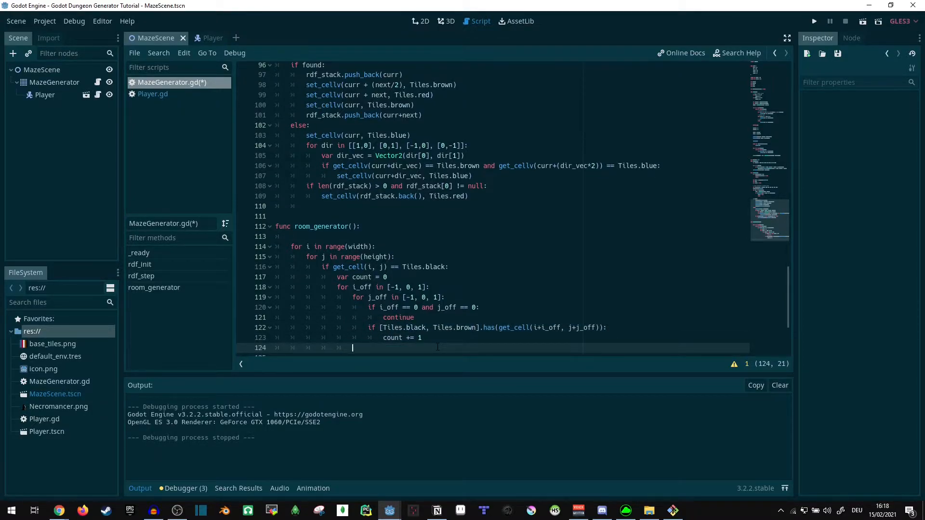
text(i)
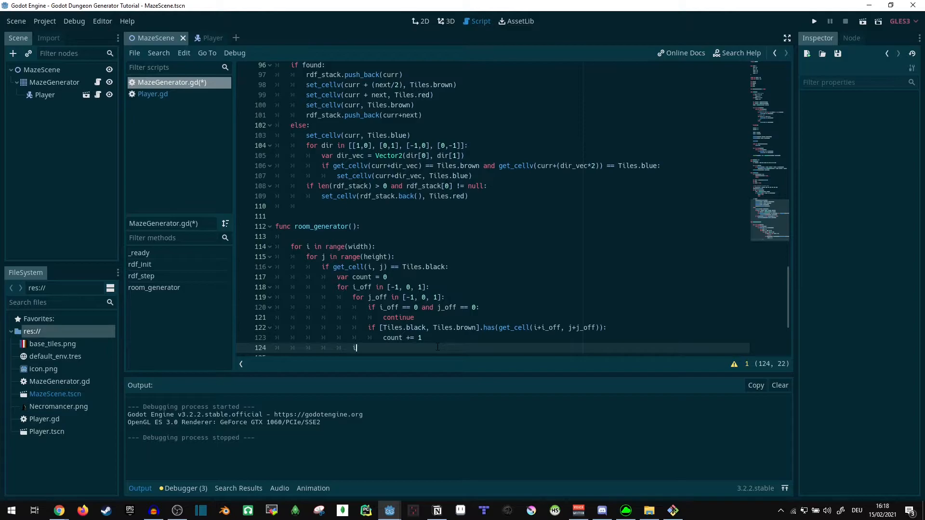
text(f count <)
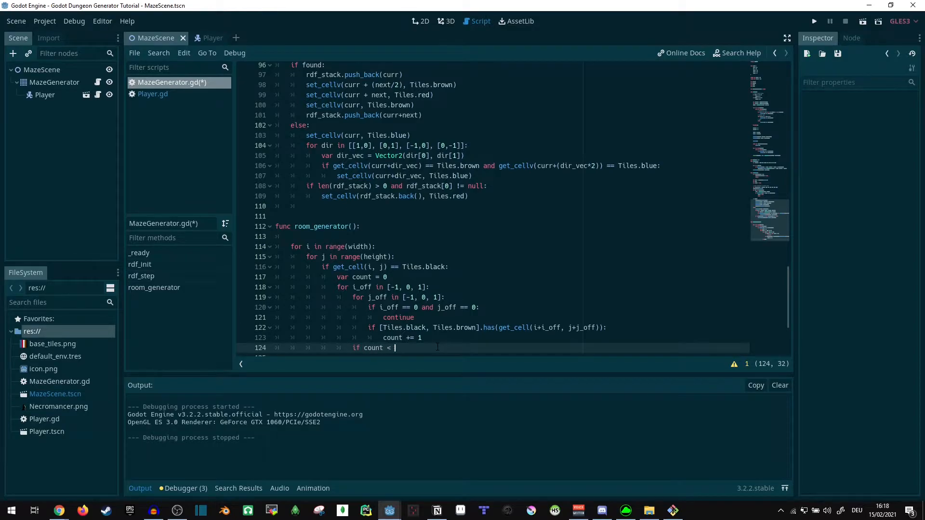
text(2:)
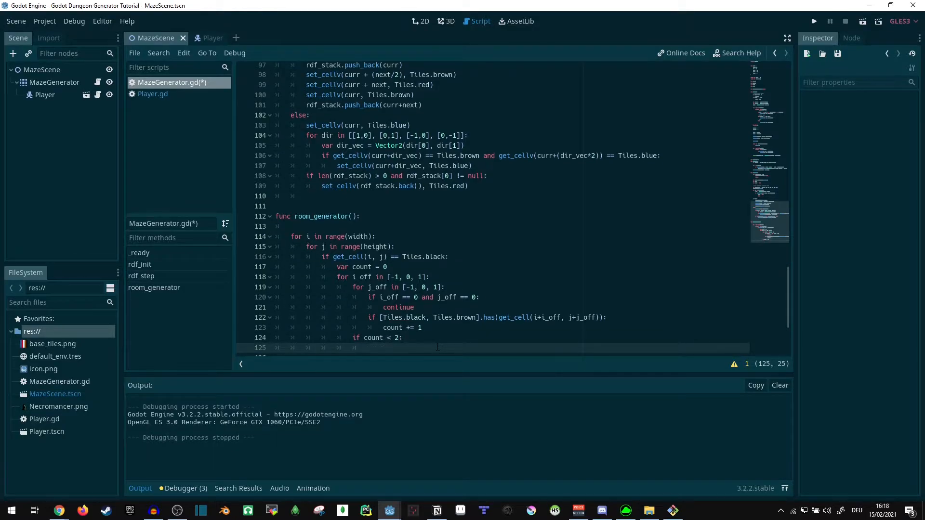
text(set_cell()
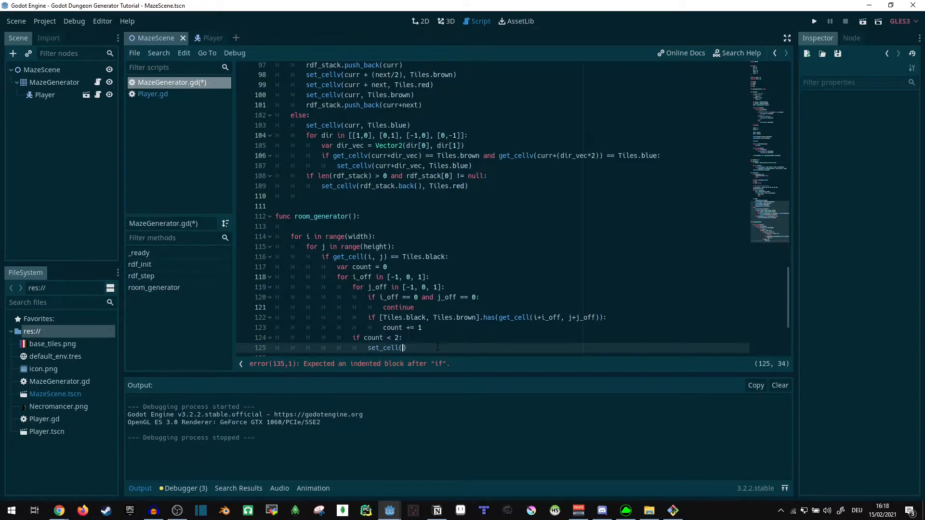
text(i, j)
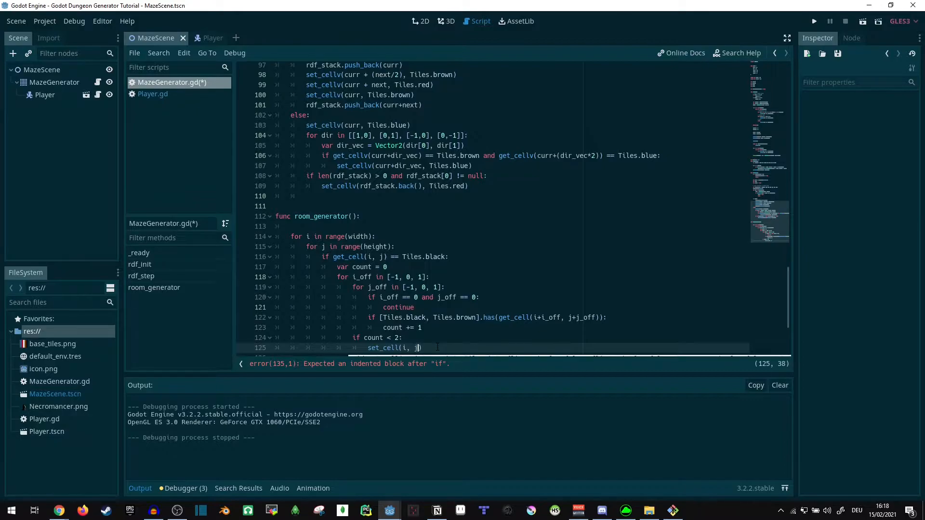
text(, Tile)
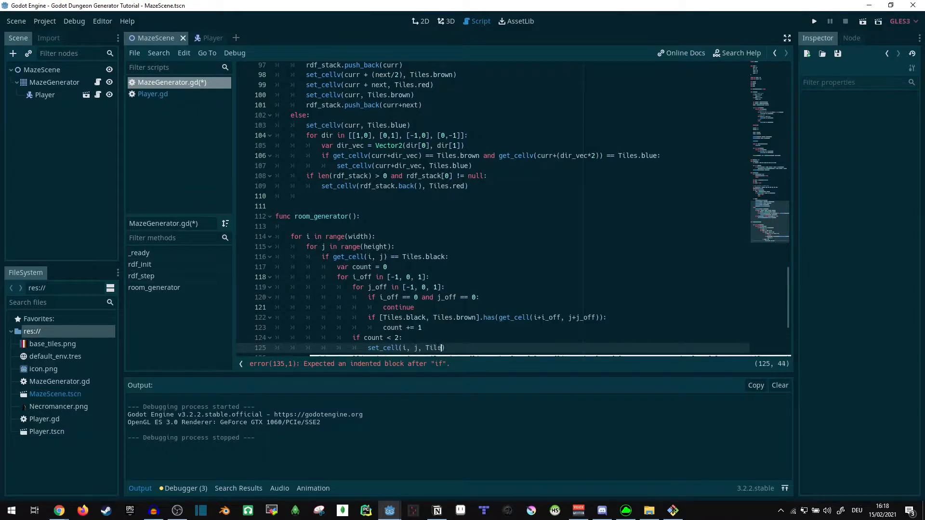
text(s.blue))
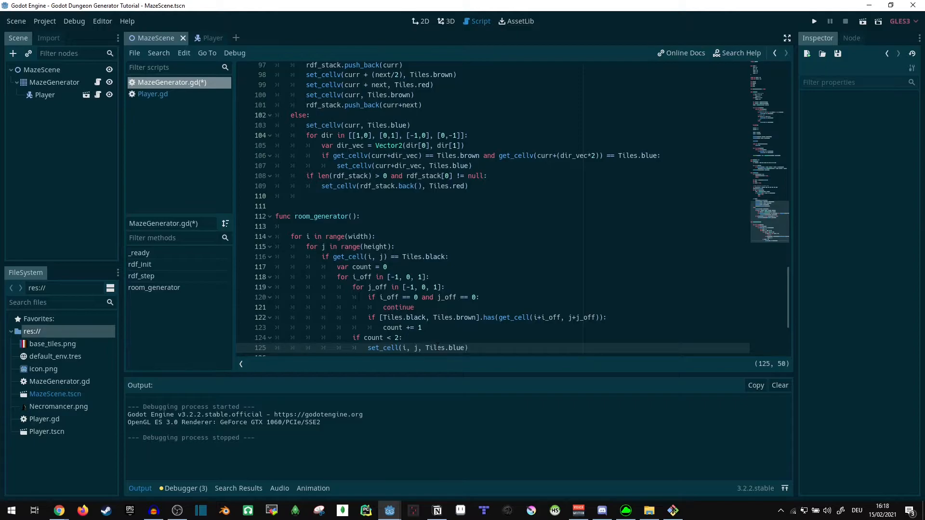
Call room_generator() in _ready after the white-tile loop and save.
click(340, 216)
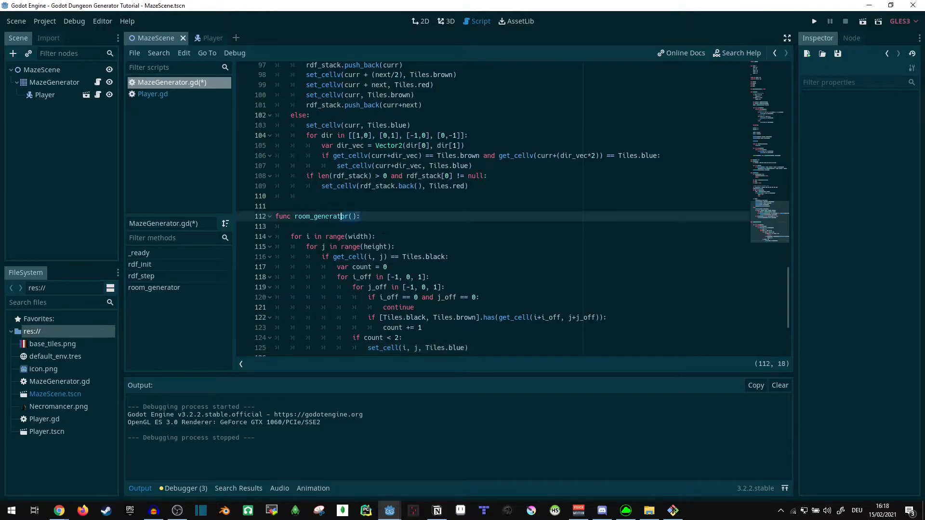
scroll(up, 3)
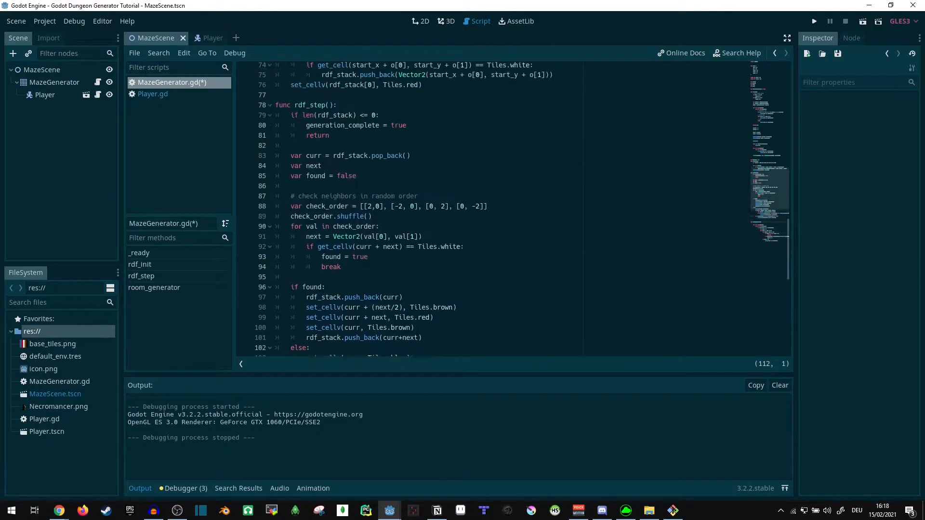
scroll(up, 3)
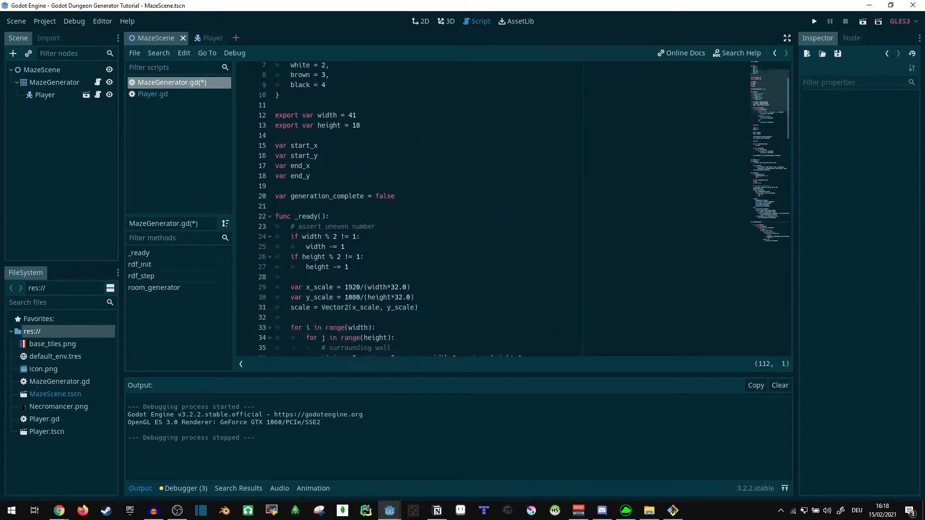
scroll(down, 3)
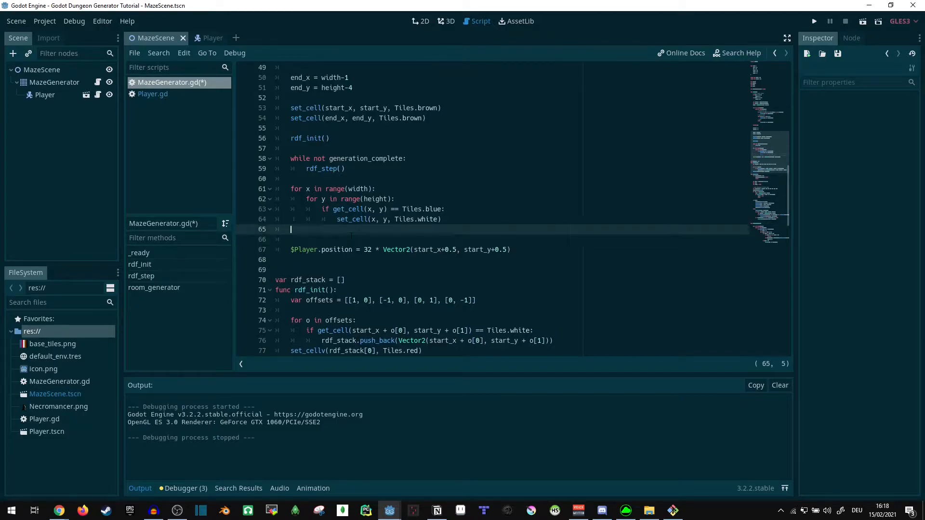
text(func room_generator():)
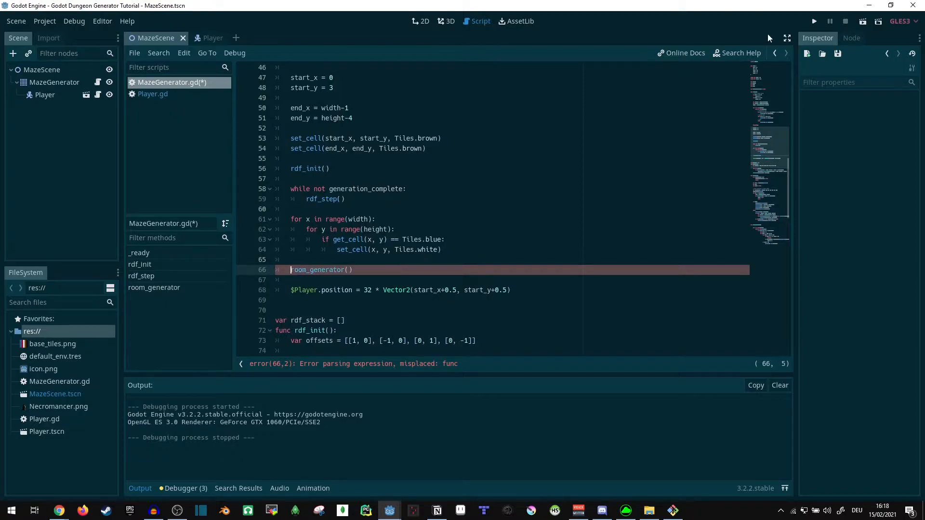
click(813, 20)
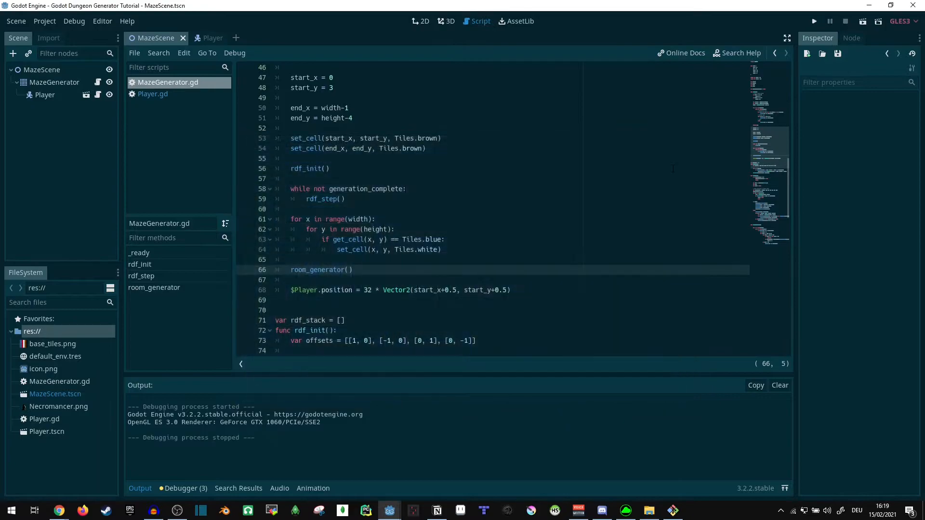
Unindent the 'if count < 2' block so it sits outside the neighbour loops.
scroll(down, 3)
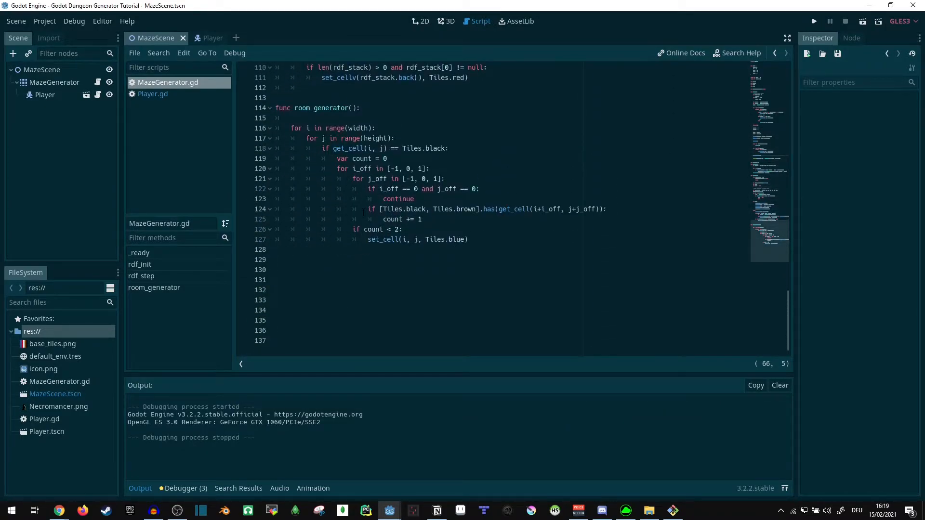
click(364, 229)
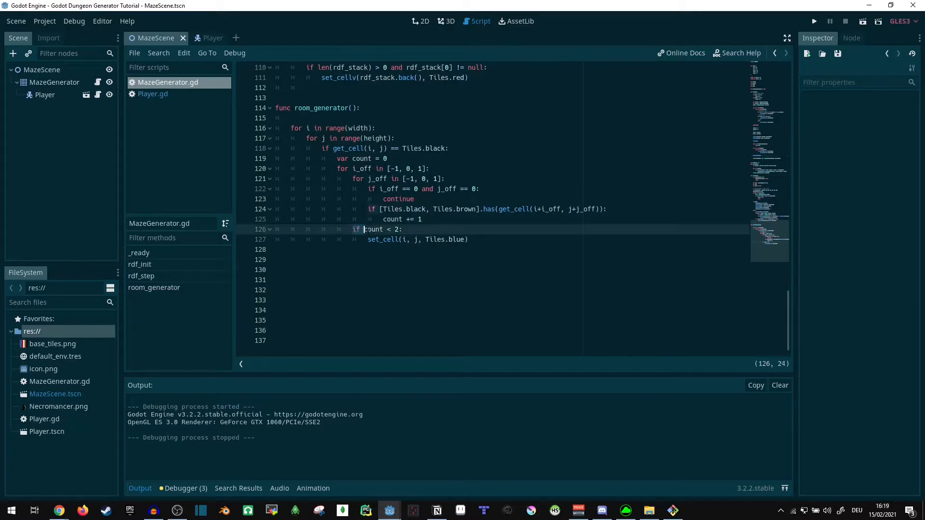
click(384, 240)
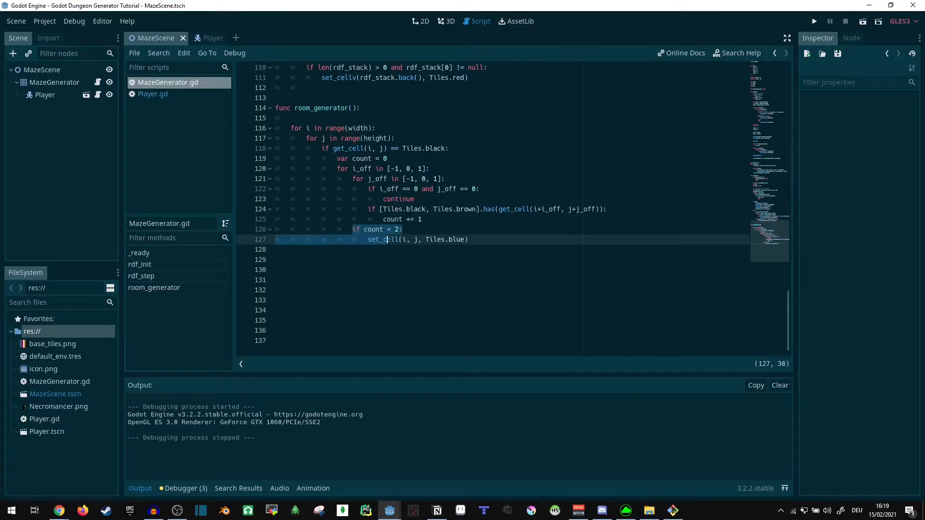
click(421, 219)
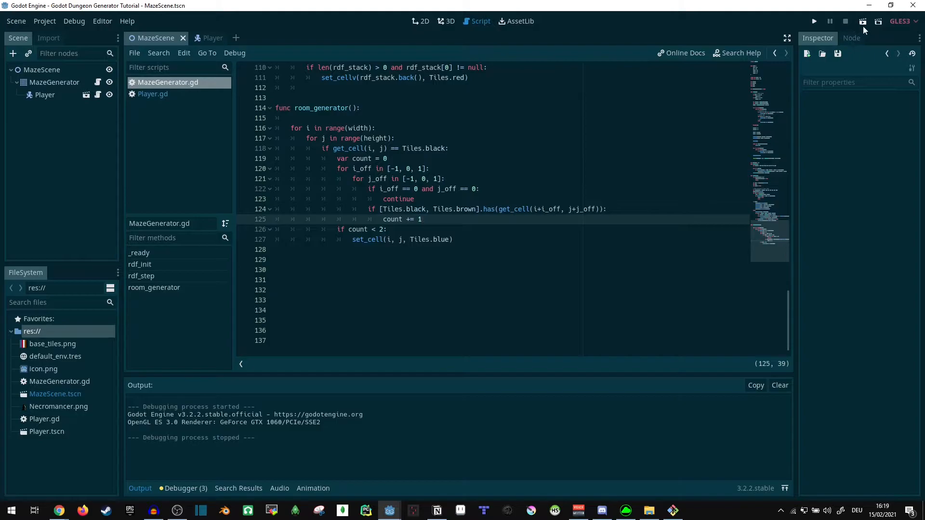
click(813, 21)
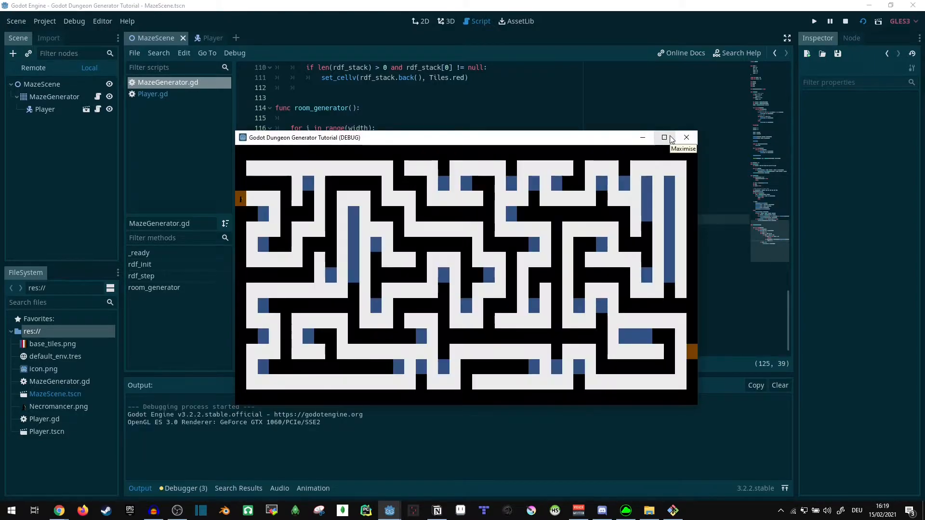
mouse_move(642, 341)
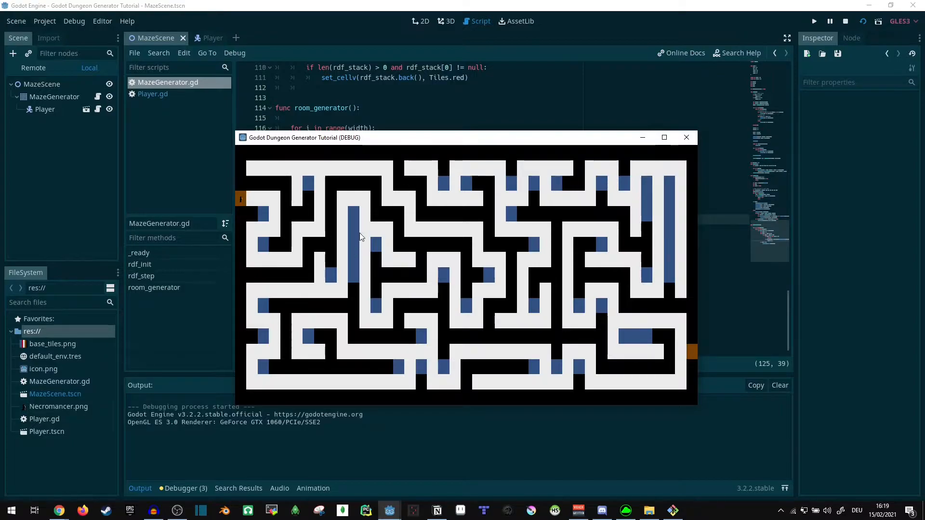
mouse_move(530, 369)
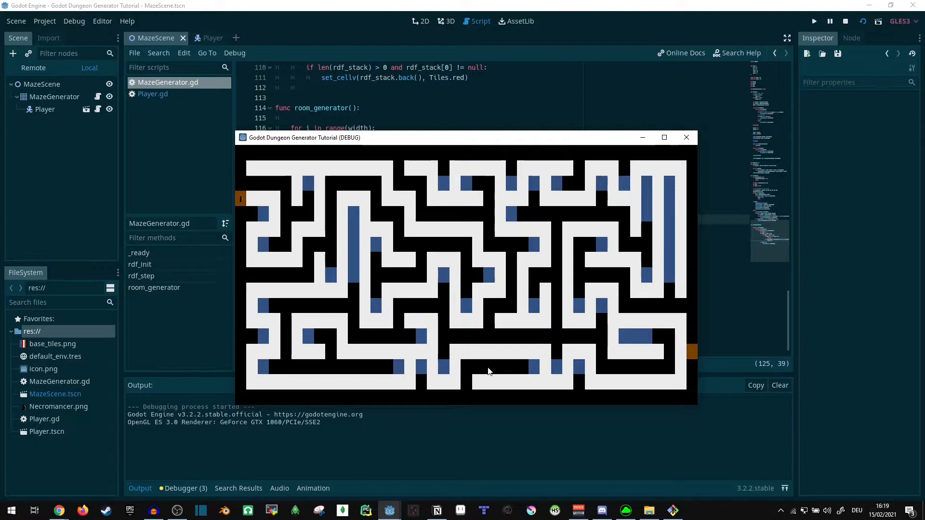
mouse_move(256, 180)
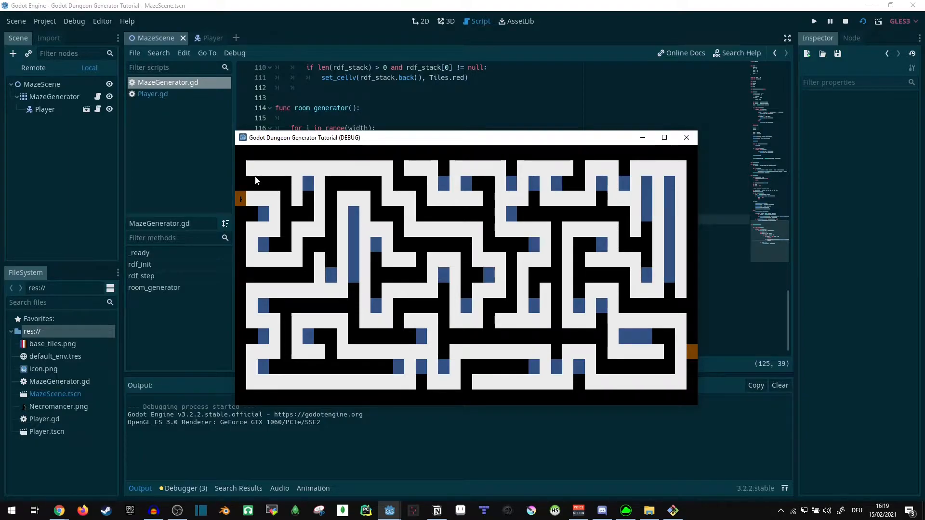
mouse_move(322, 354)
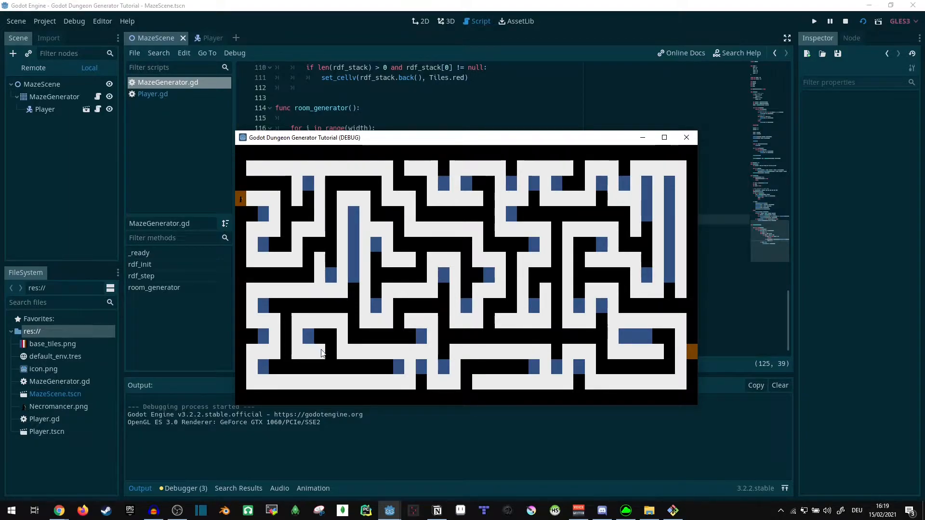
mouse_move(501, 370)
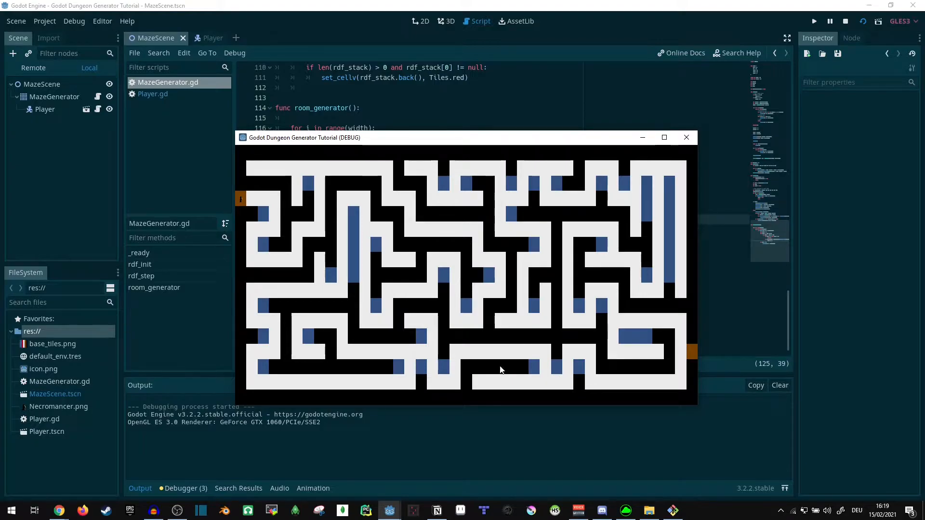
mouse_move(486, 373)
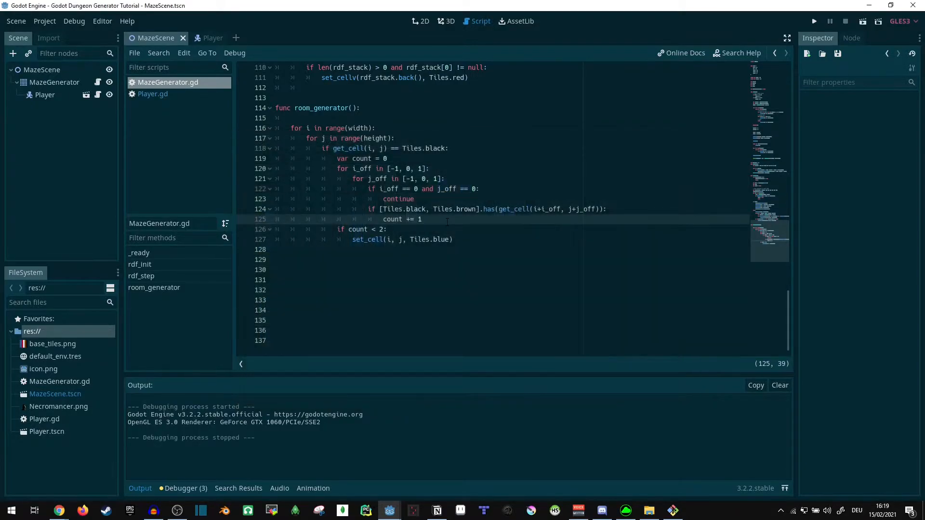
Wrap room_generator's loops in 'while changed:' with var changed = true and changed = false inside.
click(290, 118)
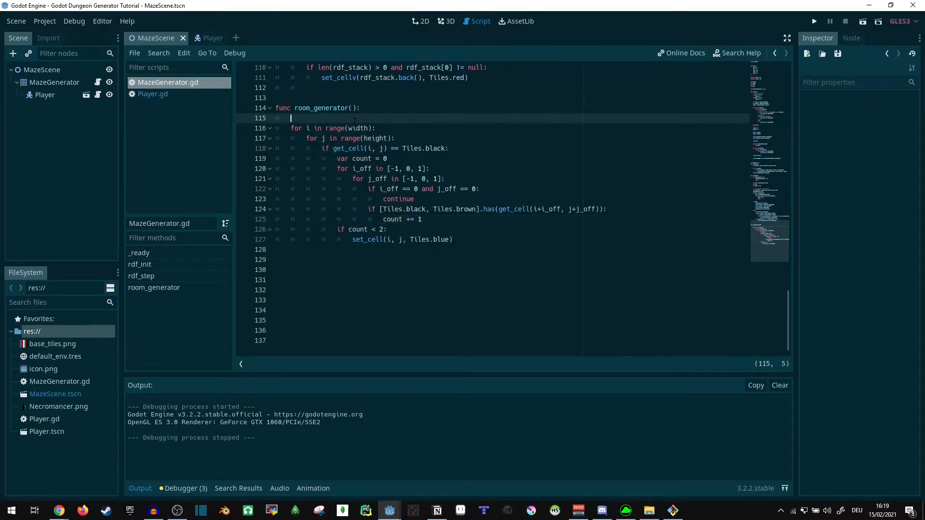
text(var change =)
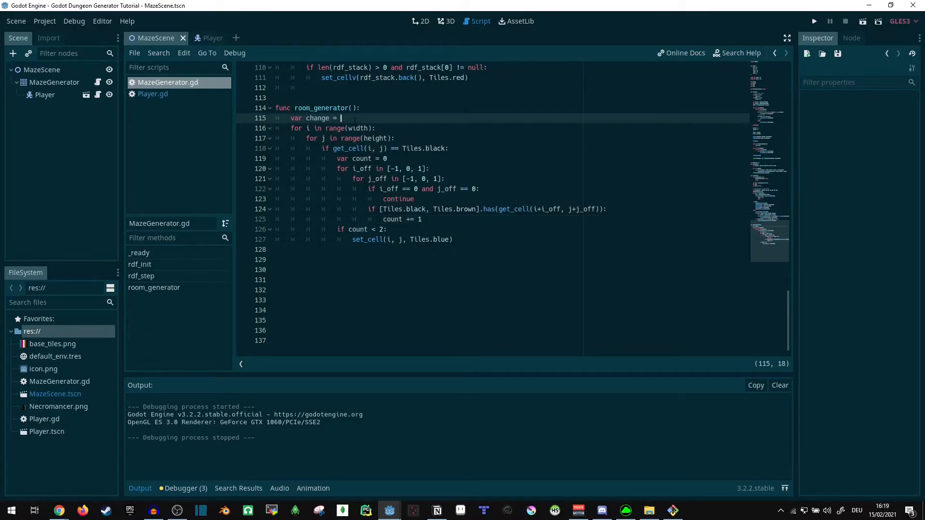
text(true)
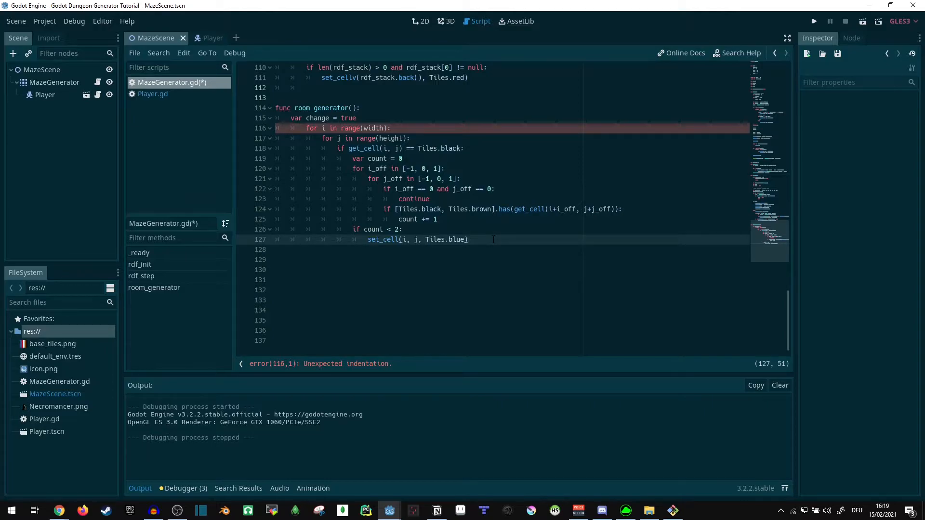
key(Return)
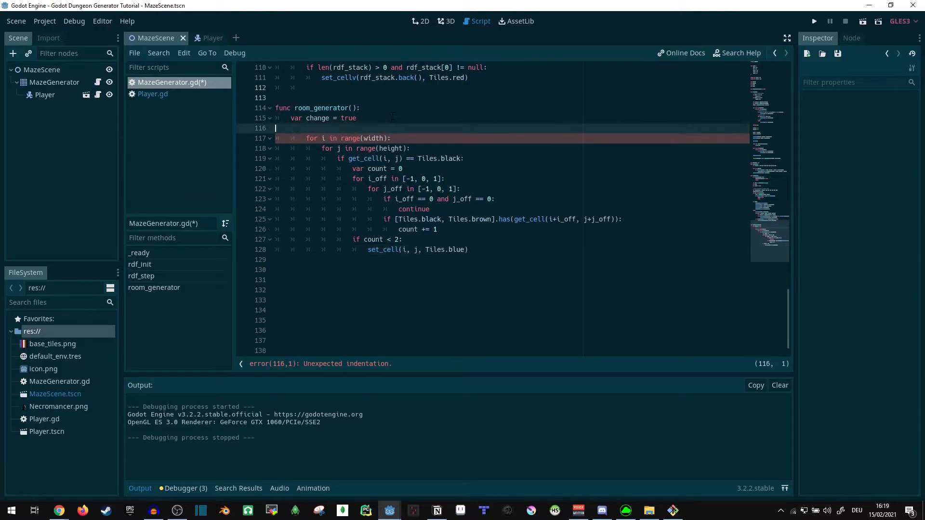
text(while changed:)
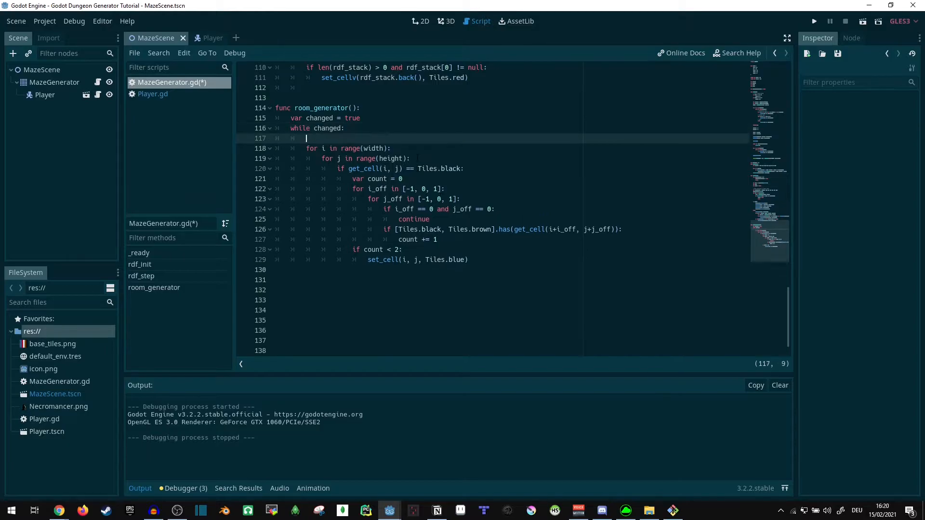
text(change)
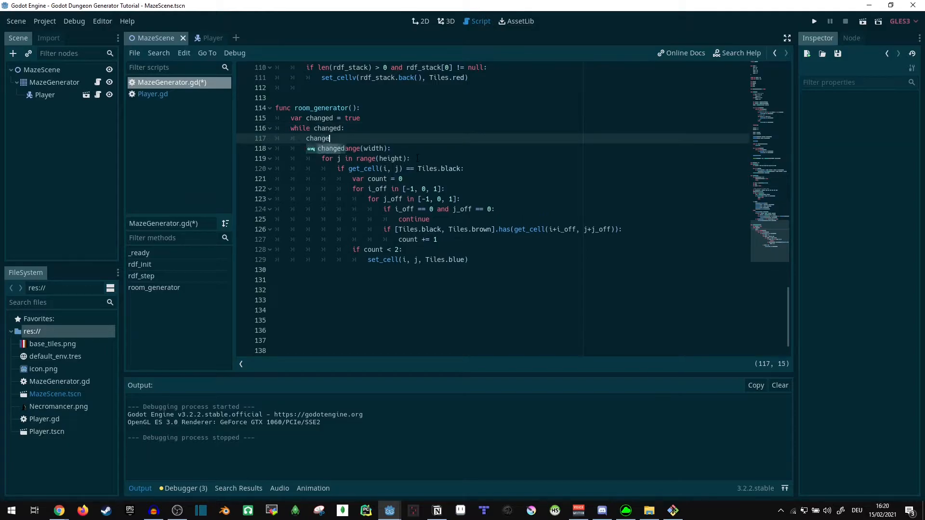
text(= false)
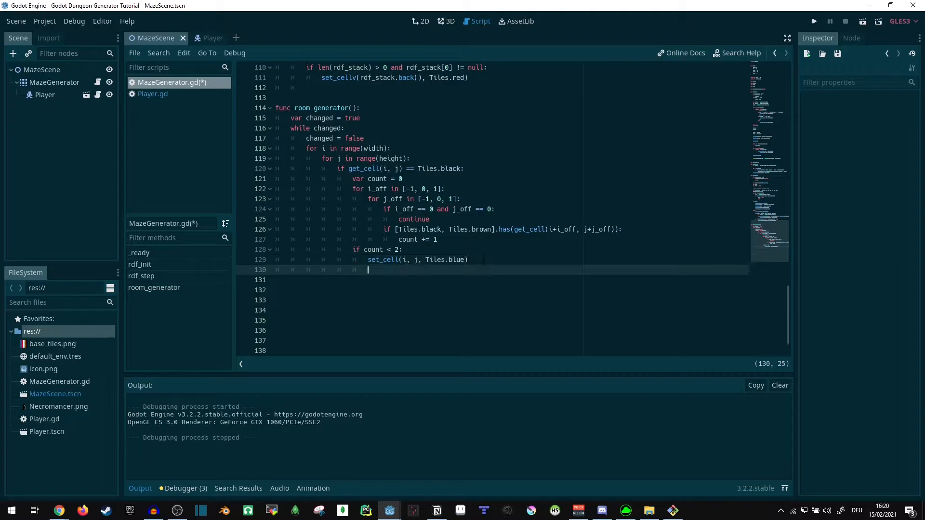
text(change)
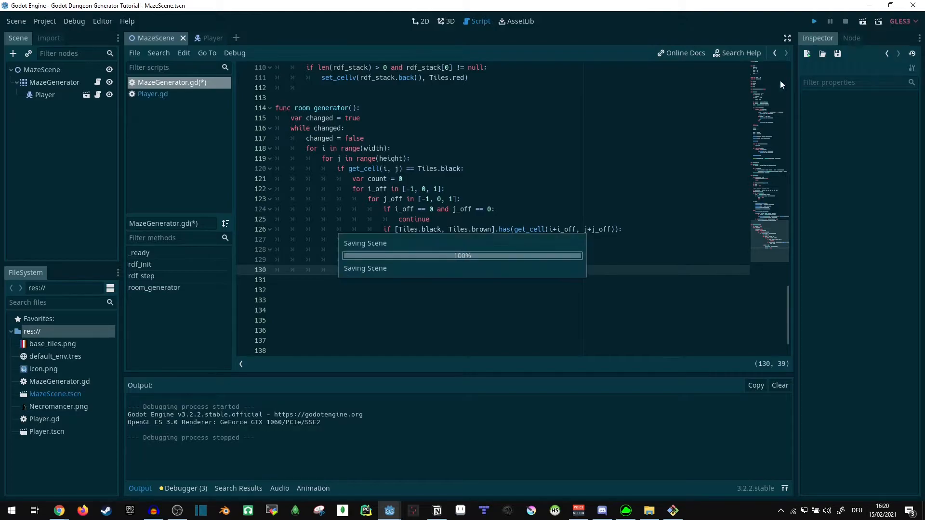
Run the scene to test the repeated blue-fill pass.
click(813, 20)
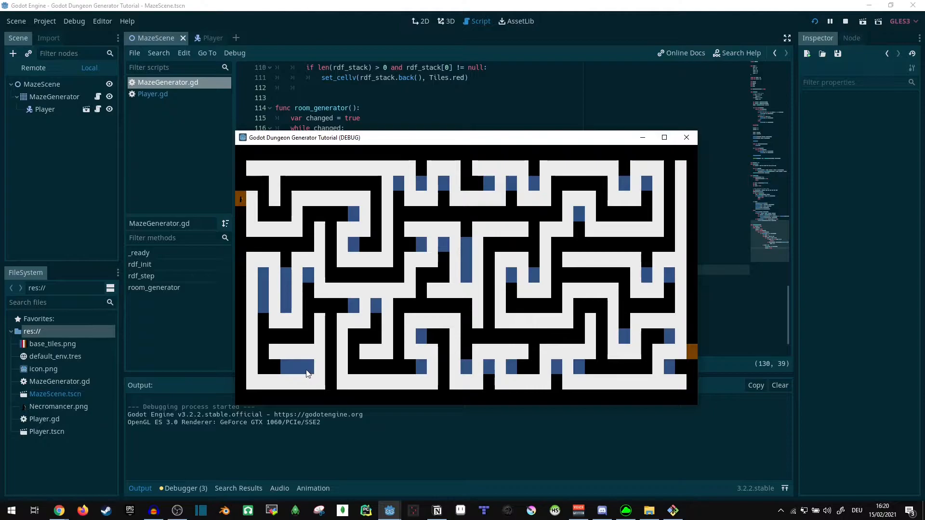
mouse_move(380, 400)
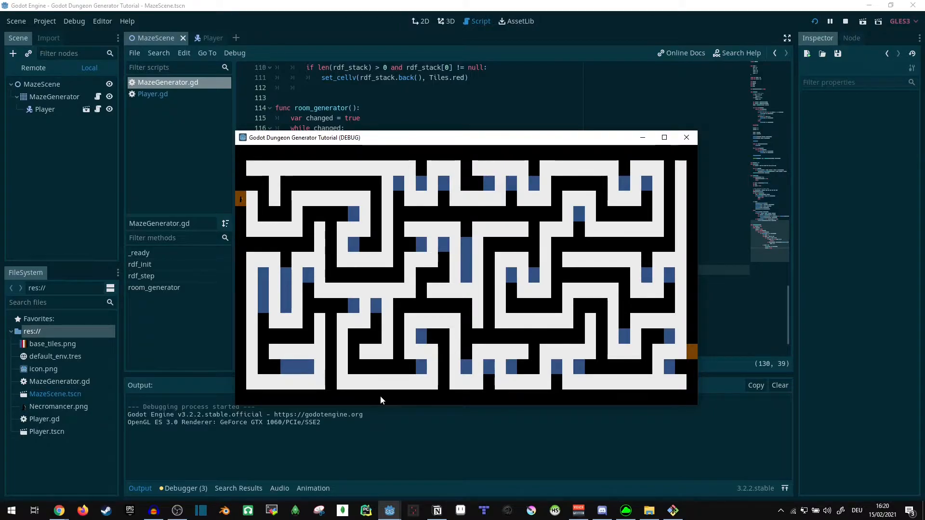
mouse_move(422, 186)
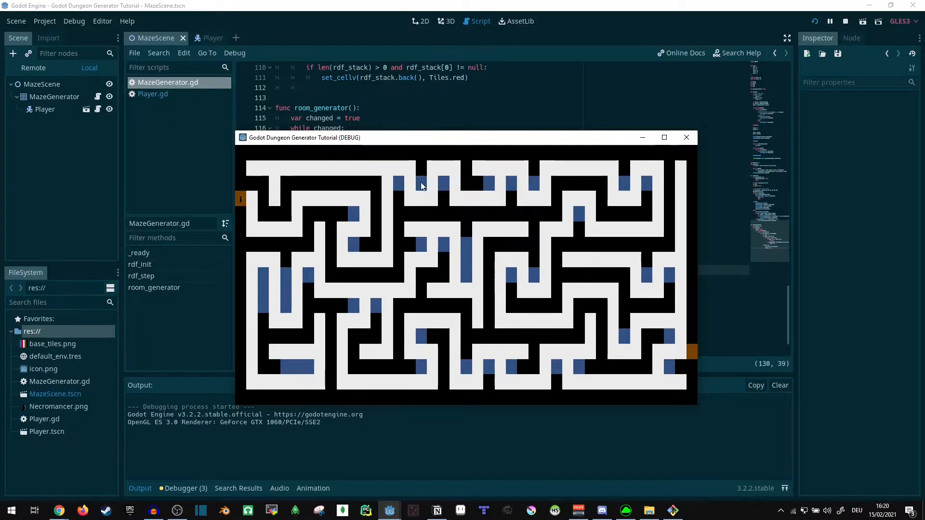
mouse_move(547, 195)
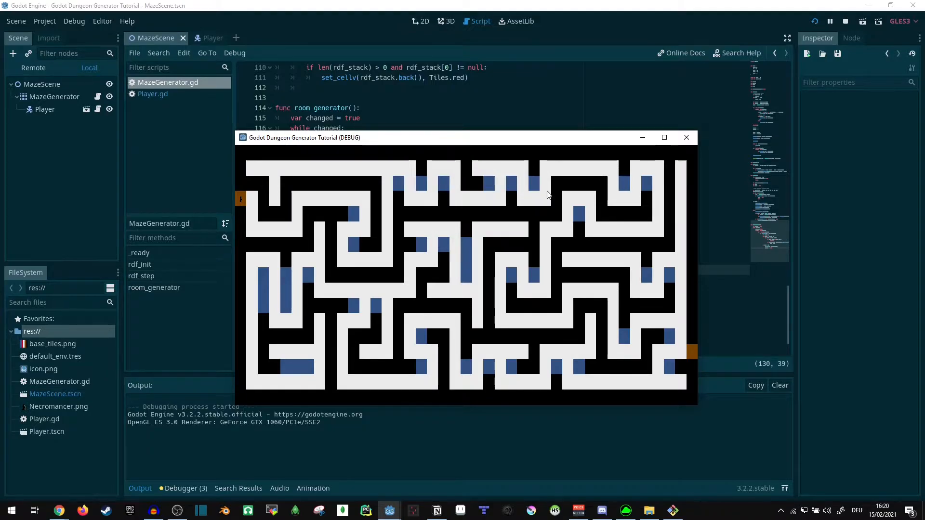
mouse_move(674, 280)
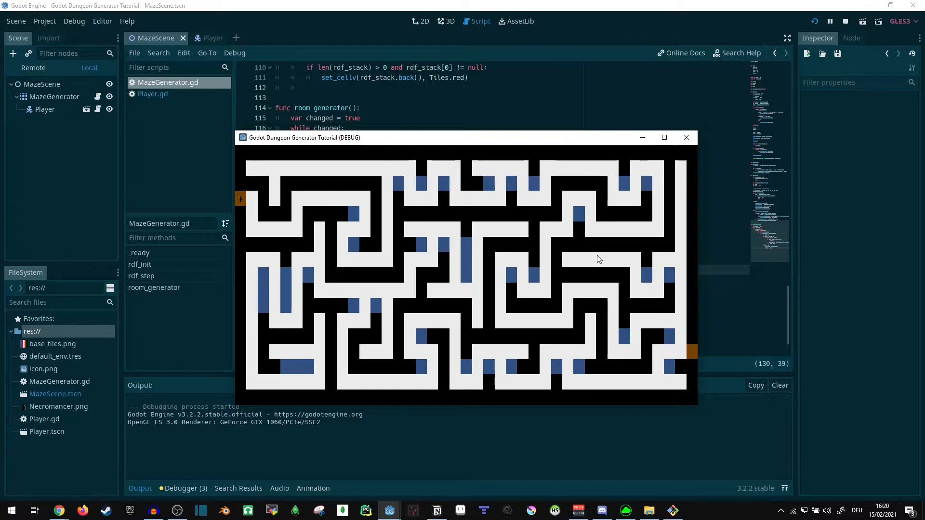
mouse_move(416, 215)
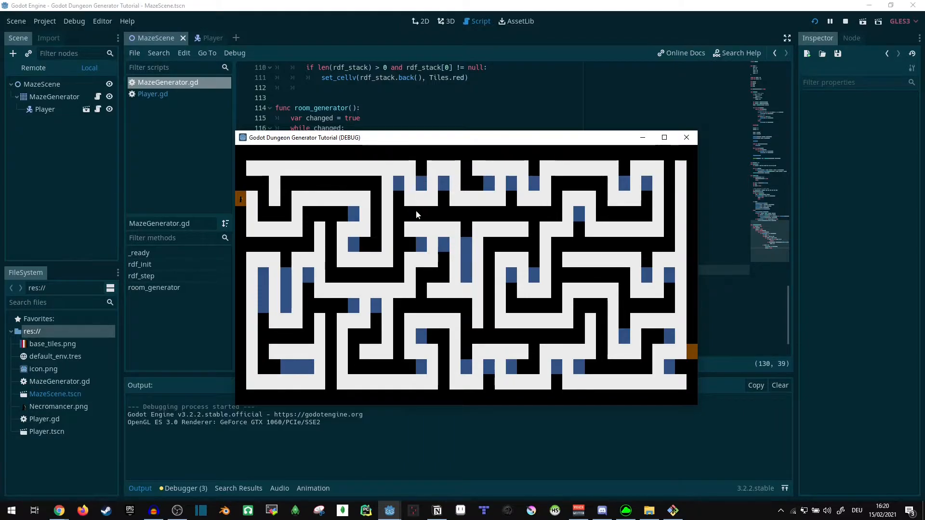
mouse_move(404, 190)
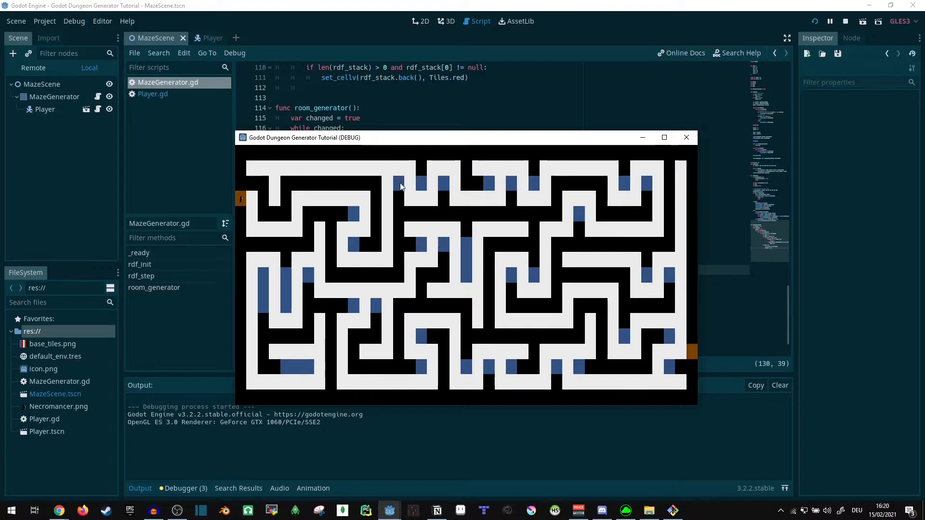
mouse_move(400, 201)
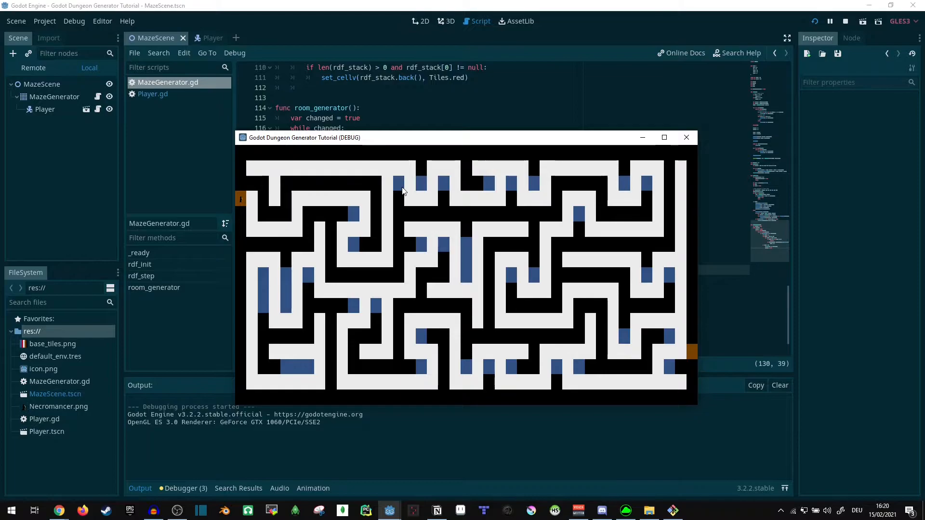
mouse_move(405, 208)
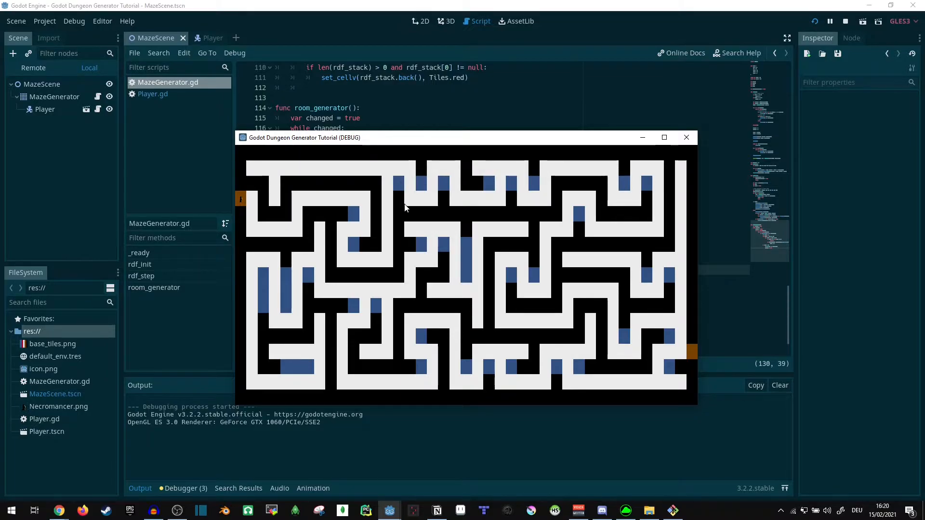
mouse_move(405, 203)
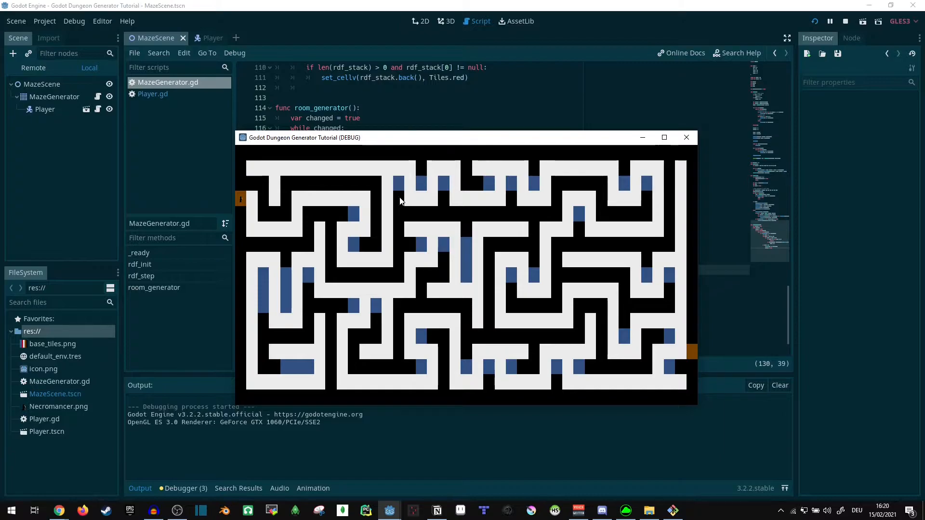
mouse_move(406, 178)
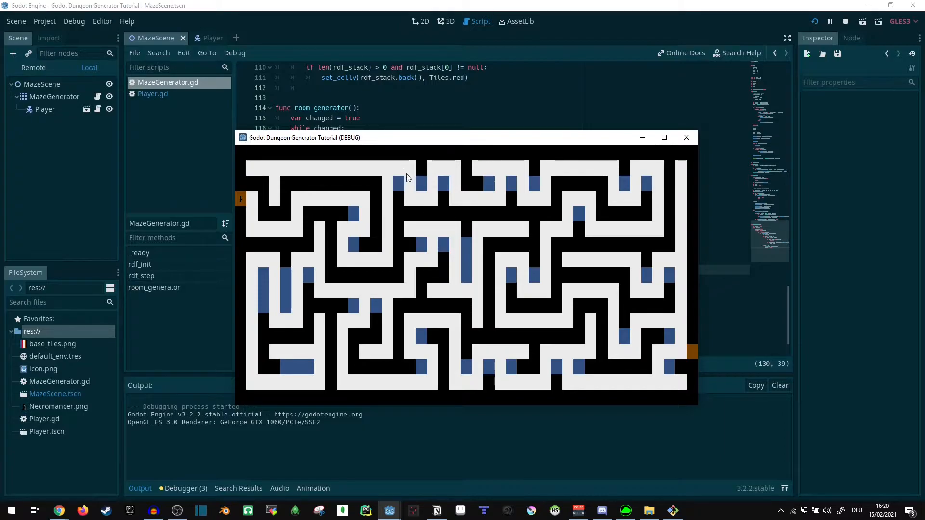
mouse_move(566, 297)
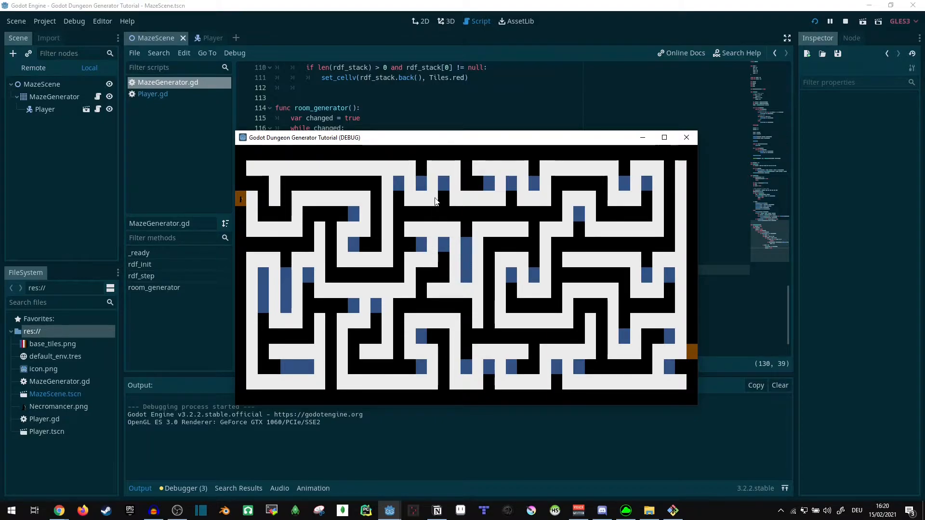
mouse_move(314, 267)
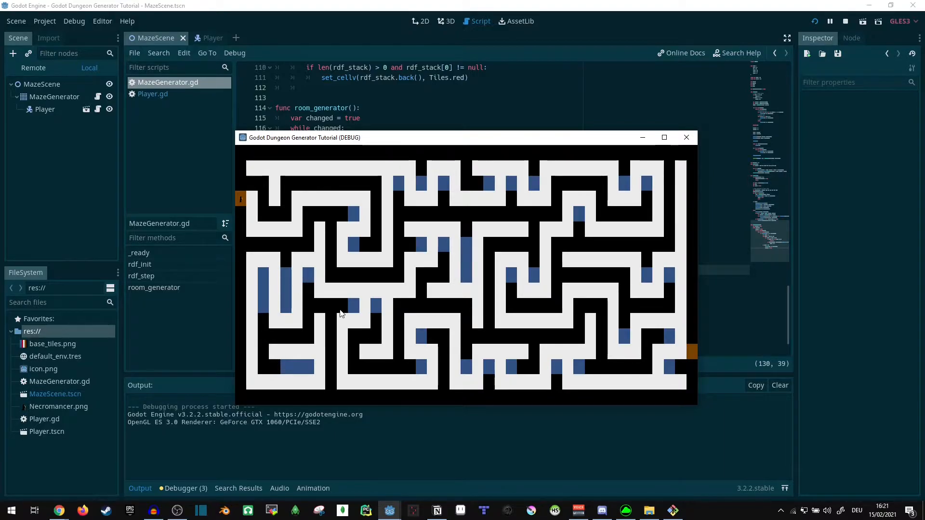
mouse_move(330, 215)
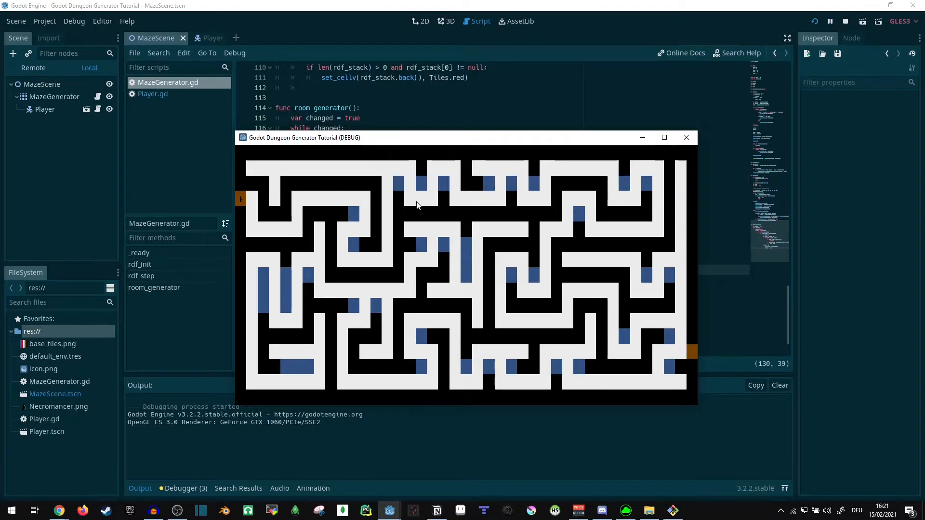
mouse_move(475, 363)
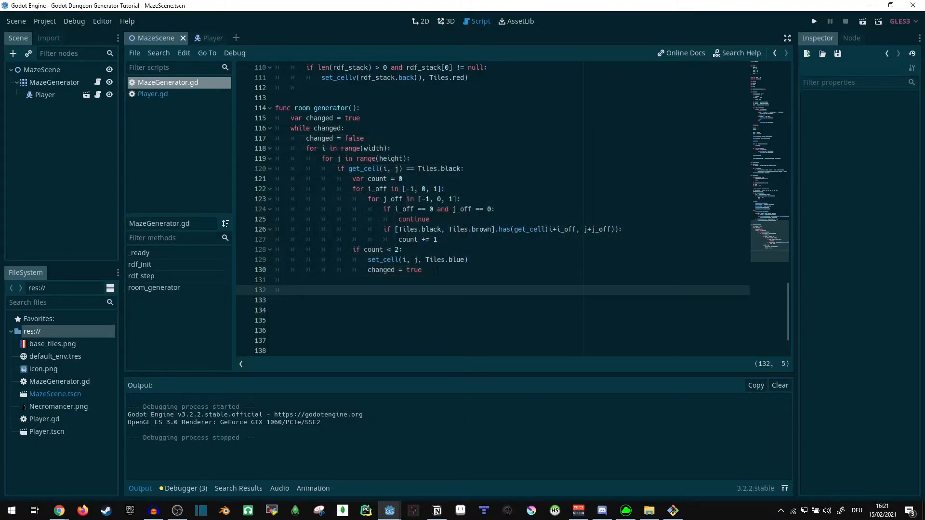
After the while loop, add a second width/height loop checking Tiles.black with 'for off in []'.
text(for)
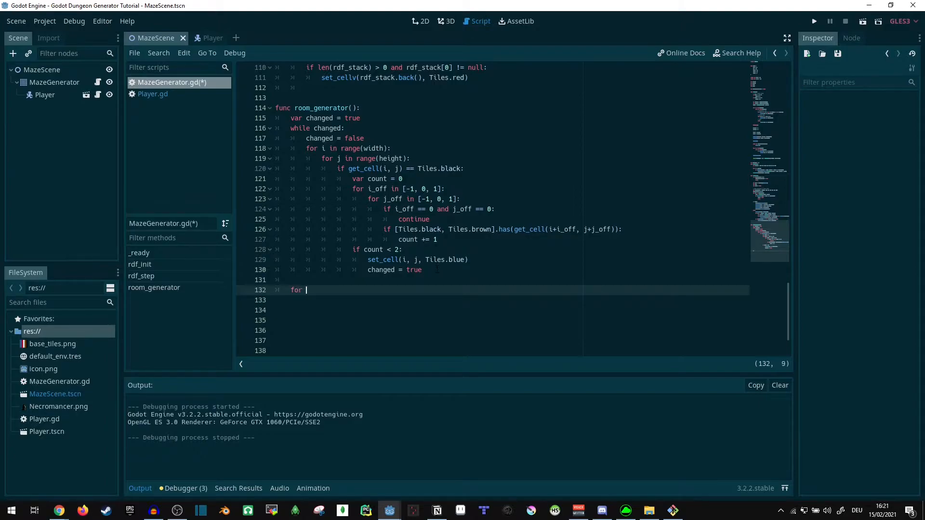
text(i in ran)
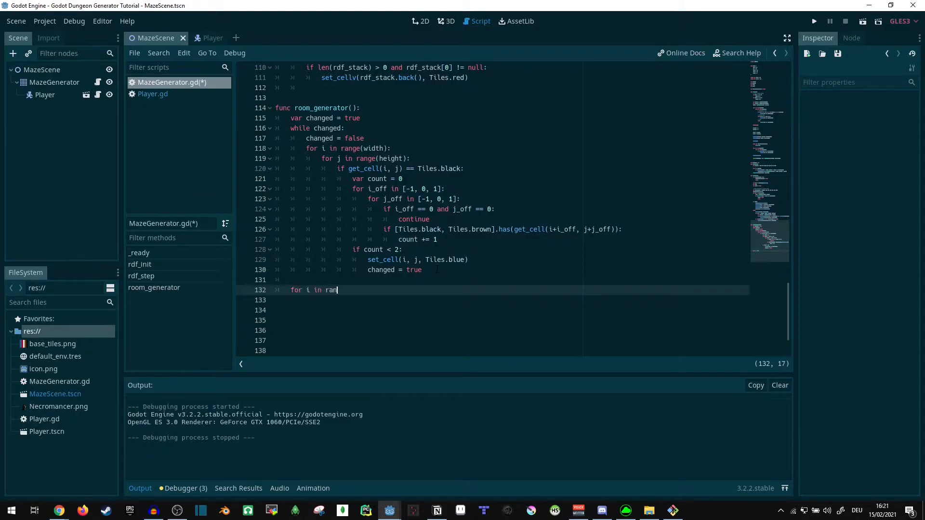
text(ge(width):)
click(501, 299)
text(for)
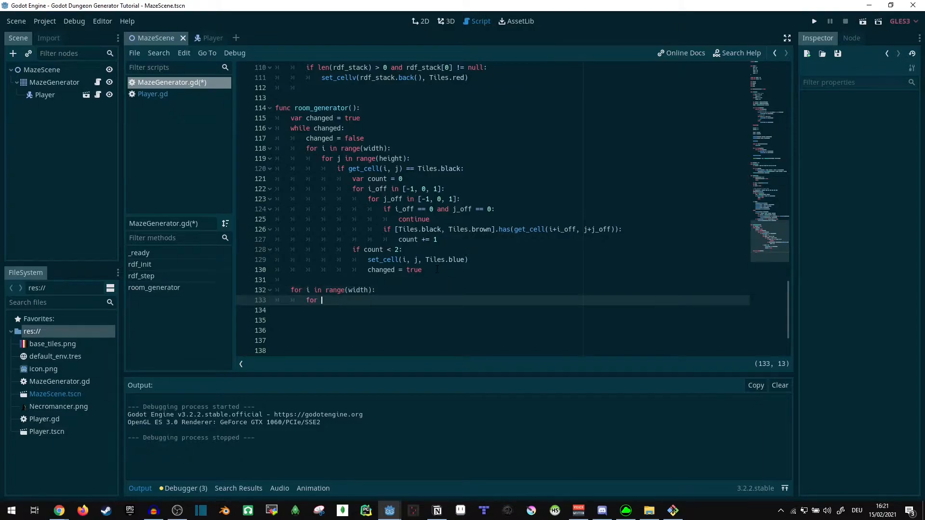
text(j in range(height):)
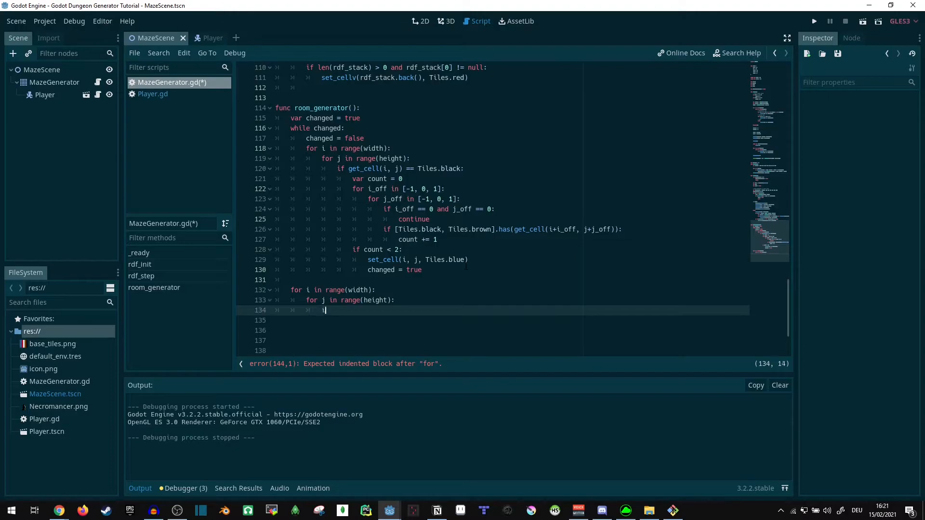
text(f get_cell(i, j)
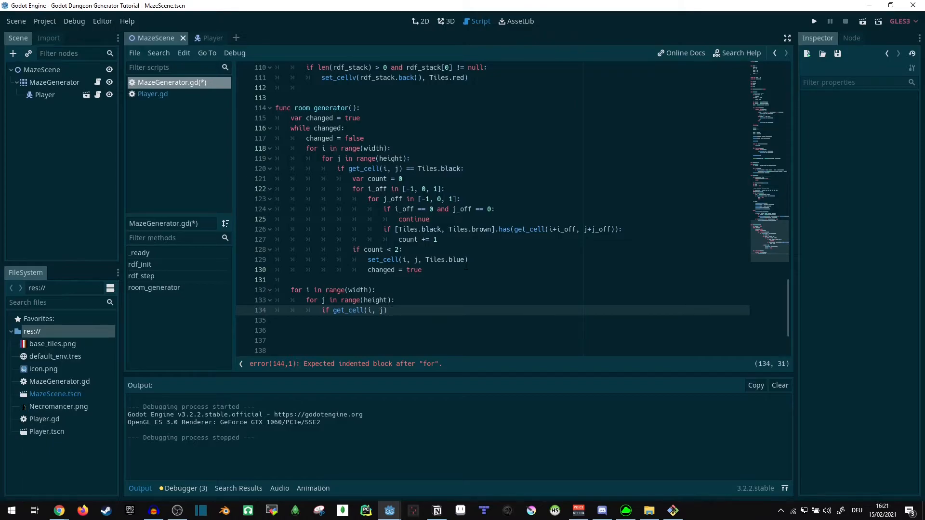
text(== Tiles.black:)
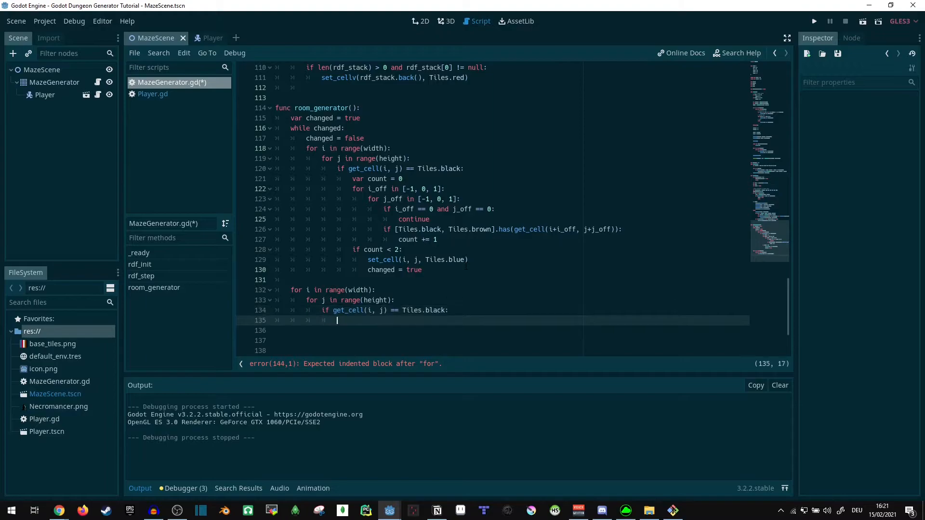
text(for off in)
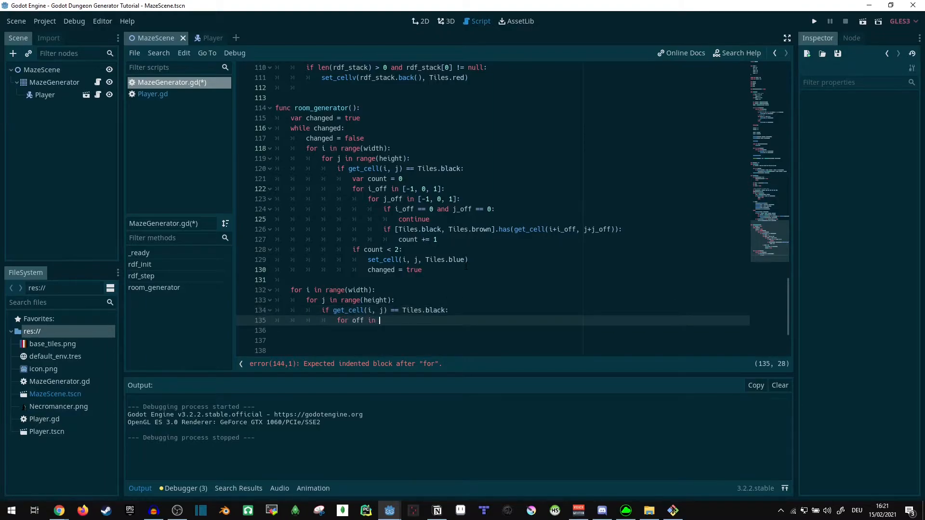
text([])
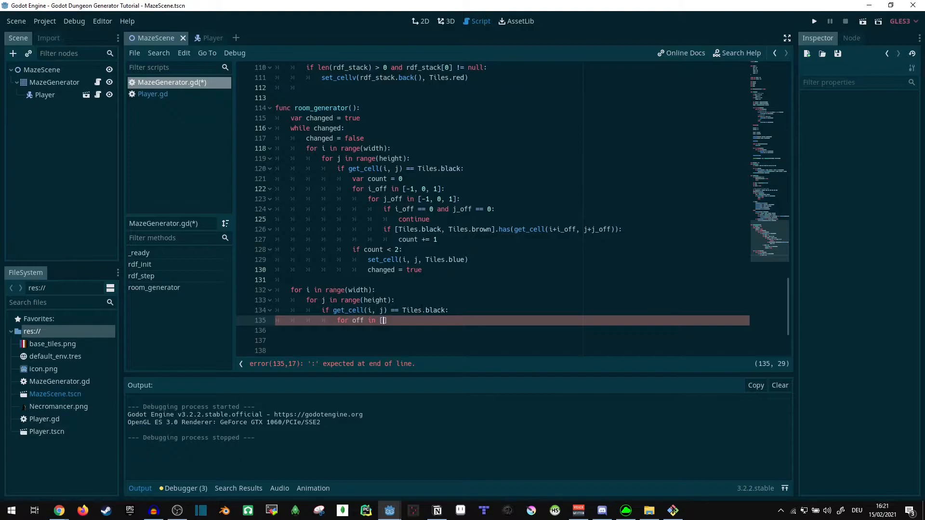
Fill the offset list with Vector2(0, 1), Vector2(0, -1), Vector2(1, 0), Vector2(-1, 0) and a colon.
click(430, 209)
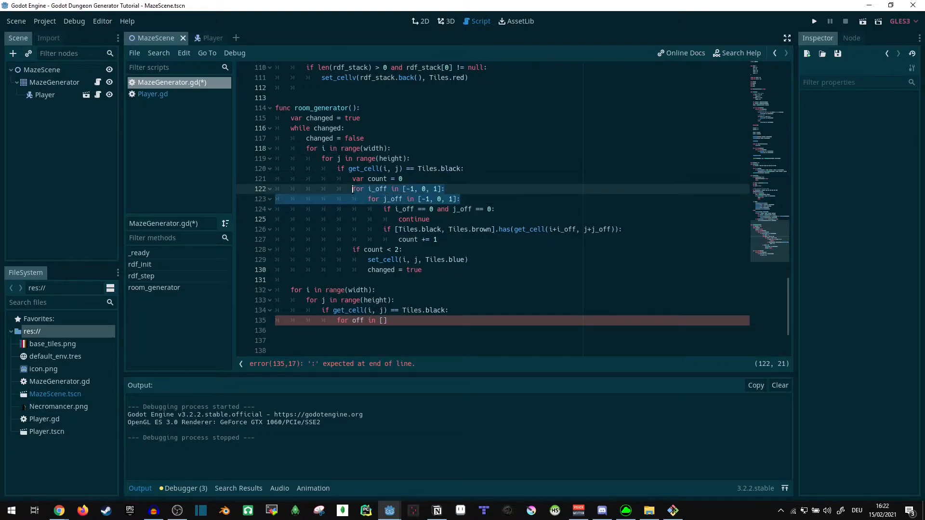
click(434, 189)
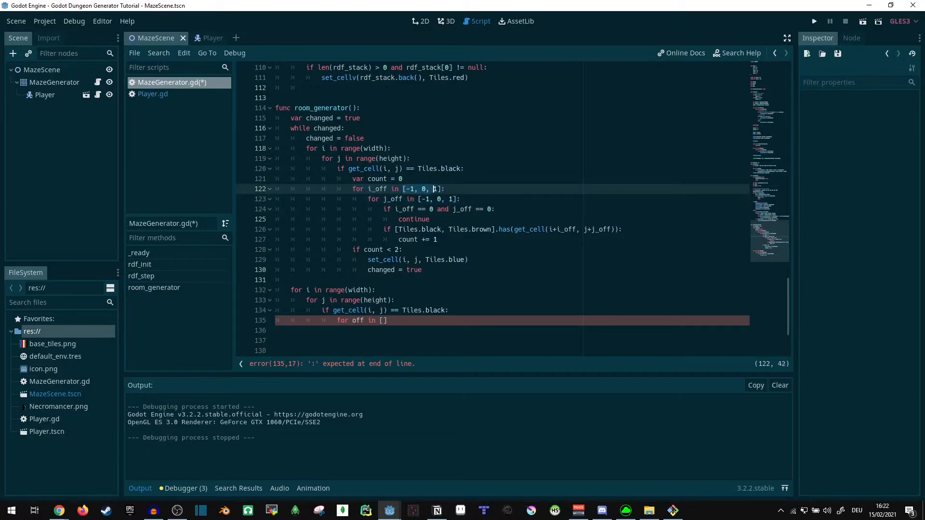
click(414, 198)
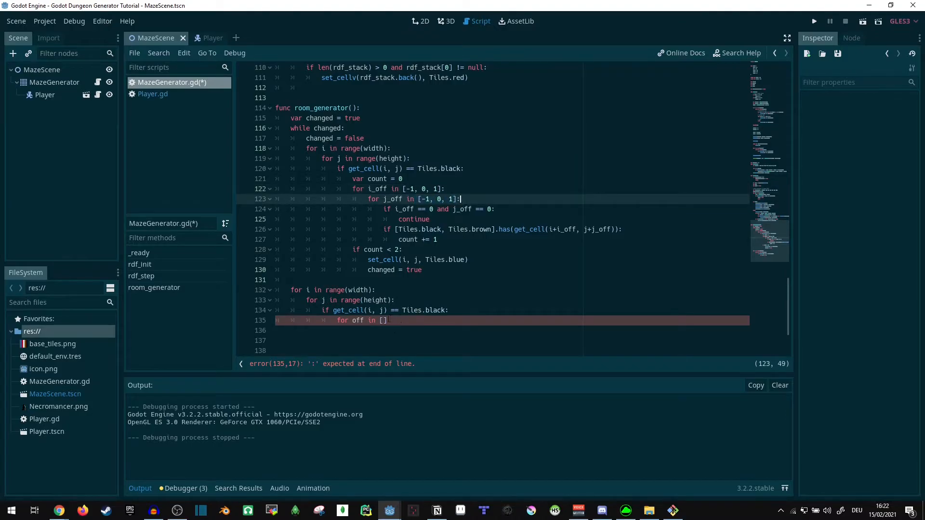
text(Vector2()
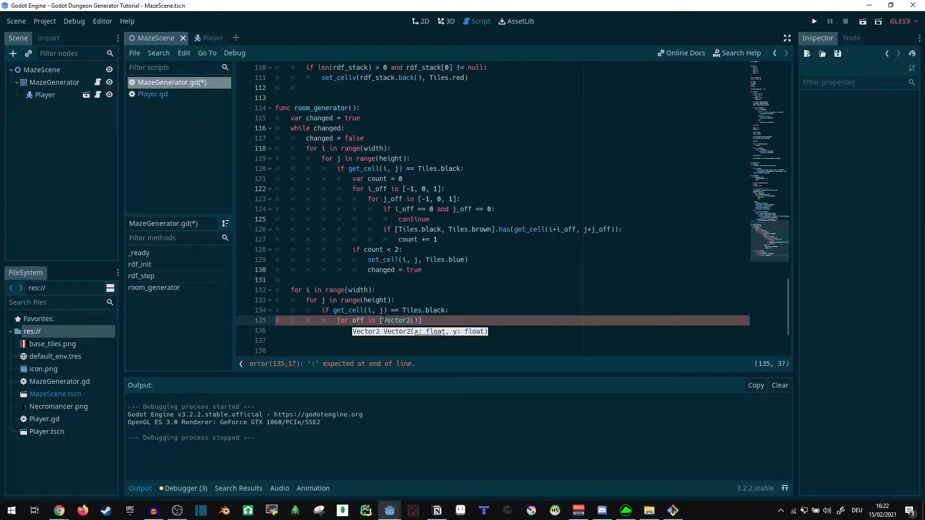
text(0, 1])
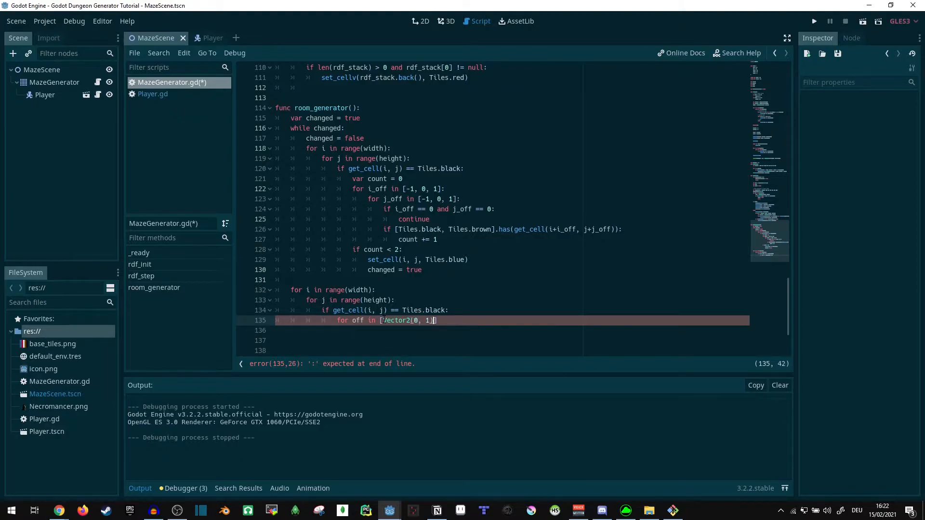
text(, Vecto)
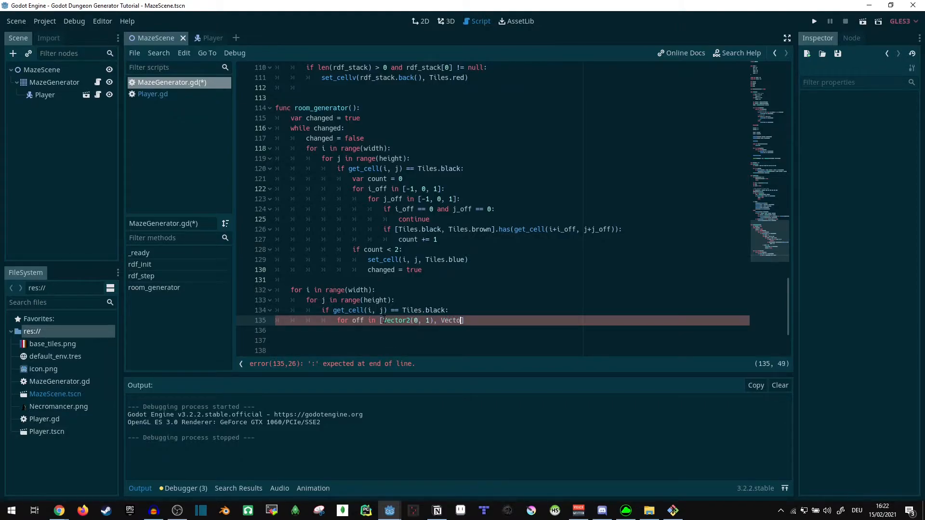
text(r2(0, -1)])
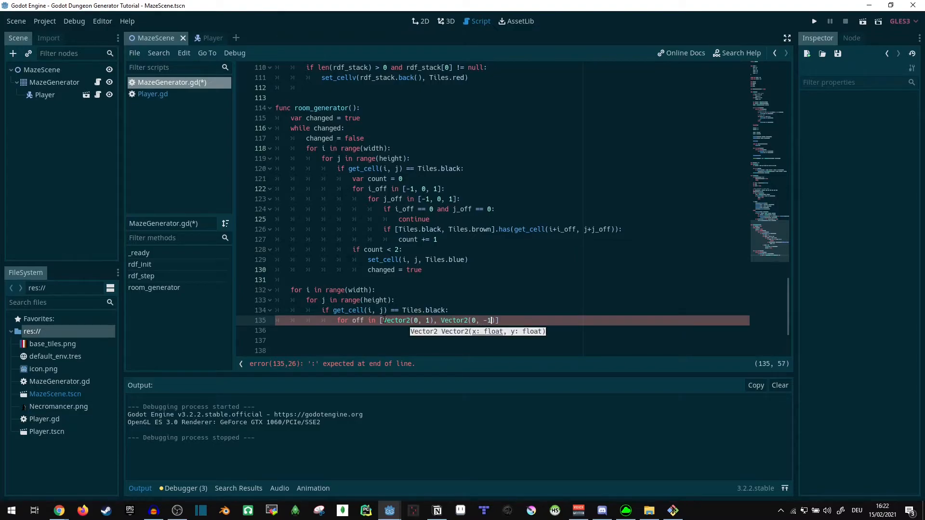
text(, Vector2(1, 0), Vector2(-1, 0)
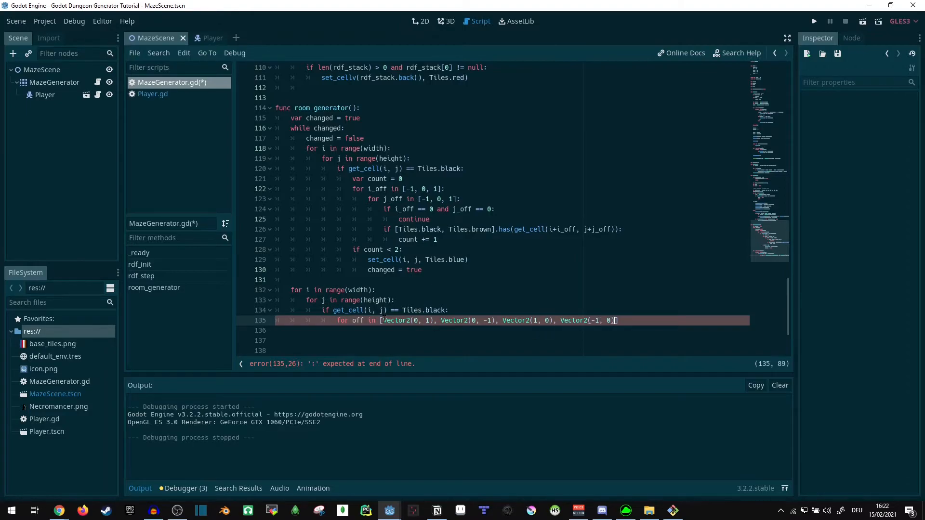
text(:)
click(495, 330)
text(if get_cellv)
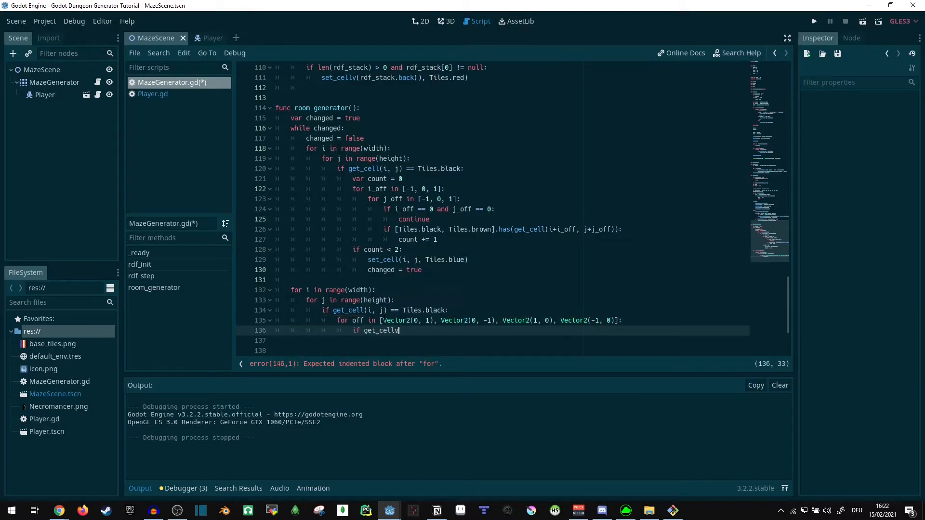
Check get_cellv(Vector2(i, j)+off) == Tiles.blue, set the cell to Tiles.red, break, and save.
text((()
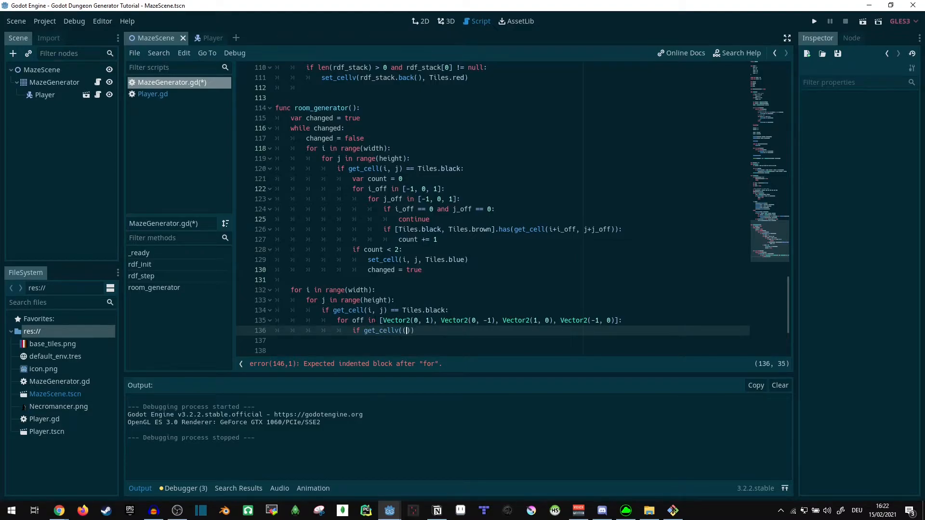
text(V)
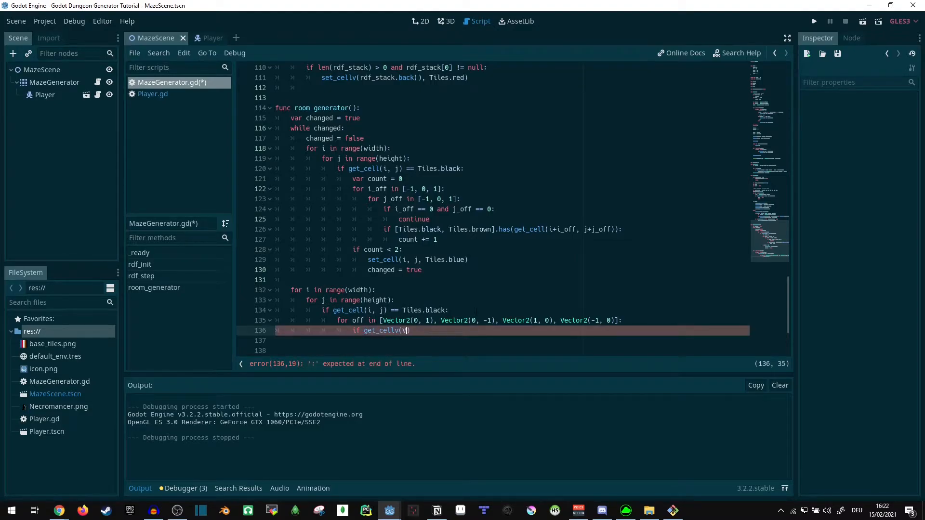
text(ector2(i, j)
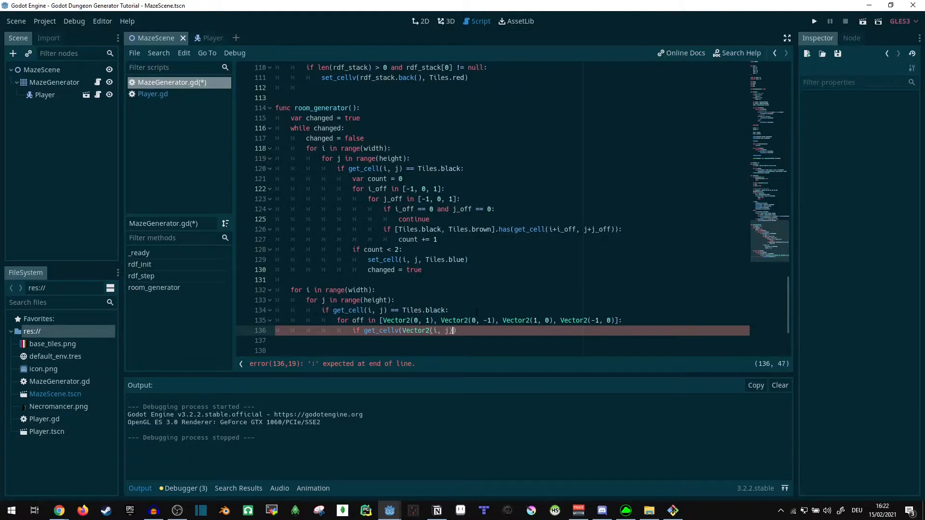
text(+off) ==)
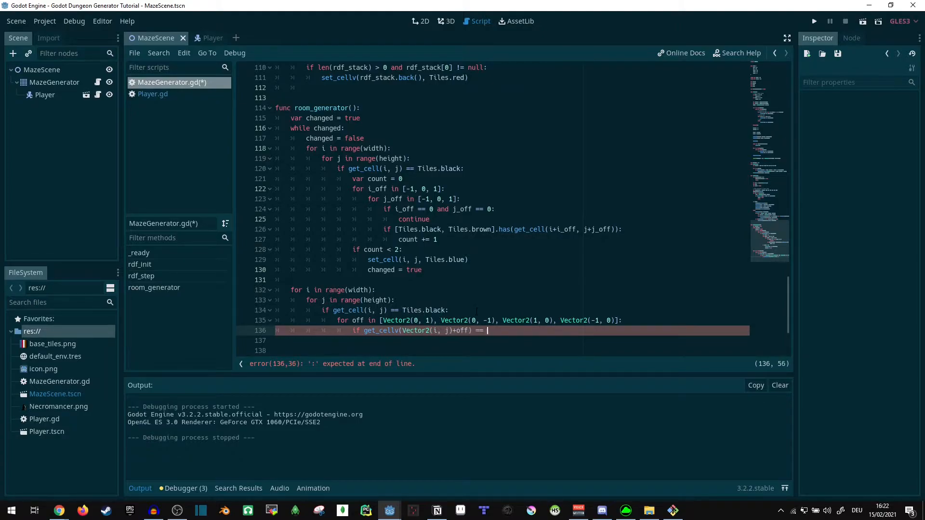
text(Tiles.blue:)
click(512, 340)
text(set_cell(i,j, Tiles.red)
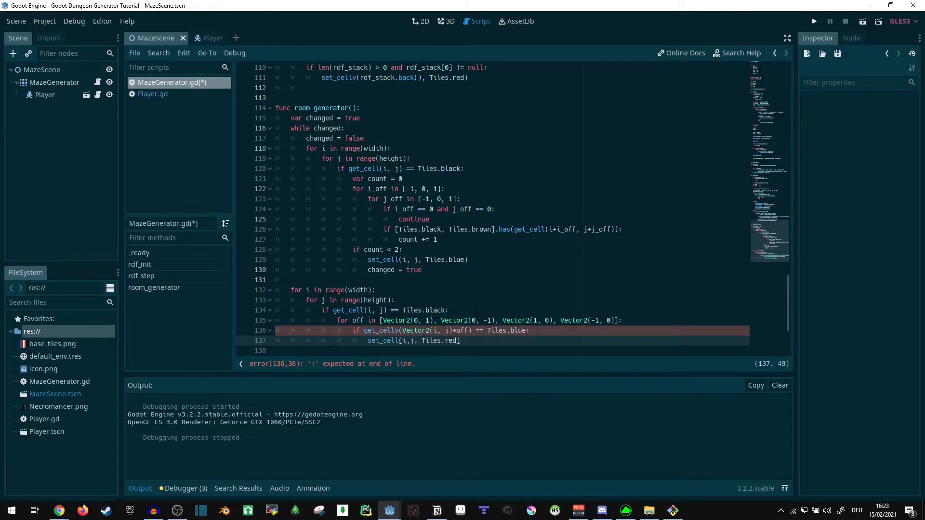
text(break)
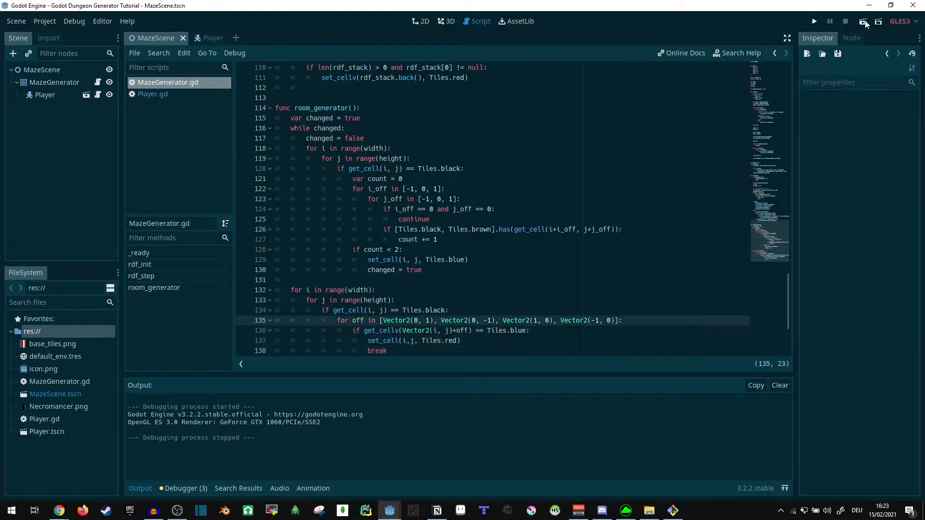
click(813, 21)
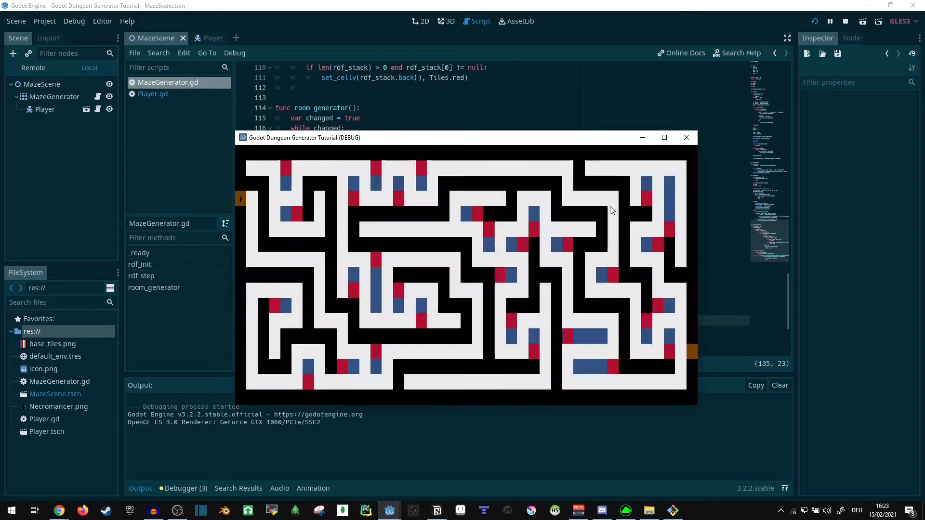
mouse_move(605, 212)
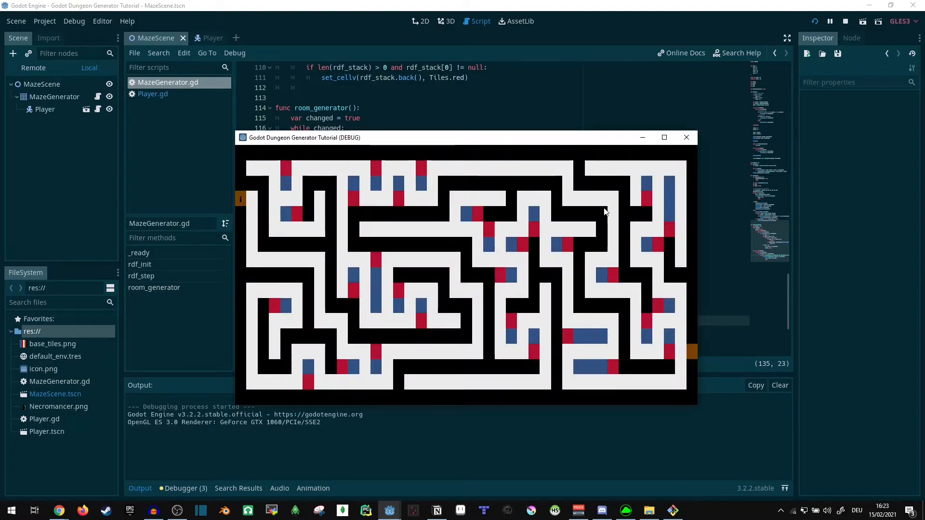
mouse_move(614, 251)
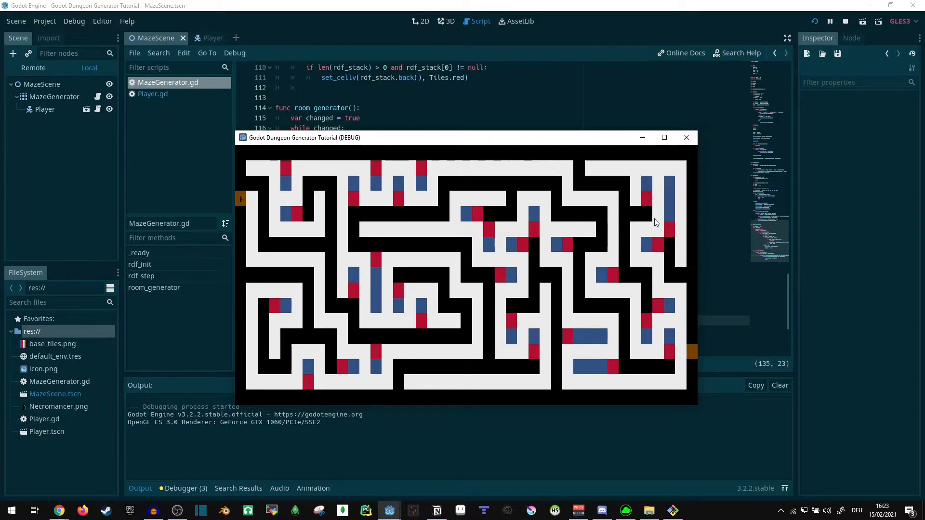
mouse_move(578, 243)
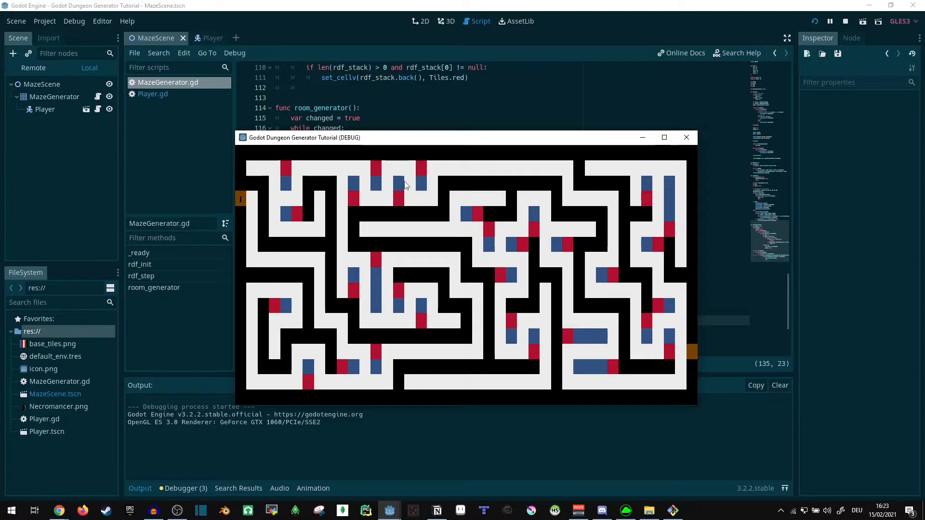
mouse_move(413, 206)
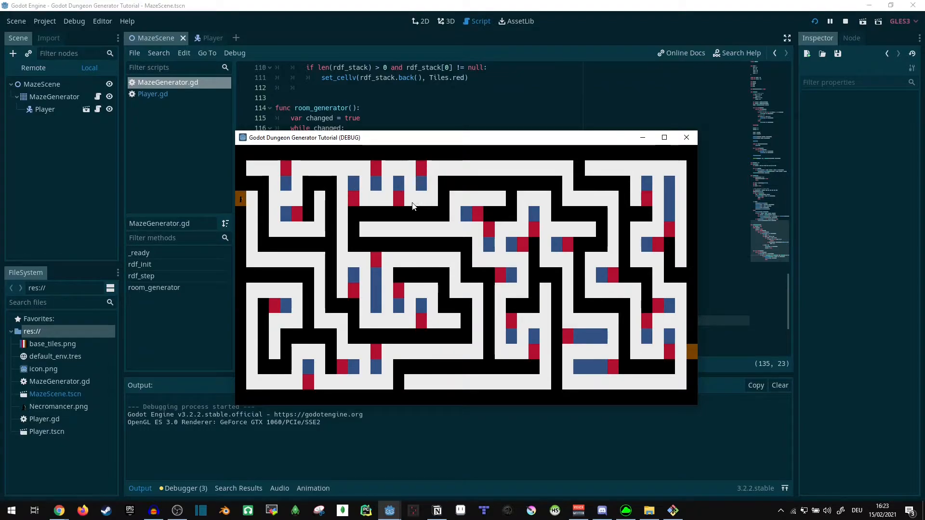
mouse_move(443, 198)
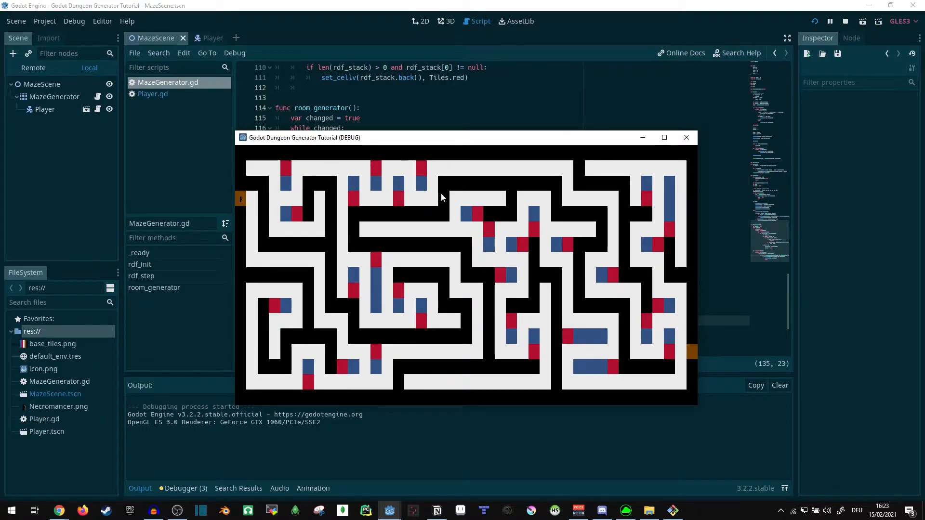
mouse_move(380, 181)
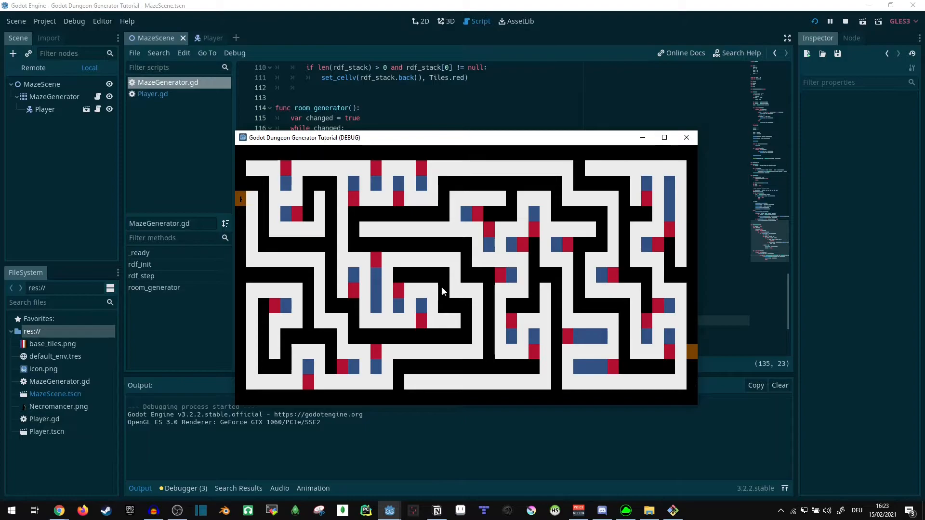
click(685, 138)
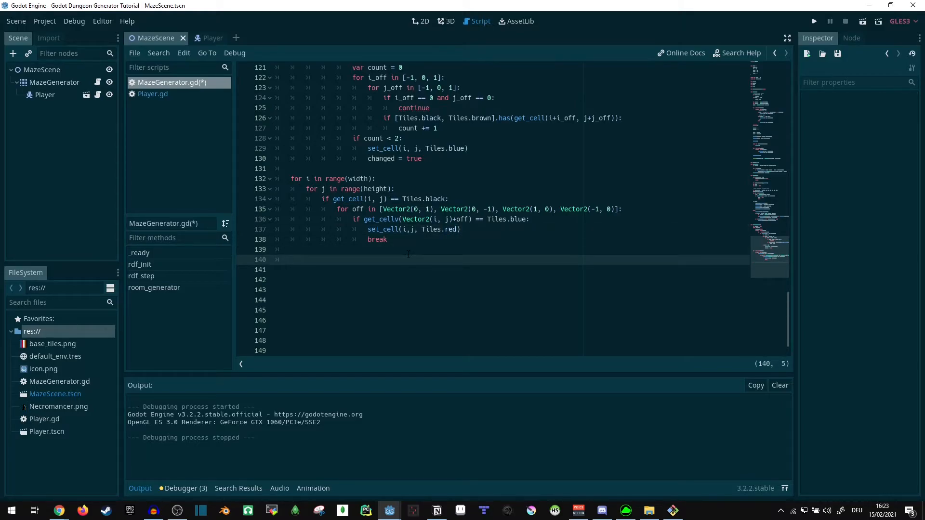
Write a nested width/height loop setting any Tiles.blue or Tiles.red cell to Tiles.white.
text(for i)
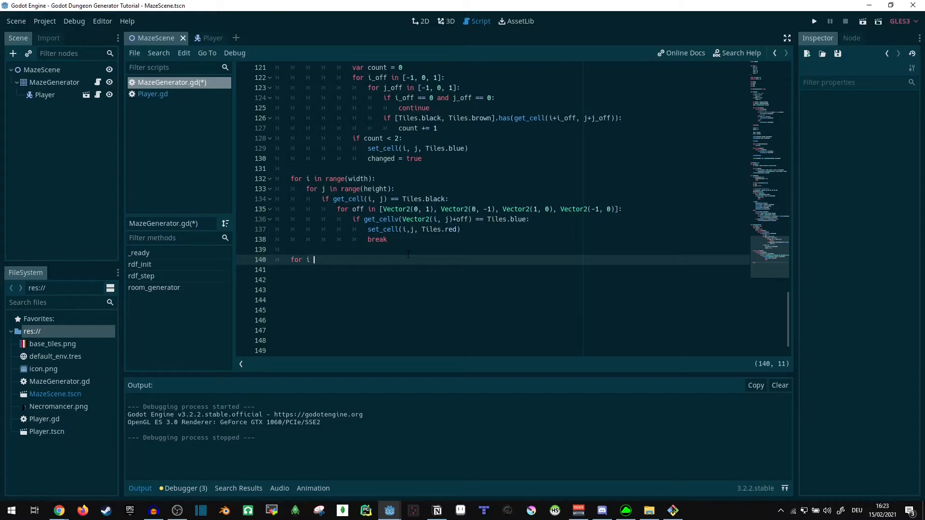
text(in range(width):)
click(499, 269)
text(f)
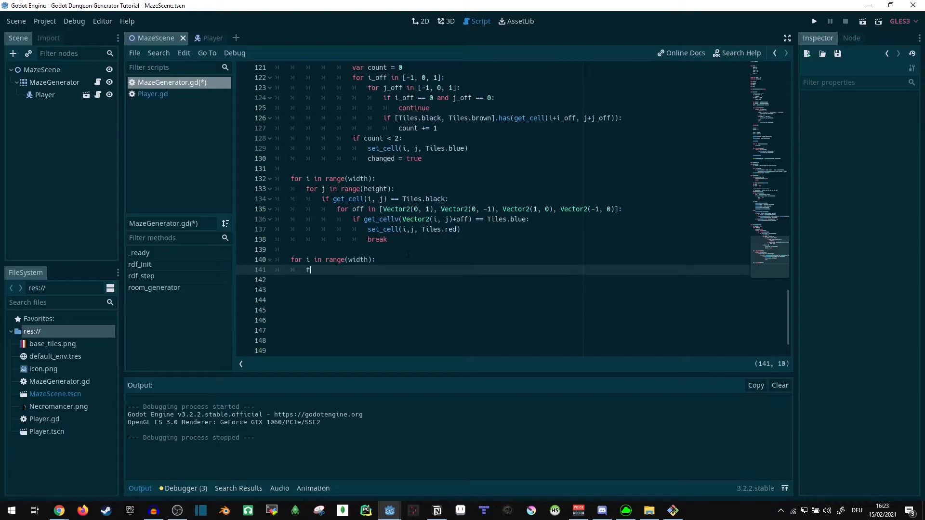
text(or j)
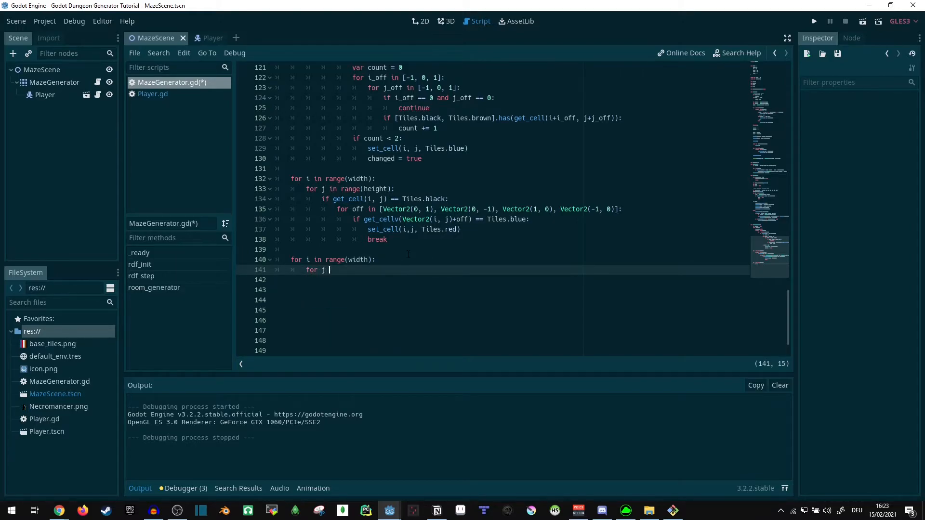
text(in range(height):)
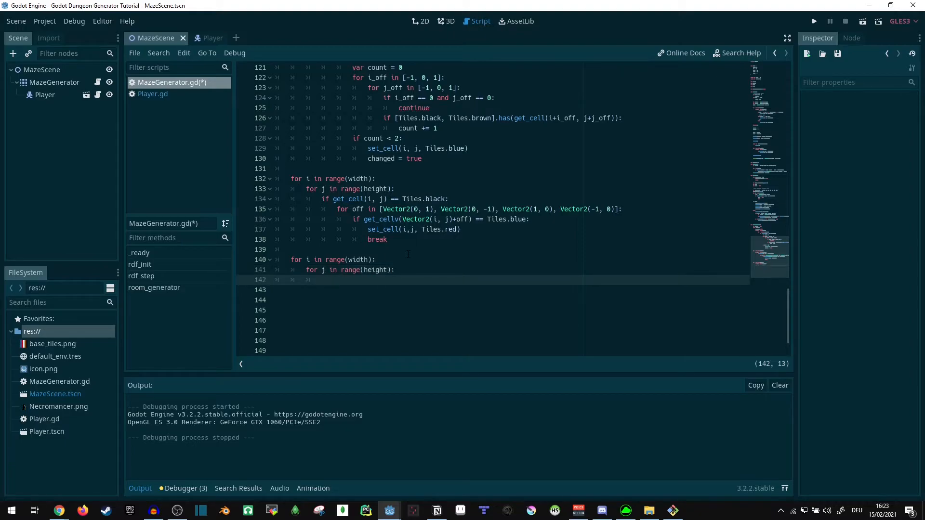
text(if [Tiles])
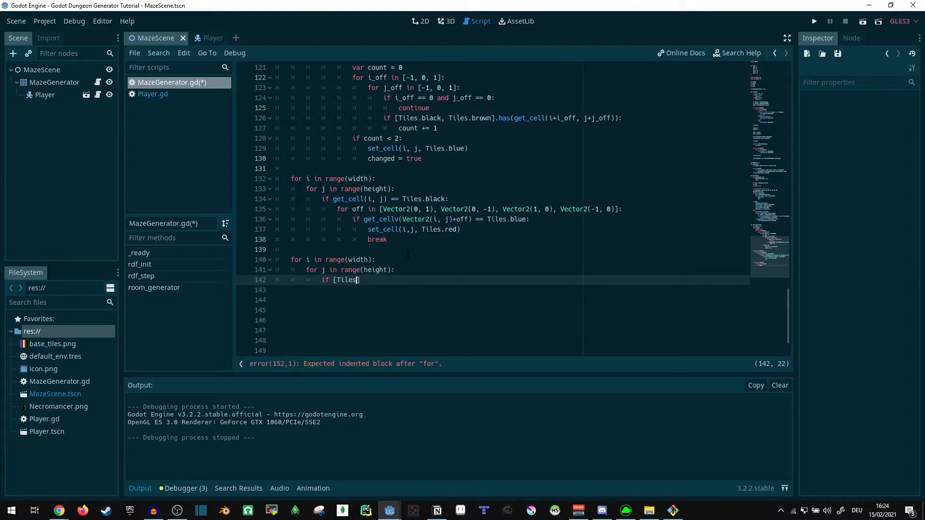
text(blue, Tiles)
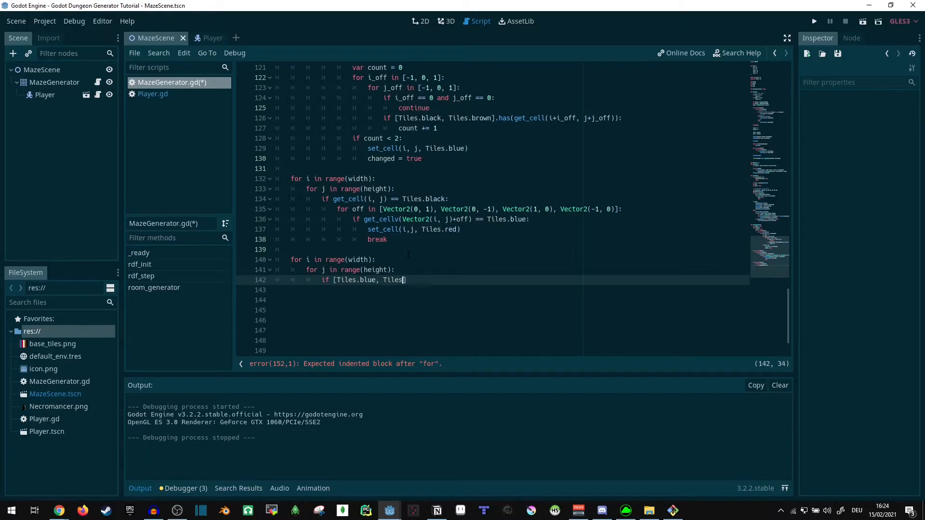
text(red].has)
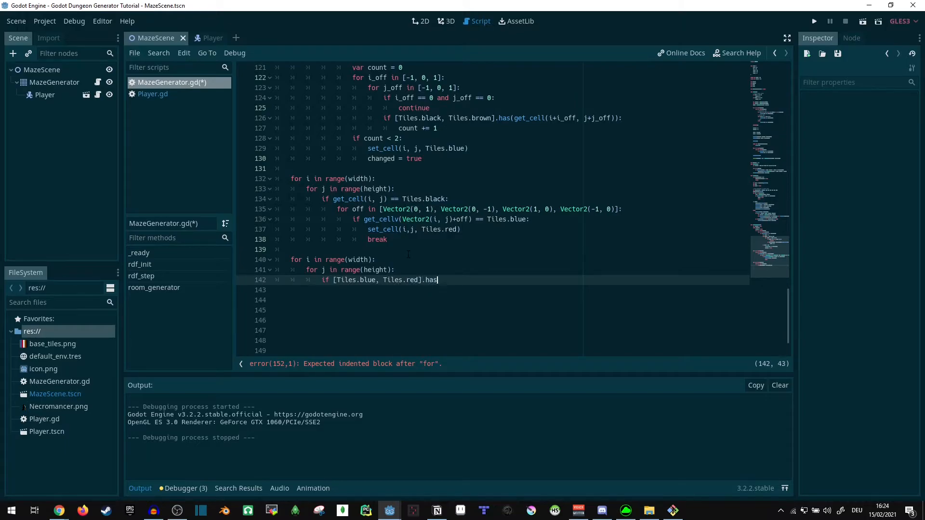
text((get_cell(i, j)
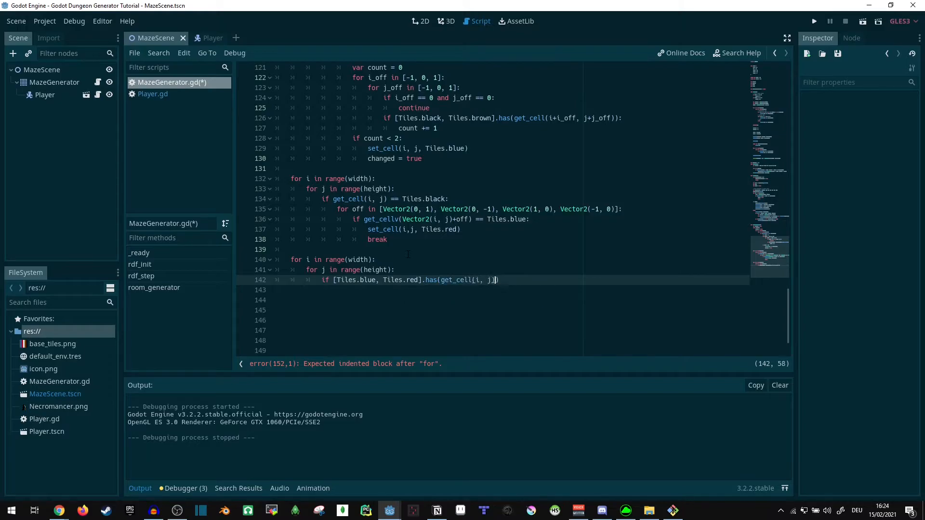
text(:)
click(495, 290)
text(set_cell()
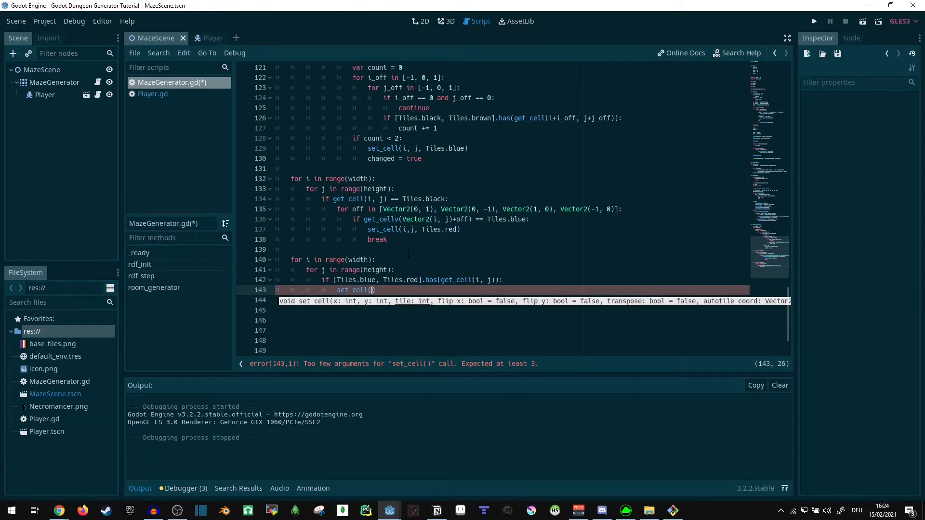
text(i, j)
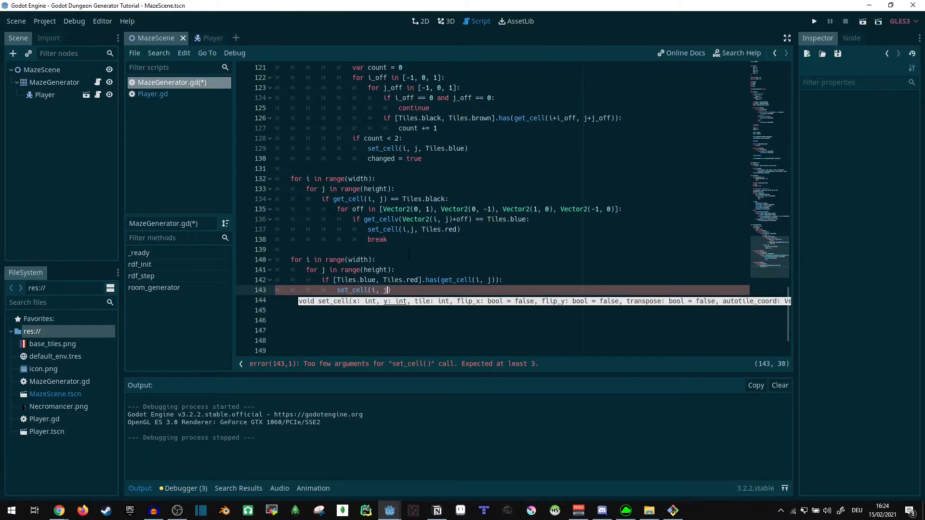
text(Tiles.white)
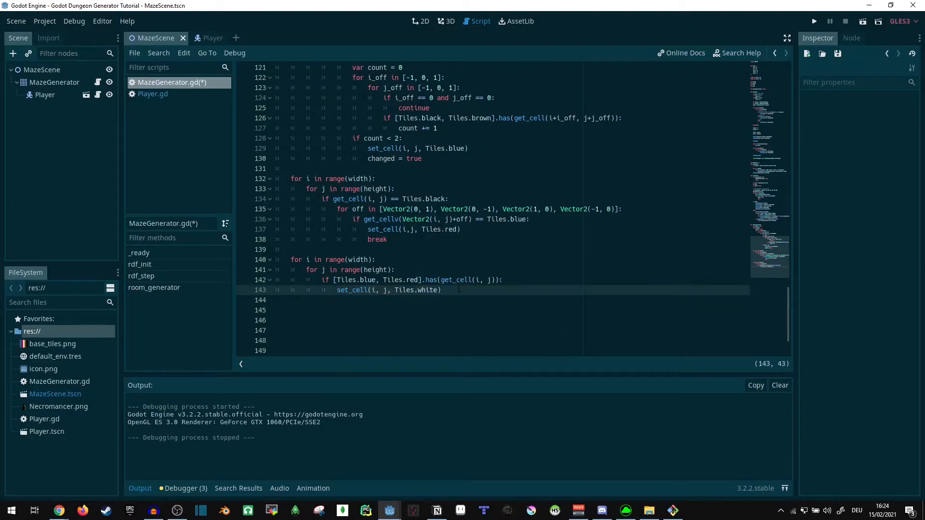
Run the game to test the recolouring pass.
click(415, 280)
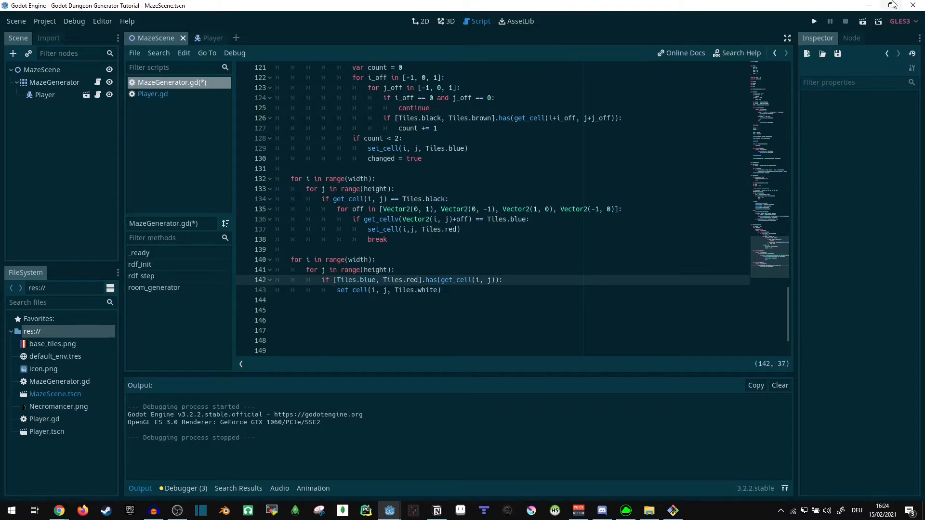
click(813, 20)
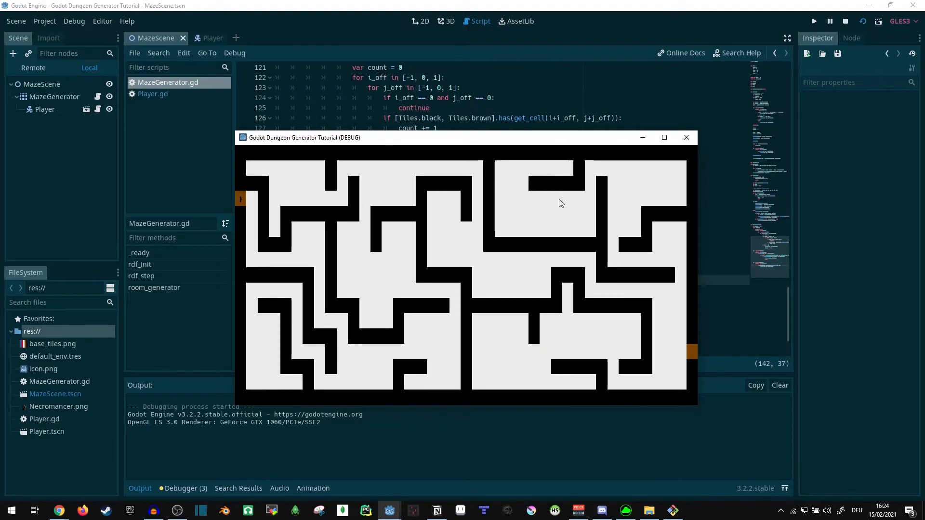
mouse_move(504, 261)
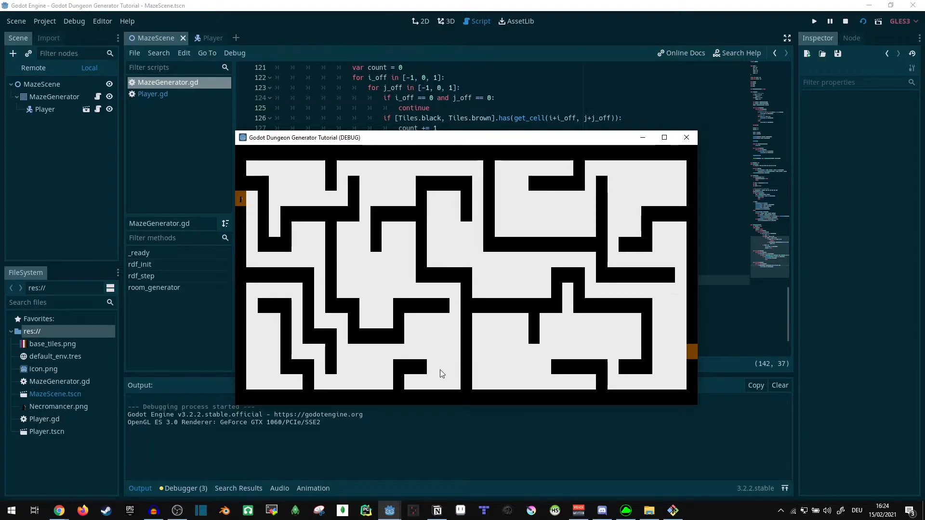
mouse_move(456, 343)
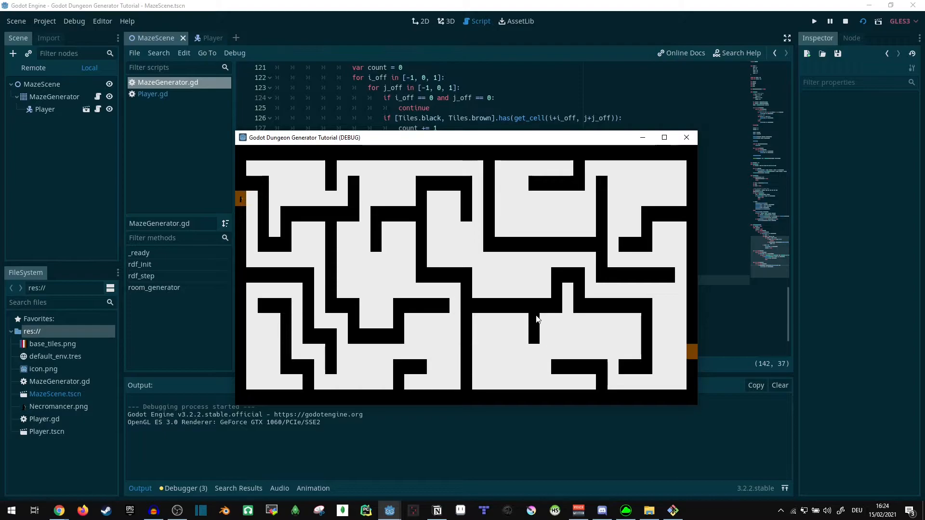
mouse_move(522, 329)
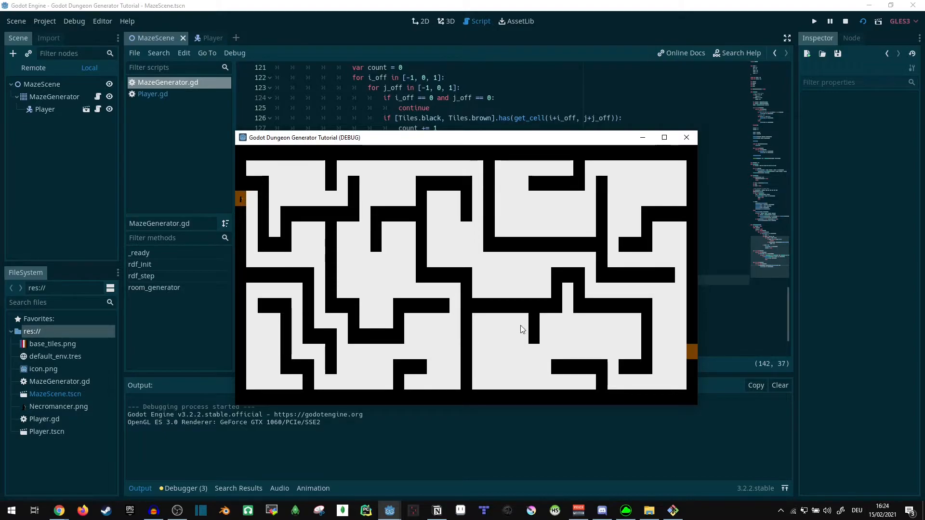
mouse_move(517, 314)
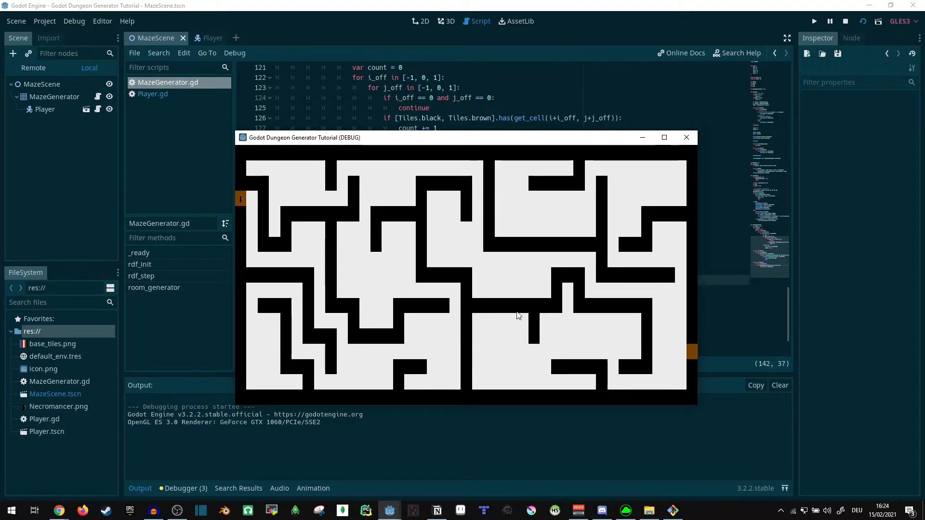
mouse_move(313, 234)
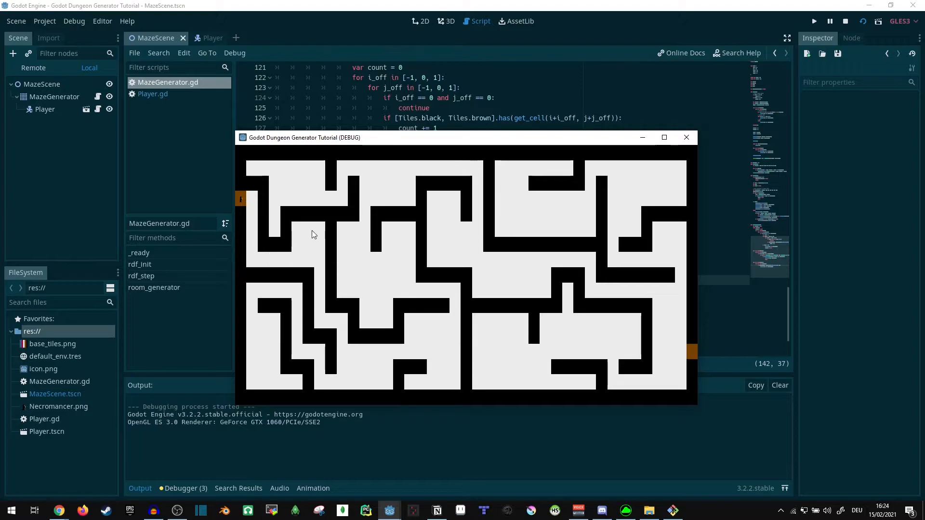
mouse_move(314, 356)
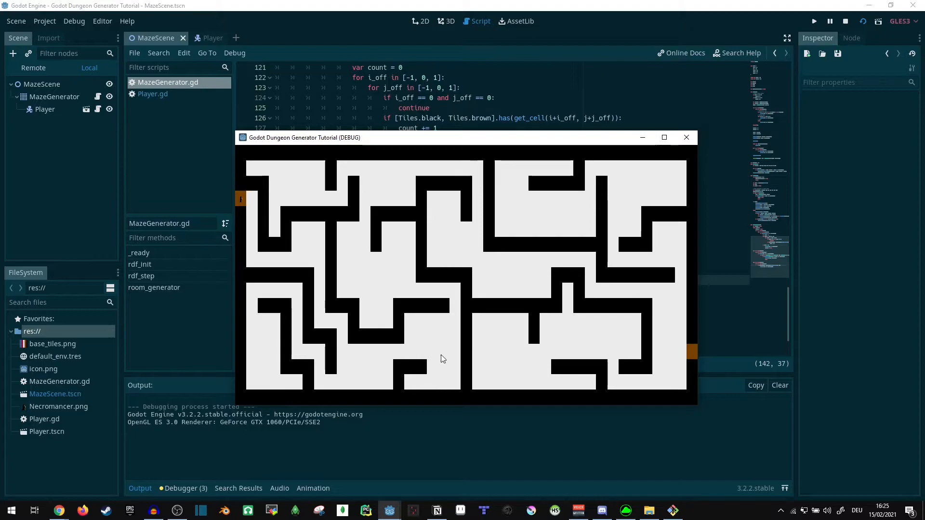
mouse_move(672, 353)
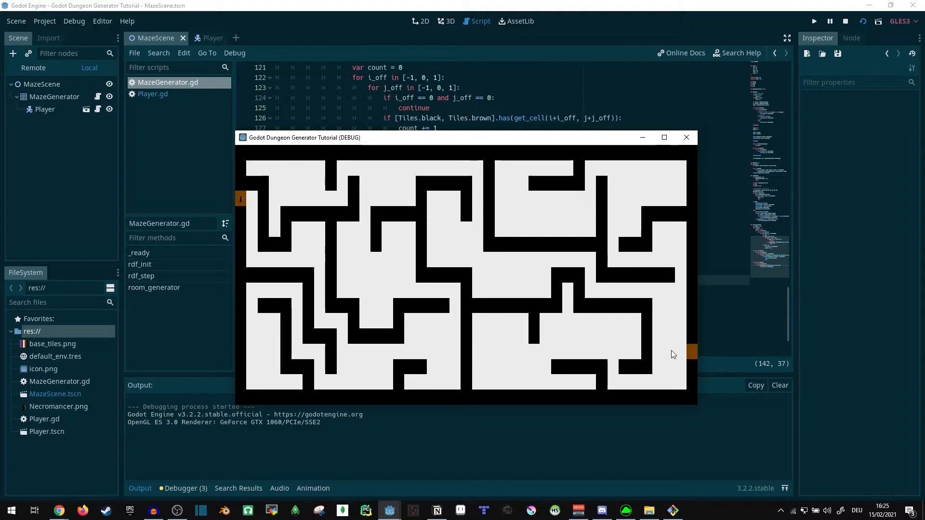
mouse_move(496, 340)
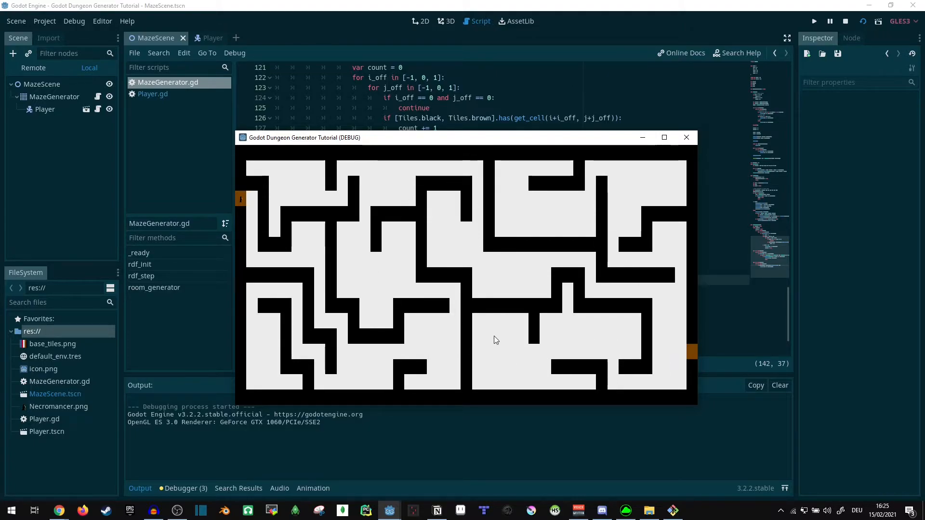
mouse_move(609, 360)
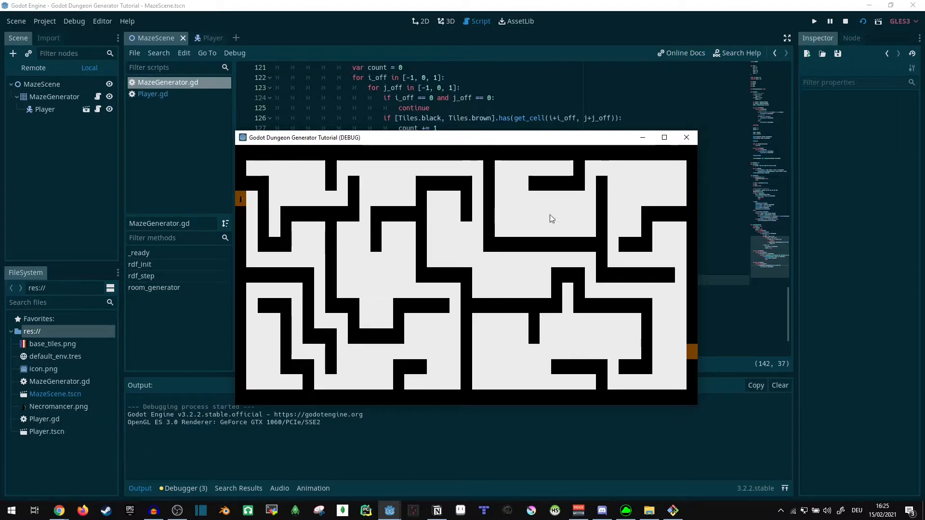
mouse_move(396, 335)
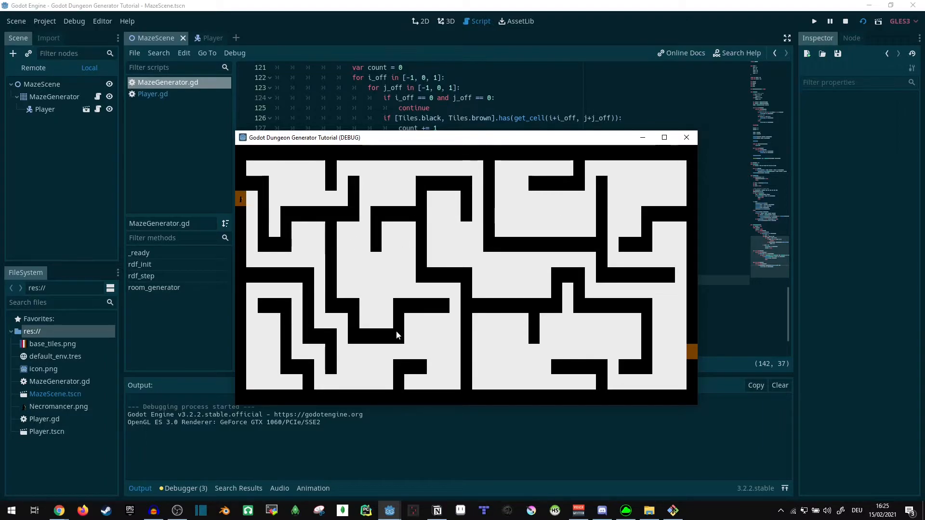
mouse_move(302, 264)
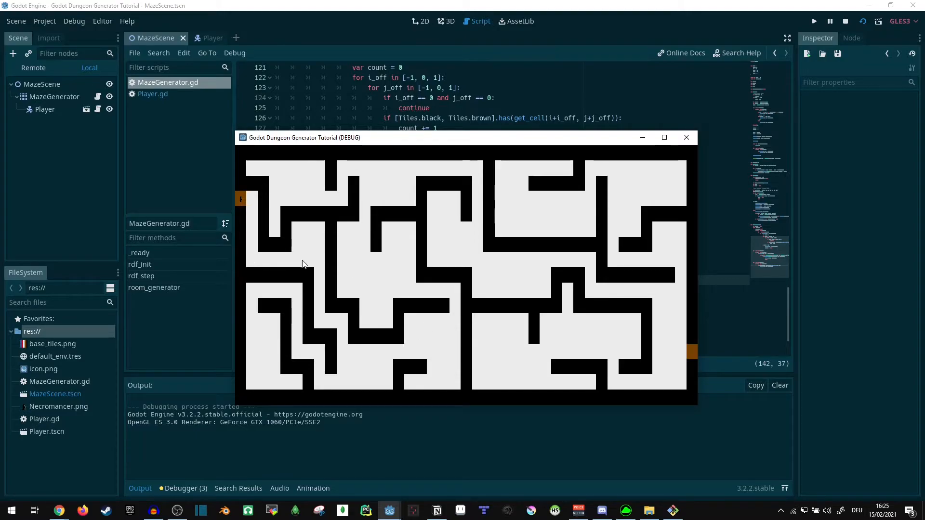
mouse_move(542, 266)
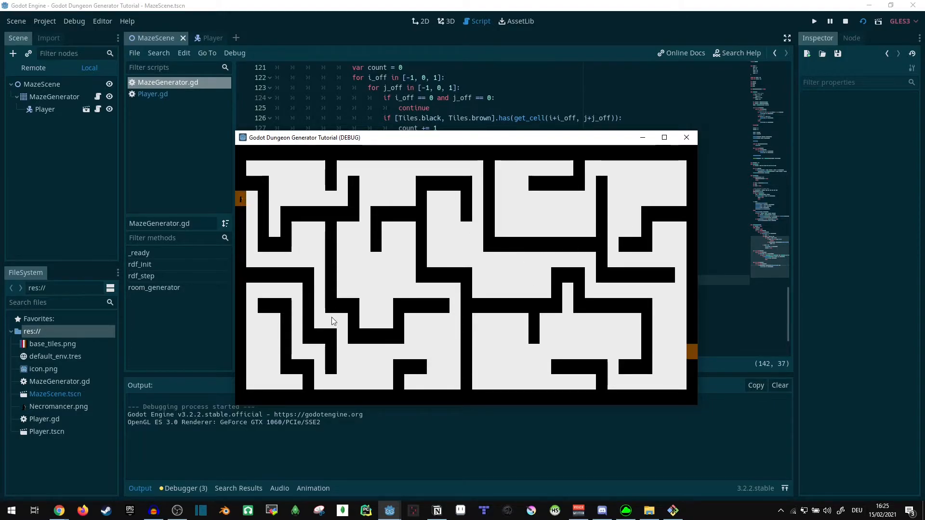
mouse_move(283, 174)
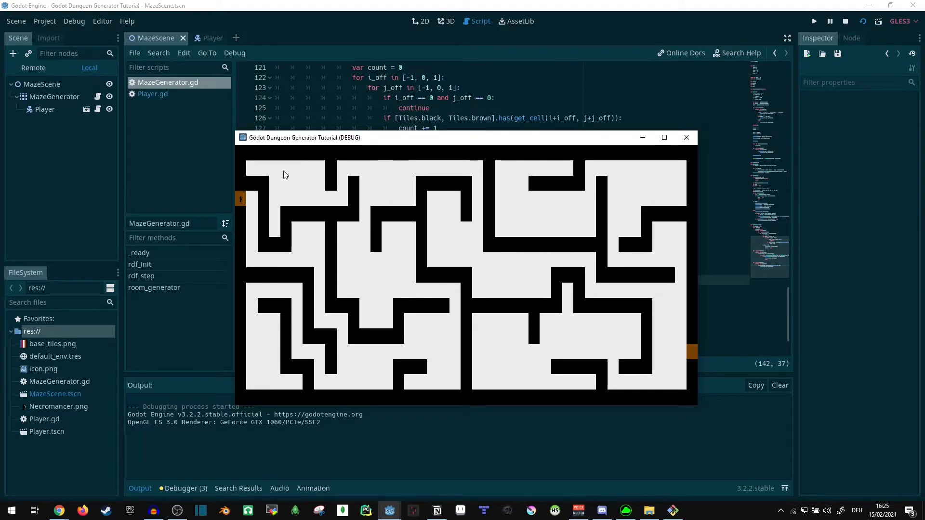
mouse_move(663, 349)
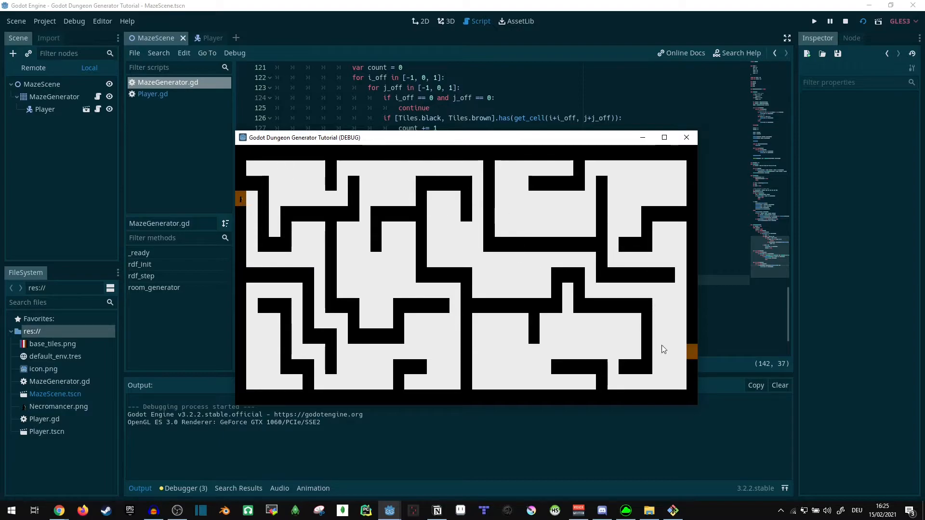
mouse_move(685, 353)
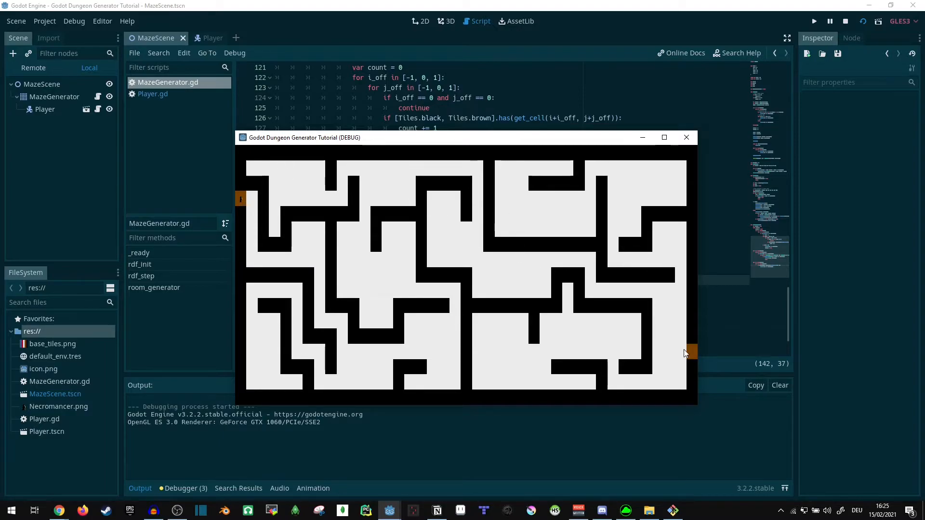
mouse_move(559, 274)
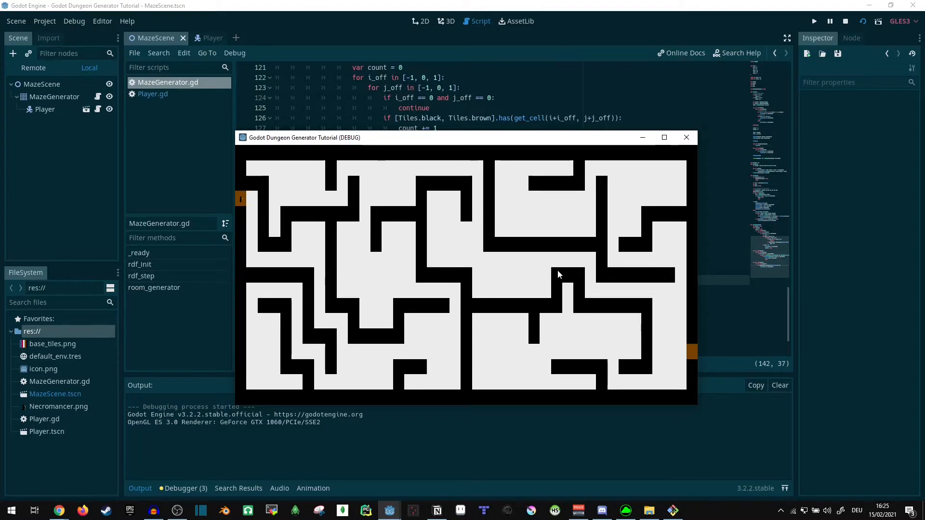
mouse_move(538, 283)
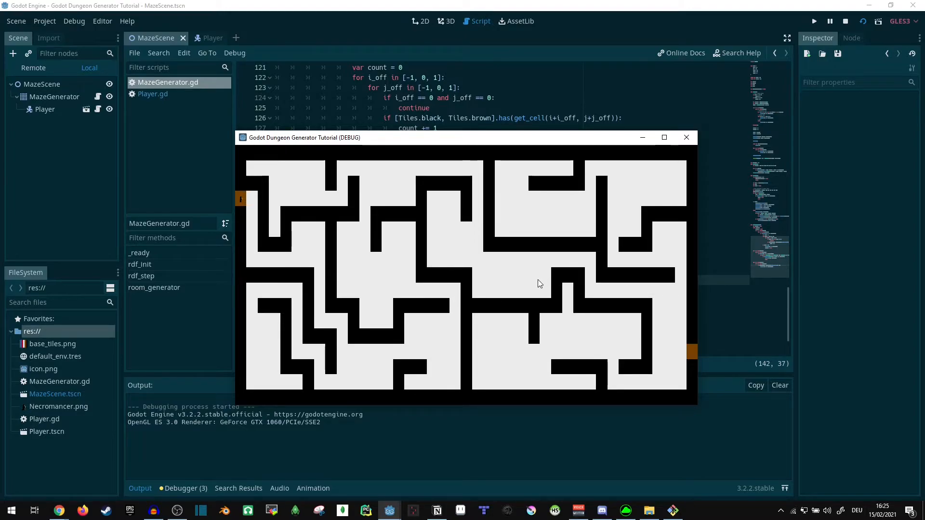
mouse_move(685, 138)
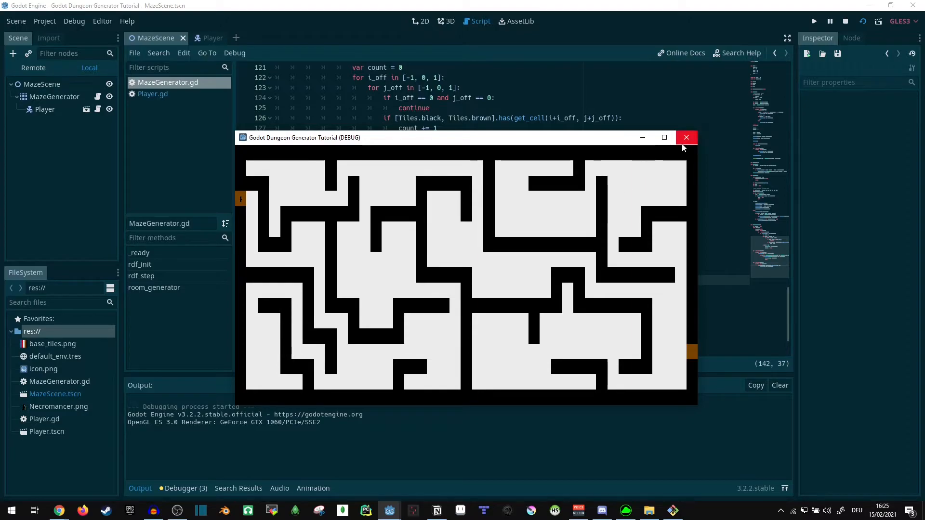
mouse_move(243, 209)
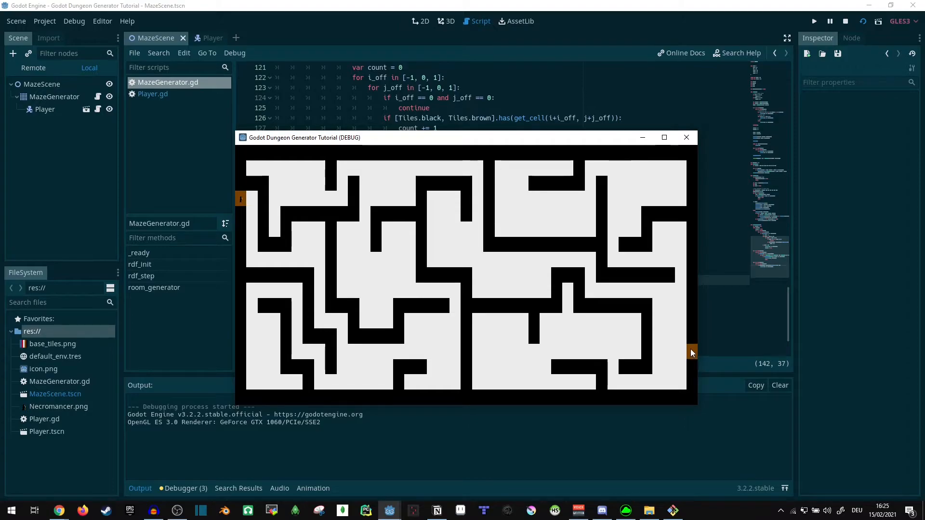
mouse_move(312, 270)
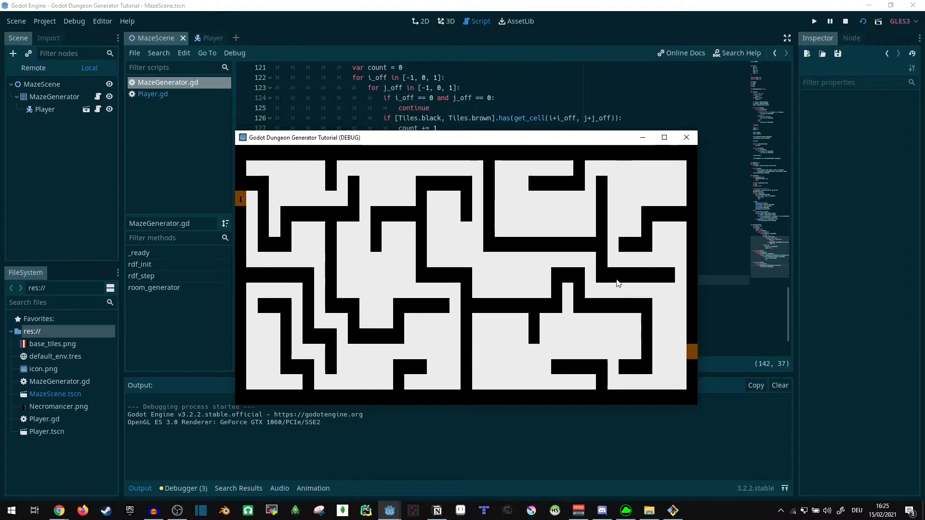
mouse_move(658, 342)
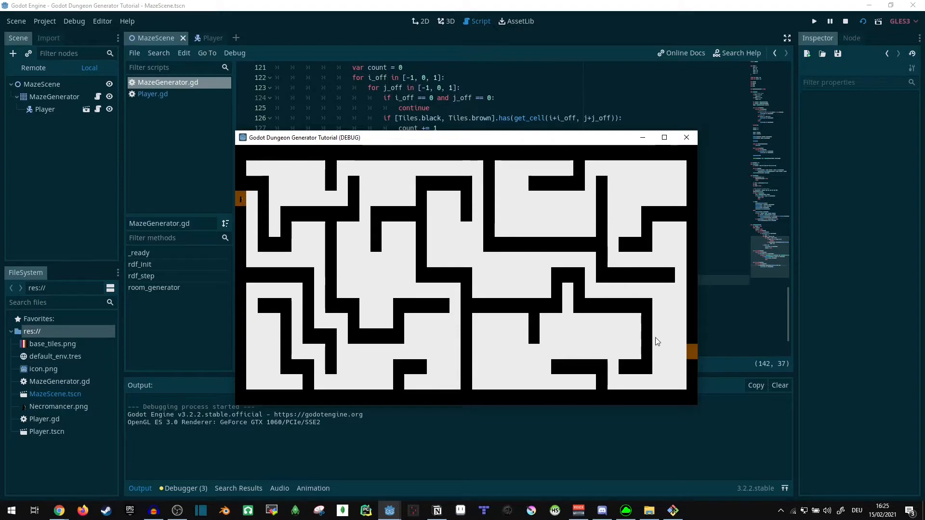
mouse_move(497, 296)
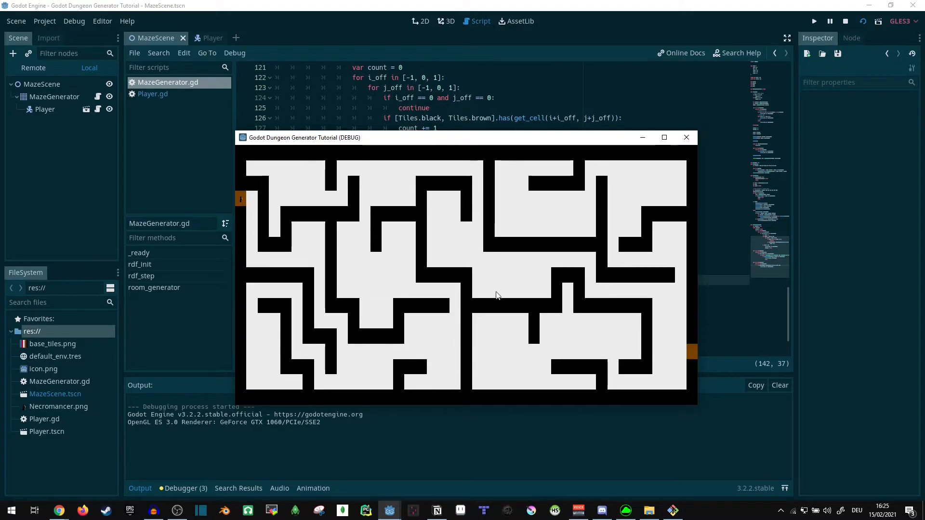
mouse_move(438, 295)
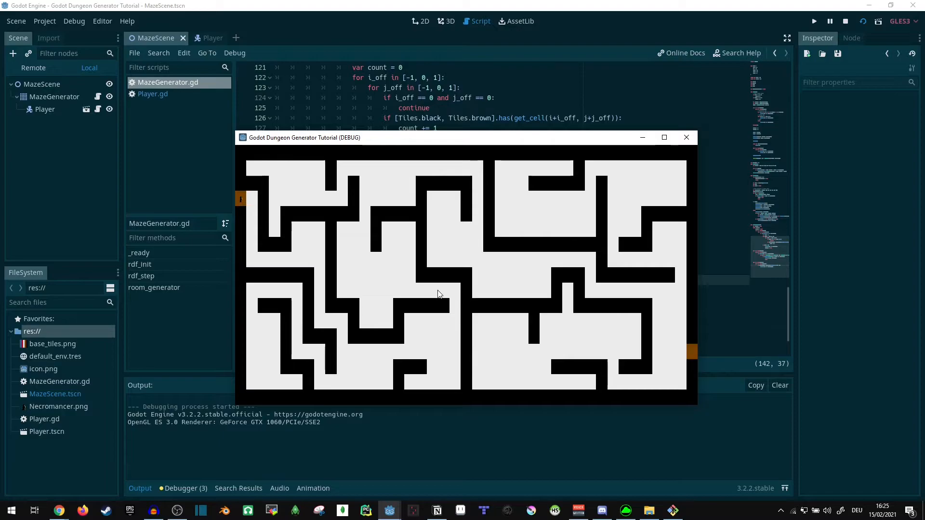
mouse_move(395, 251)
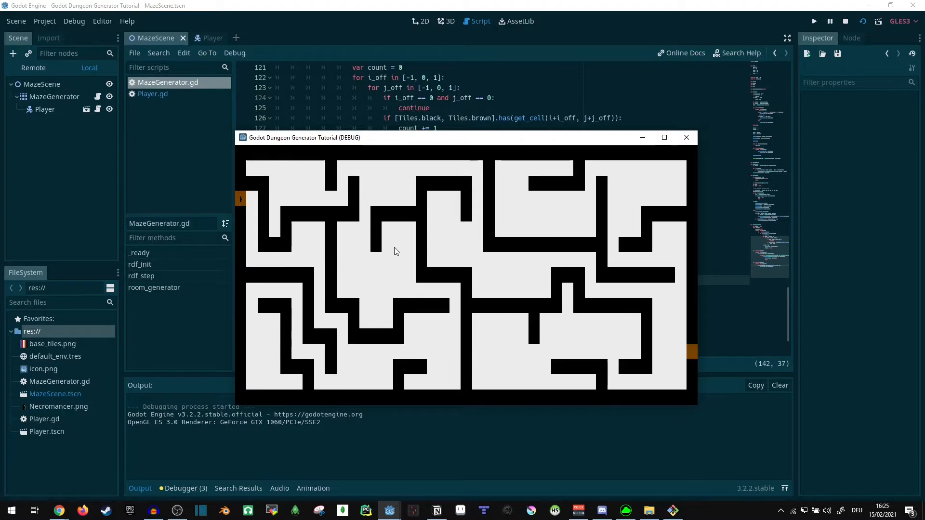
mouse_move(653, 160)
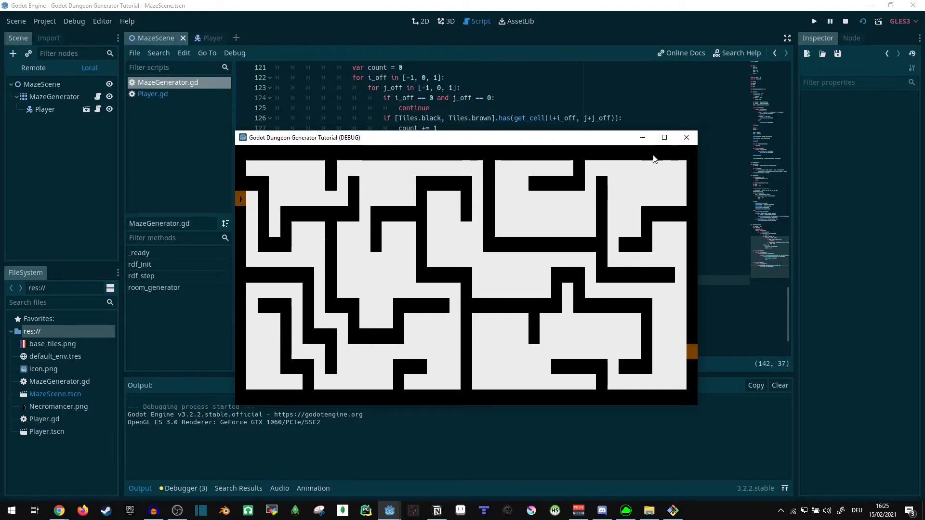
Close the running maze game window to return to the script editor.
click(685, 137)
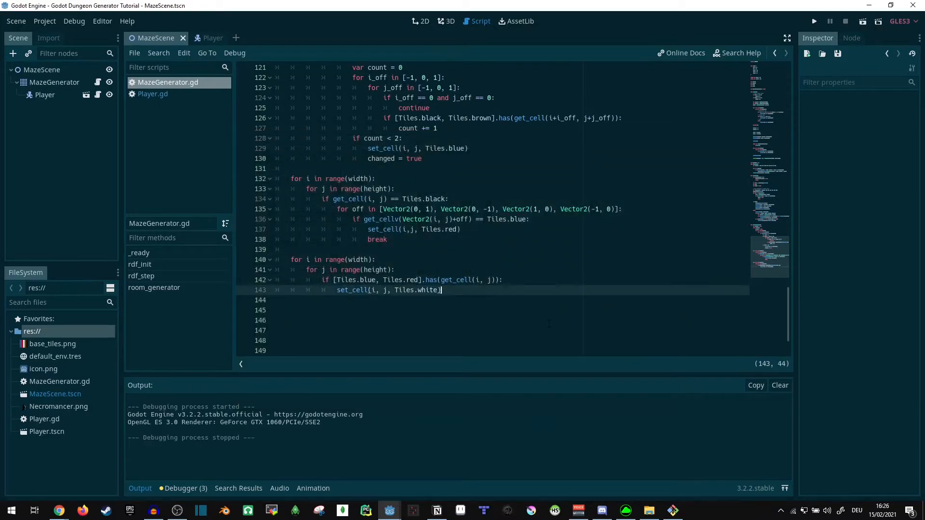
Start the room loop: skip non-white cells and initialise in_room to true.
key(Return)
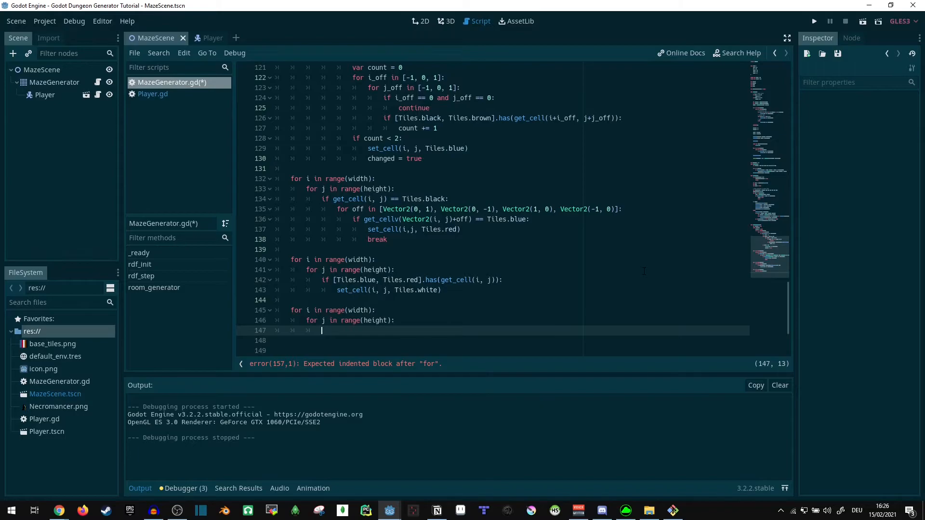
text(if get_cell)
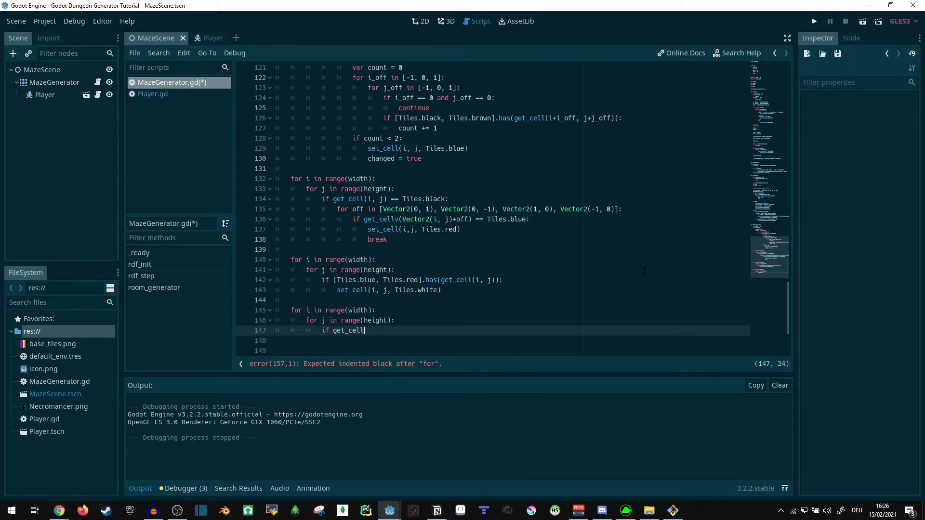
text((i, j))
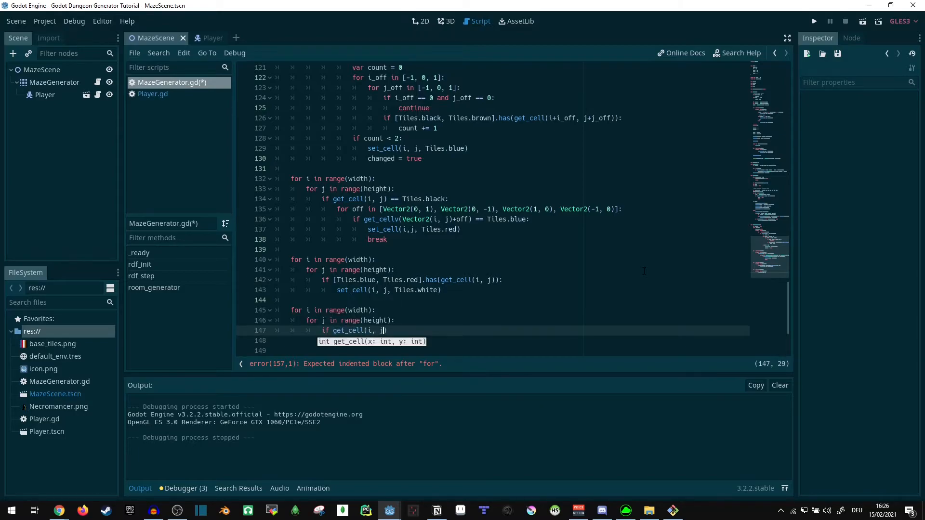
text(!= Tiles)
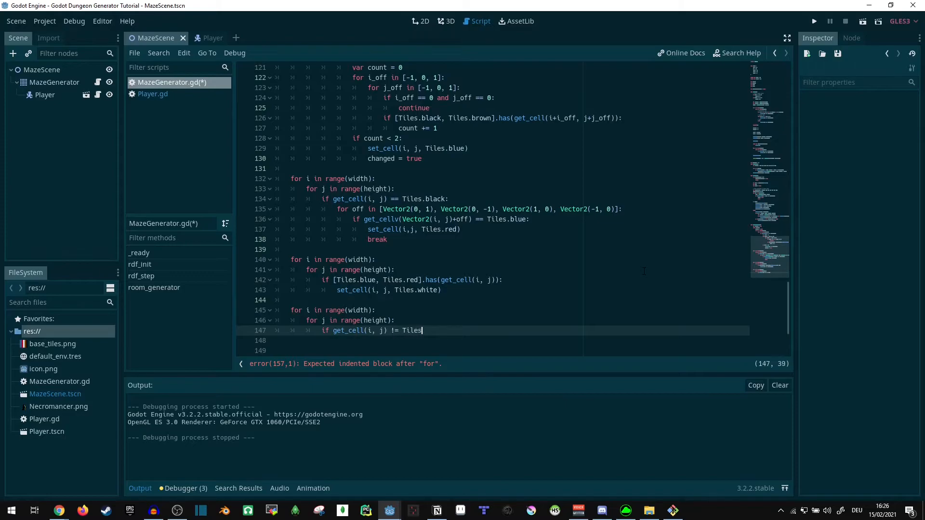
text(.white:)
click(498, 340)
text(contin)
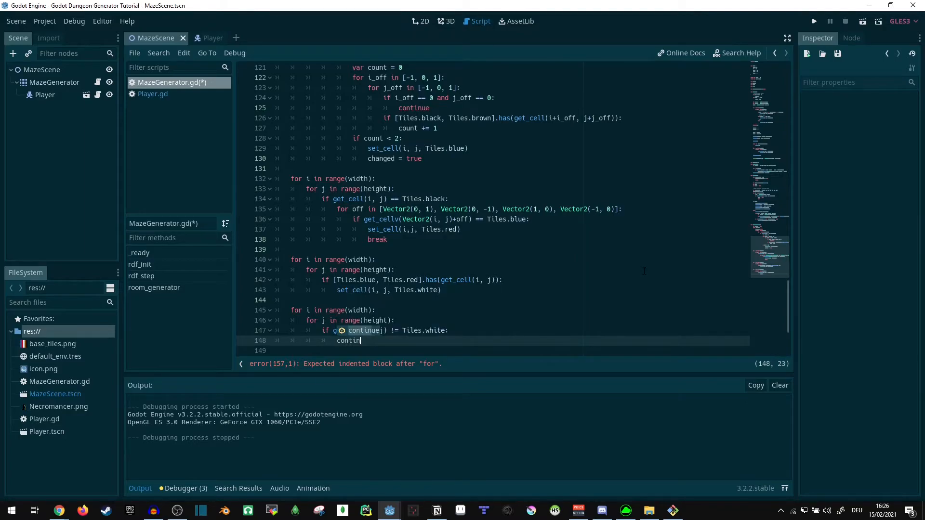
key(Return)
text(var in_room = t)
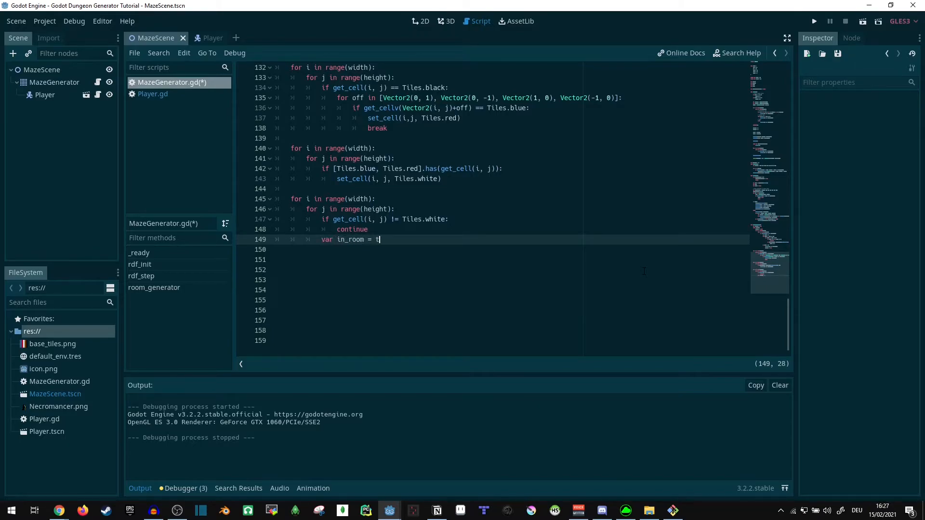
text(rue)
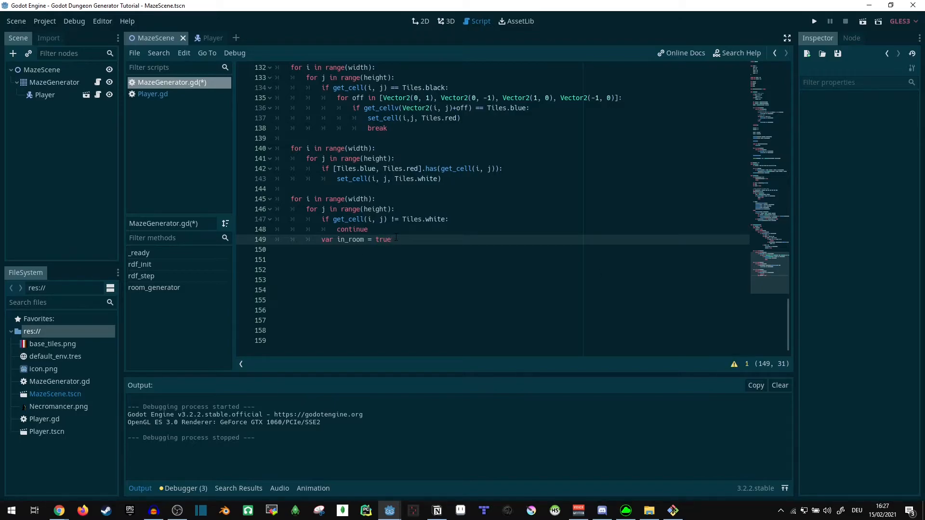
Loop over i_off/j_off in [-1, 0, 1], setting in_room false and breaking on a Tiles.black neighbour.
text(for)
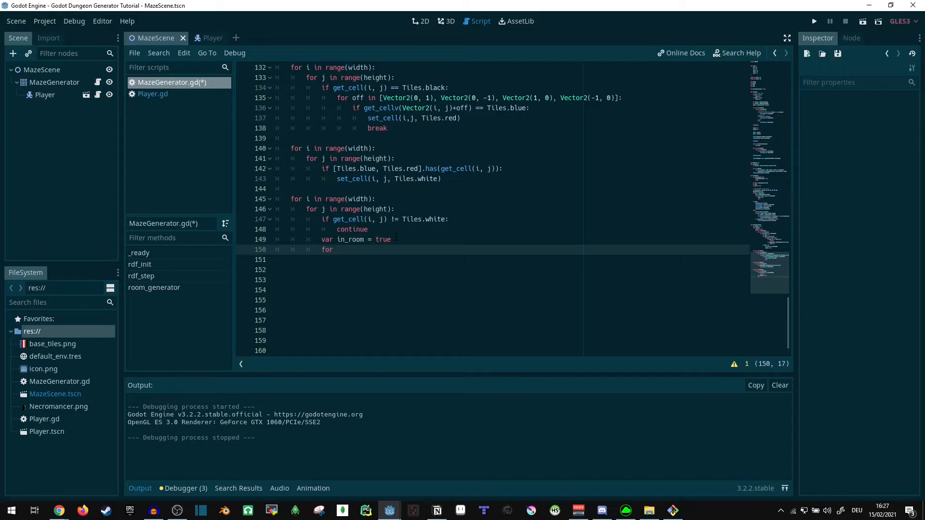
text(i_off in [)
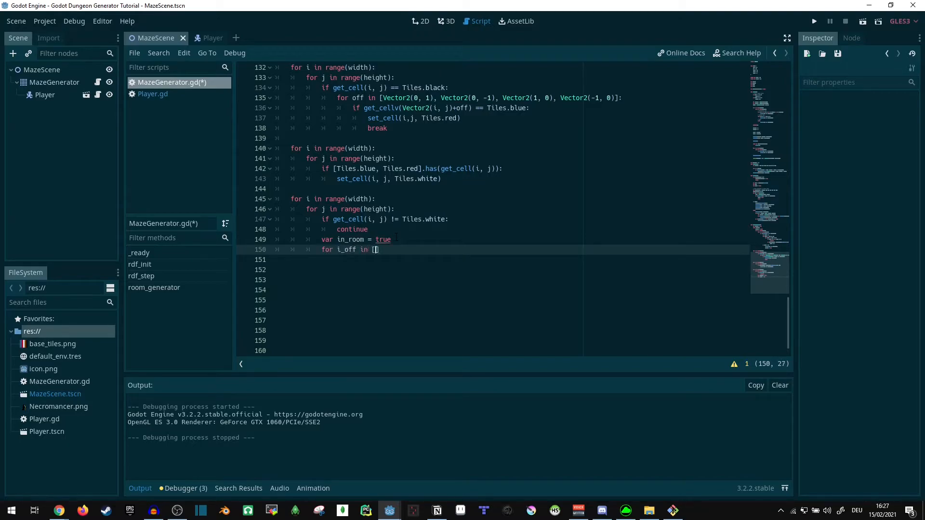
text(-1, 0, 1)
click(495, 259)
text(for j_off in [-1)
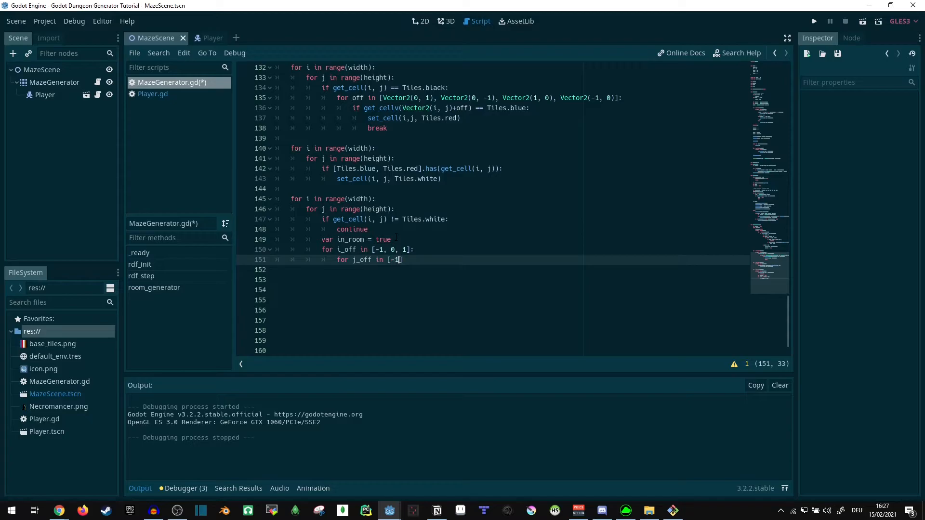
text(, 0, 1])
click(509, 269)
text(if get_)
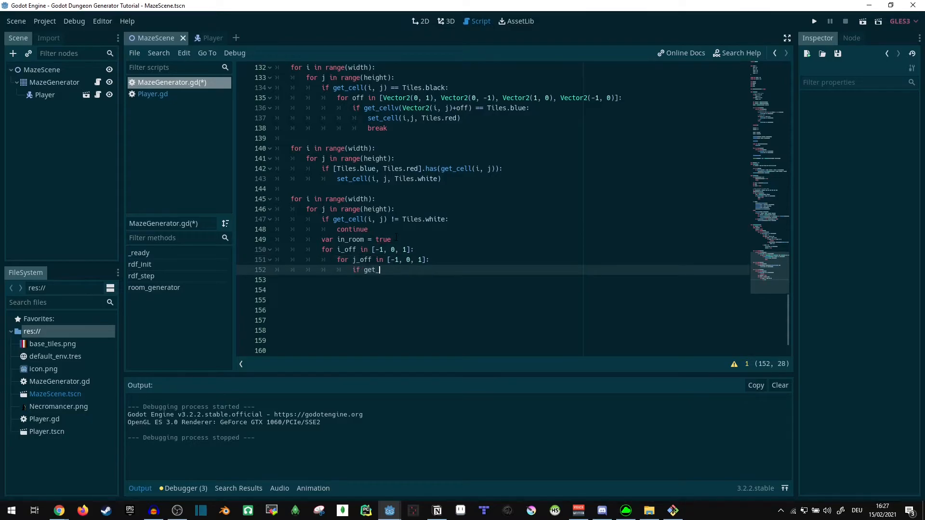
text(cell(i)
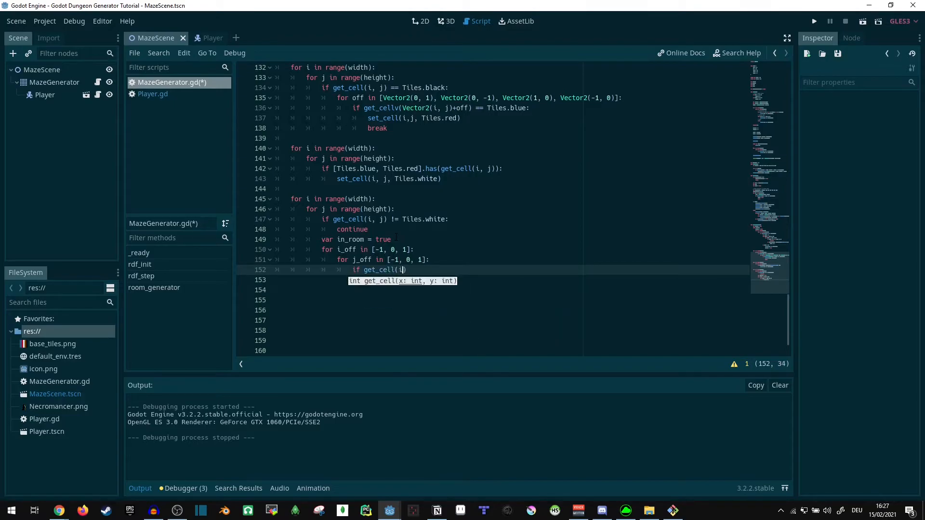
text(+i_off, j+j)
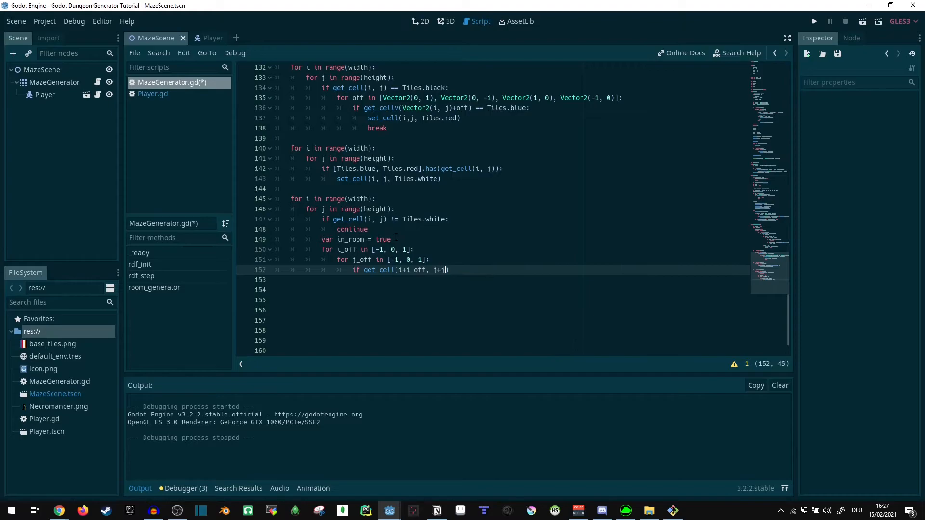
text(_off,)
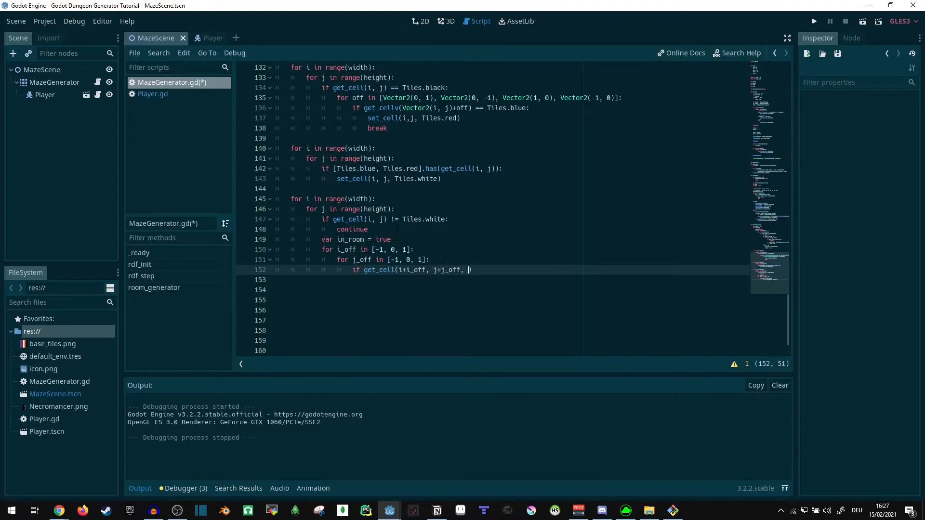
key(BackSpace)
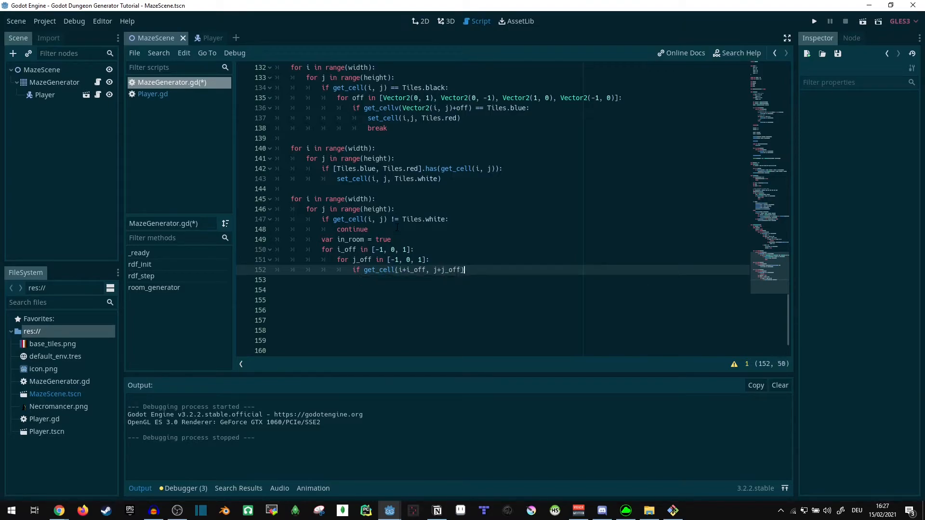
text(== Tiles.)
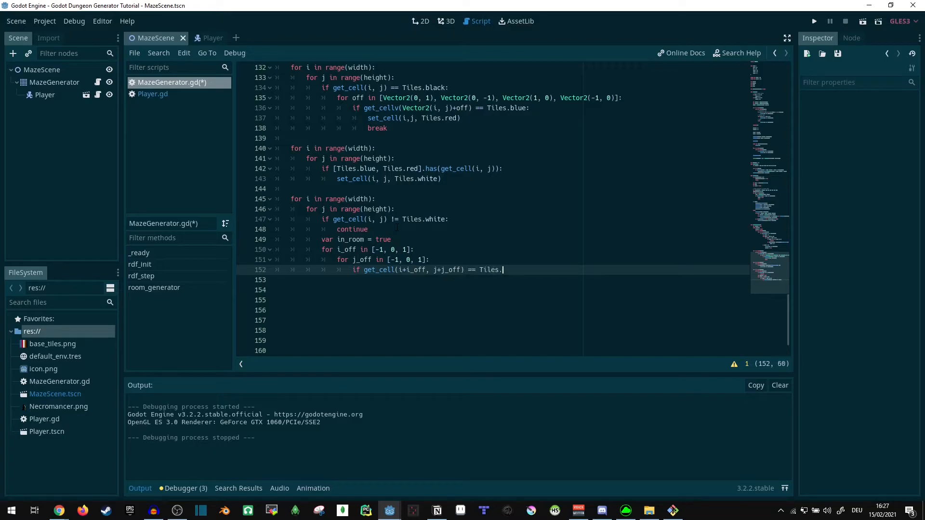
text(black:)
click(510, 280)
text(in_room)
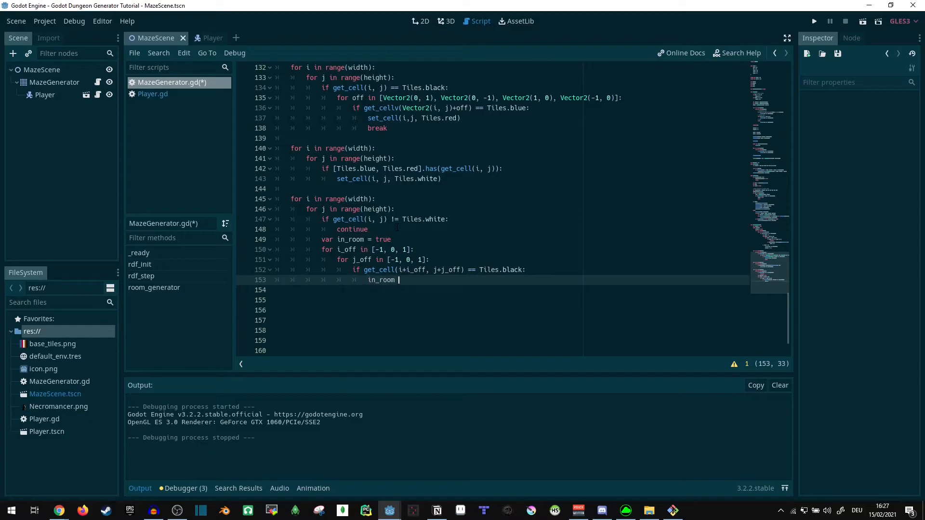
text(= false)
click(497, 290)
text(bre)
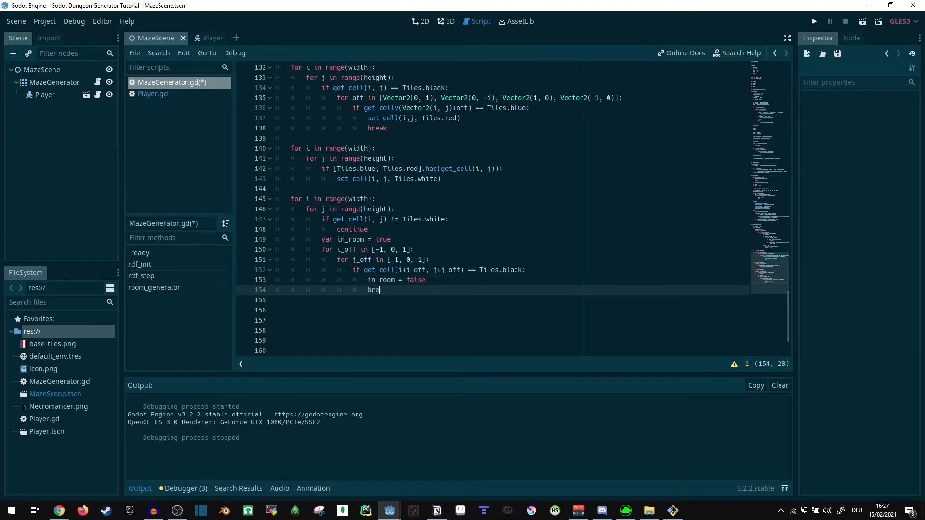
text(ak)
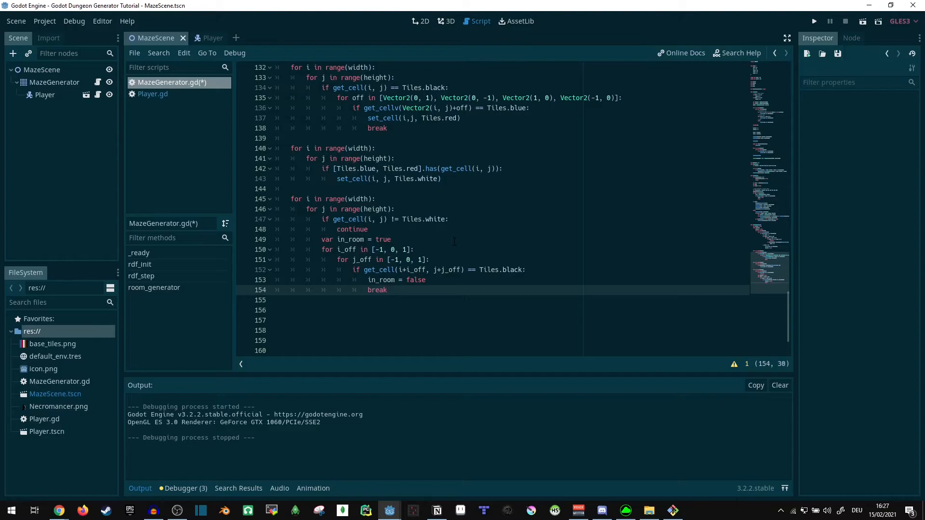
Break out when not in_room, otherwise set the cell to Tiles.red.
text(if)
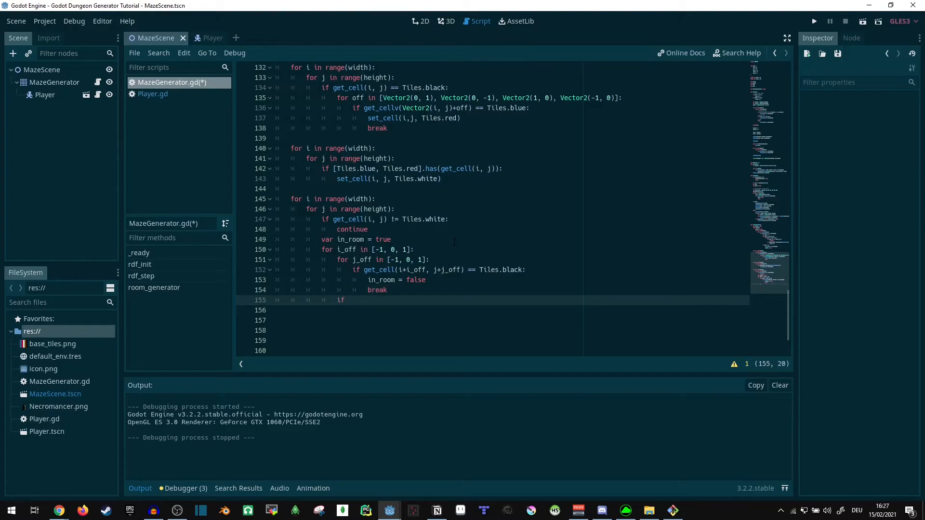
text(not in_room:)
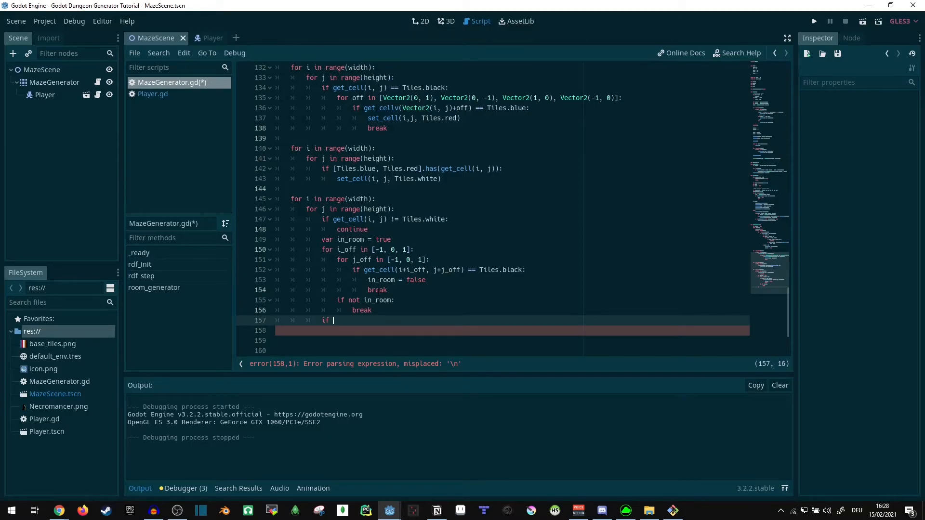
text(in_room:)
click(512, 331)
text(set_cell(i, j, Tiles.)
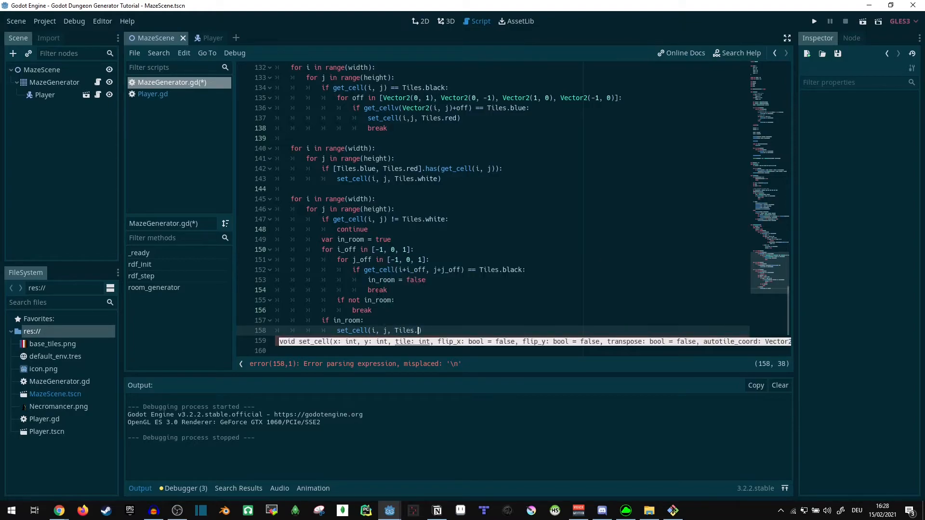
text(red)
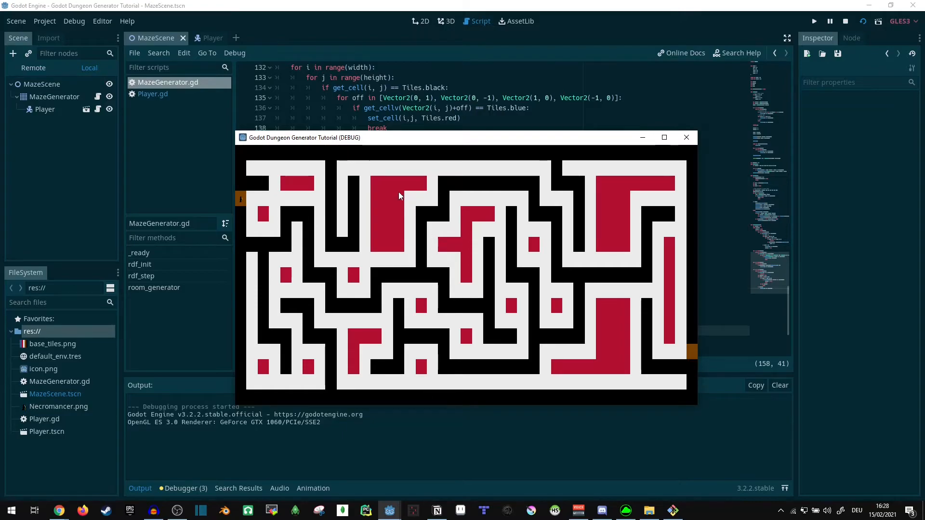
mouse_move(295, 280)
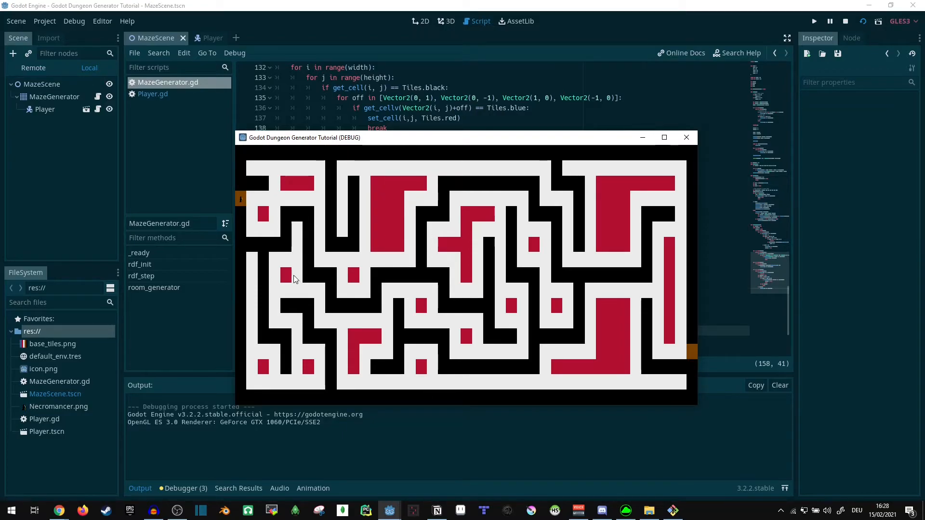
mouse_move(273, 207)
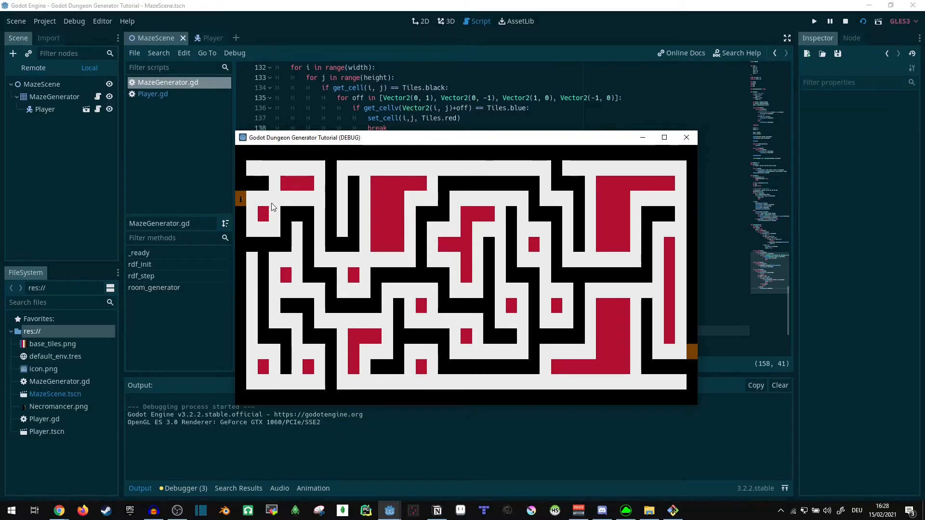
mouse_move(294, 206)
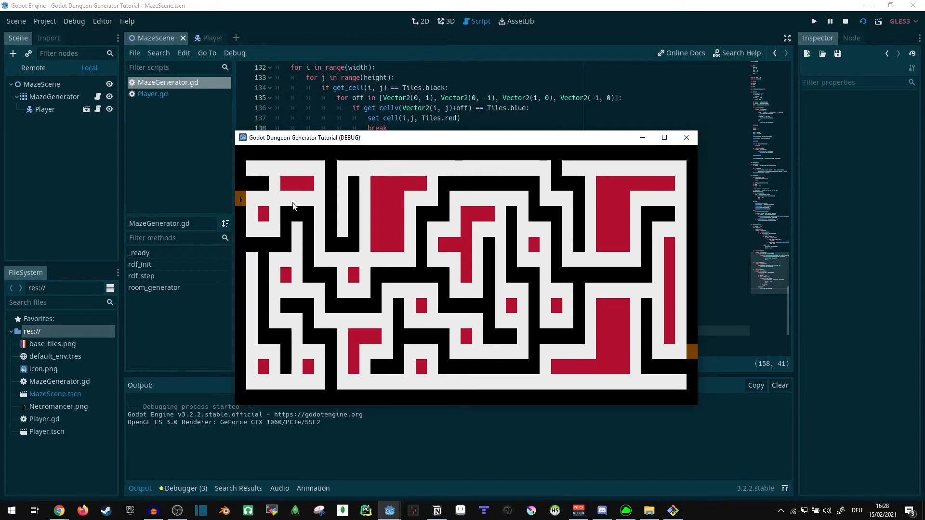
mouse_move(603, 369)
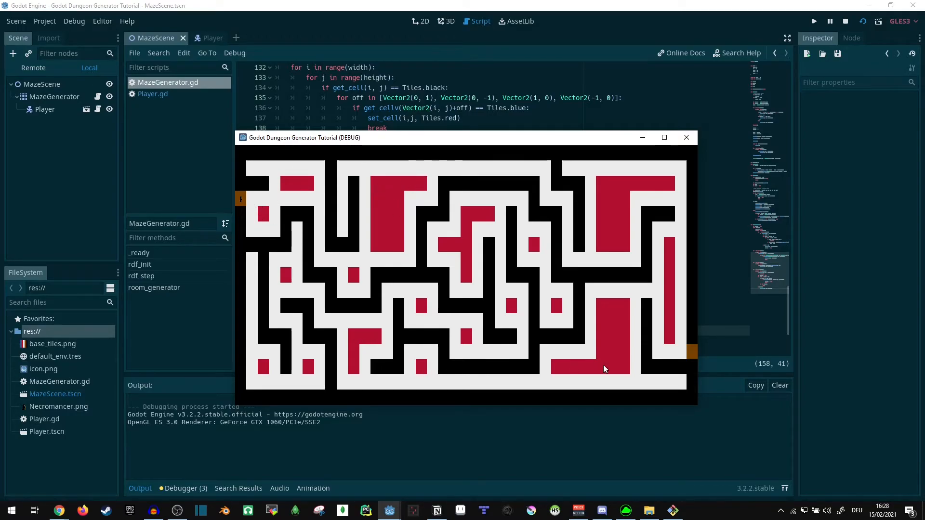
mouse_move(709, 160)
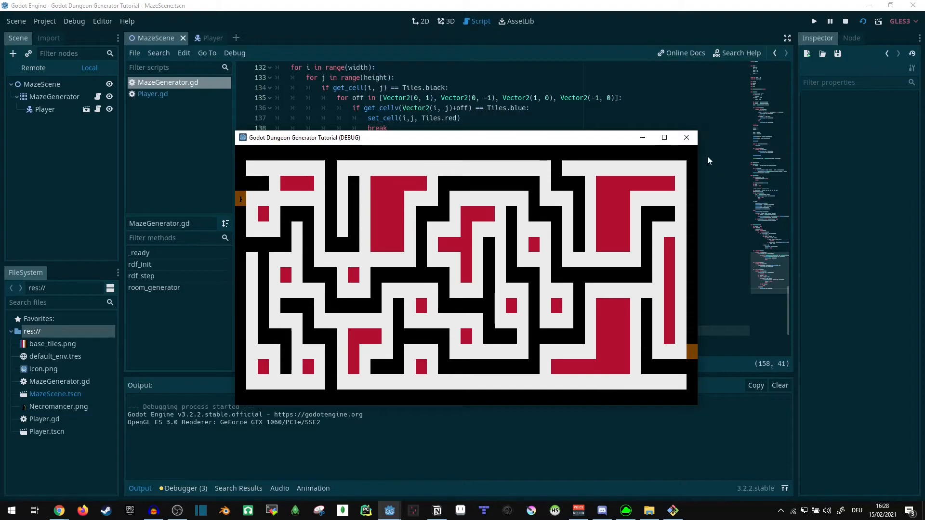
click(685, 137)
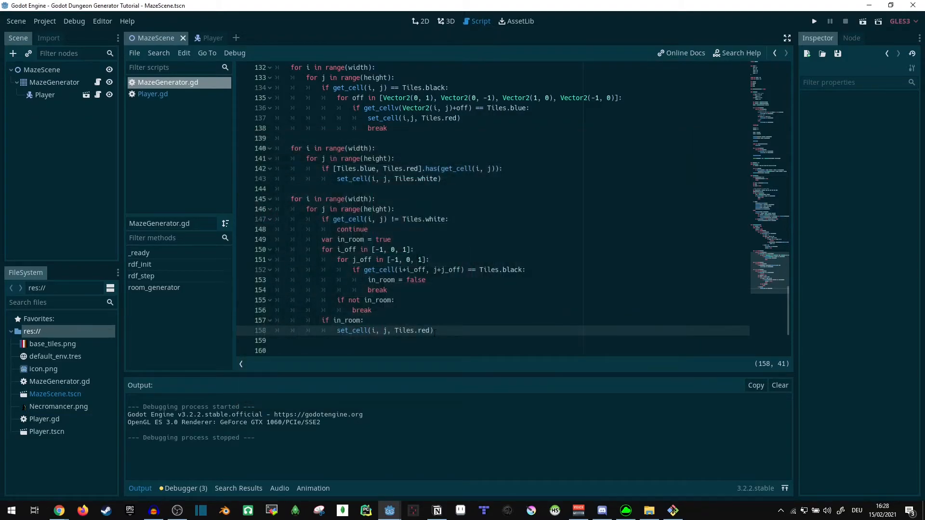
Begin another 'for i in range(width): for j in range(height):' loop below the room-marking block.
click(290, 340)
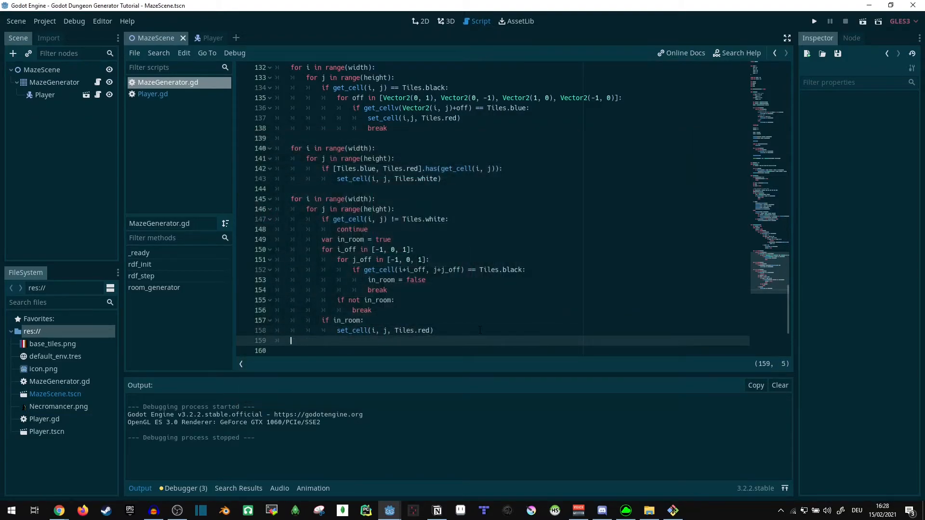
text(for)
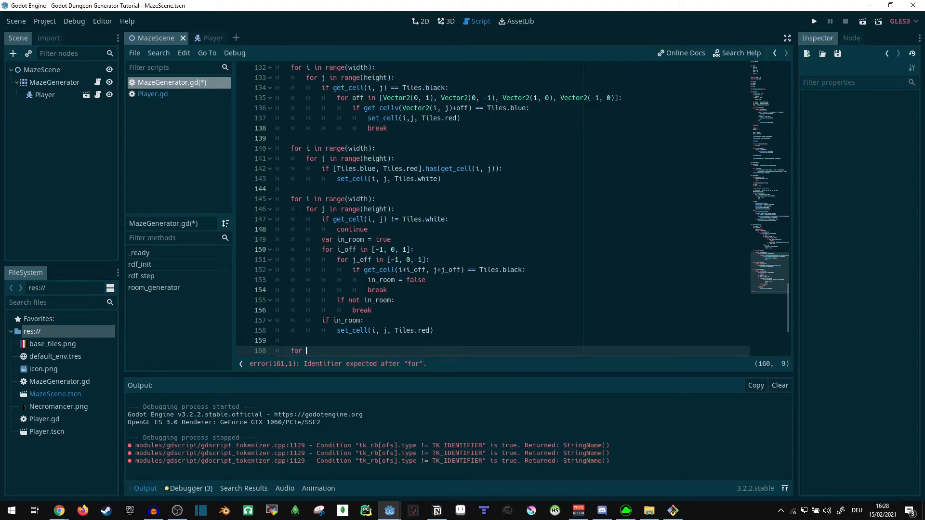
scroll(up, 3)
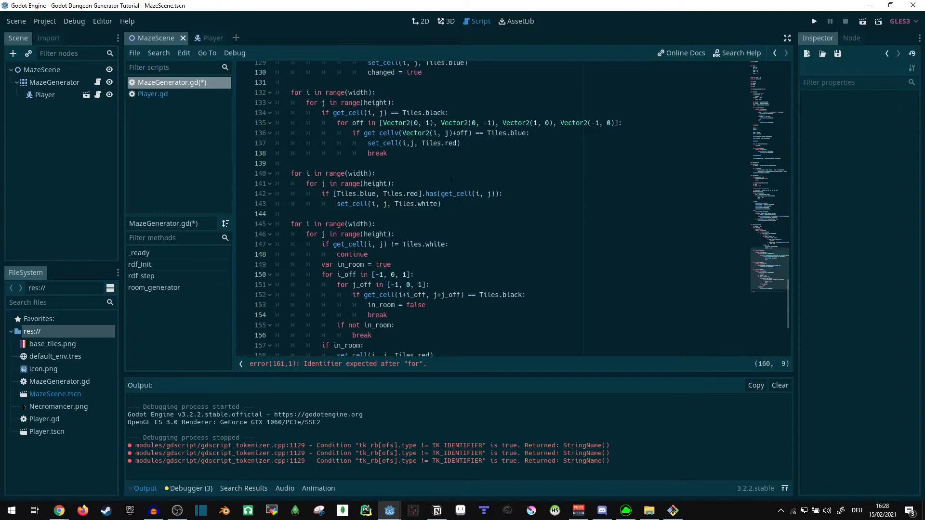
scroll(up, 3)
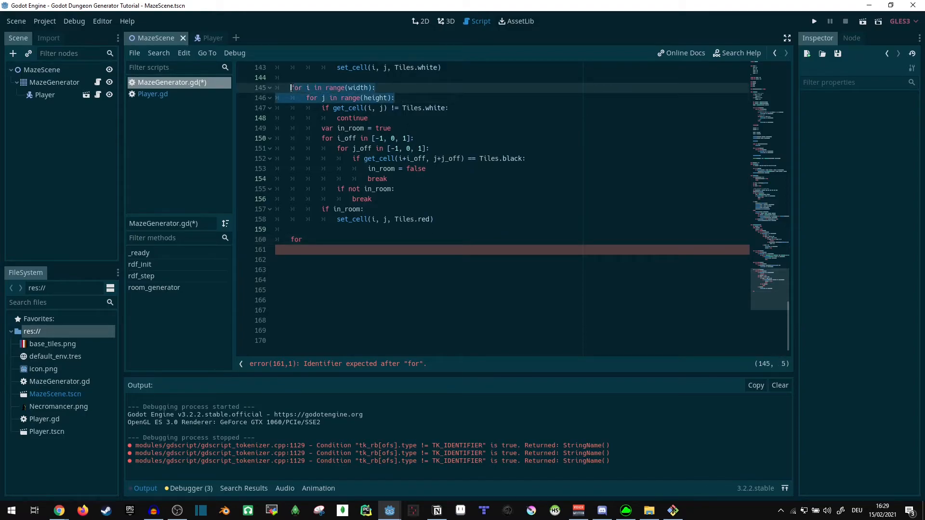
click(296, 240)
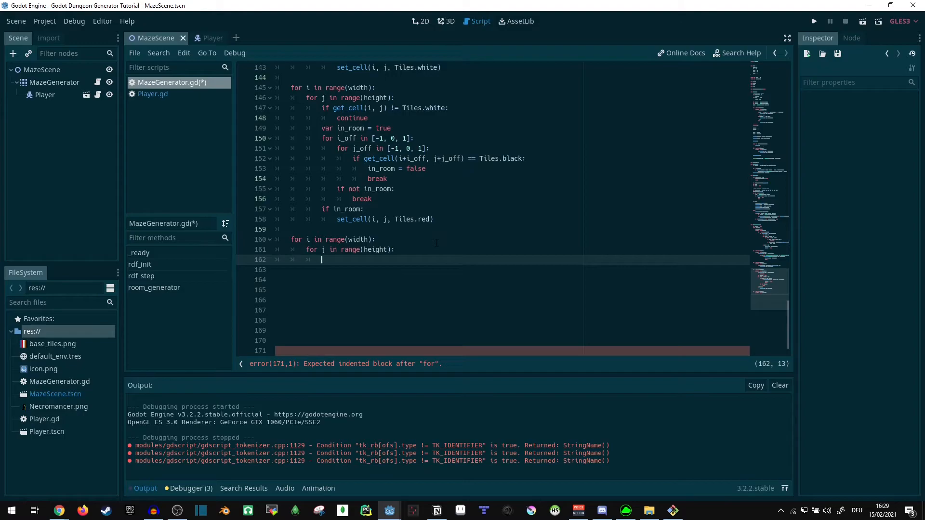
Skip non-white cells with continue and loop i_off/j_off over [-1, 0, 1] neighbours.
text(if get_cell(i, j) != Tiles.white:)
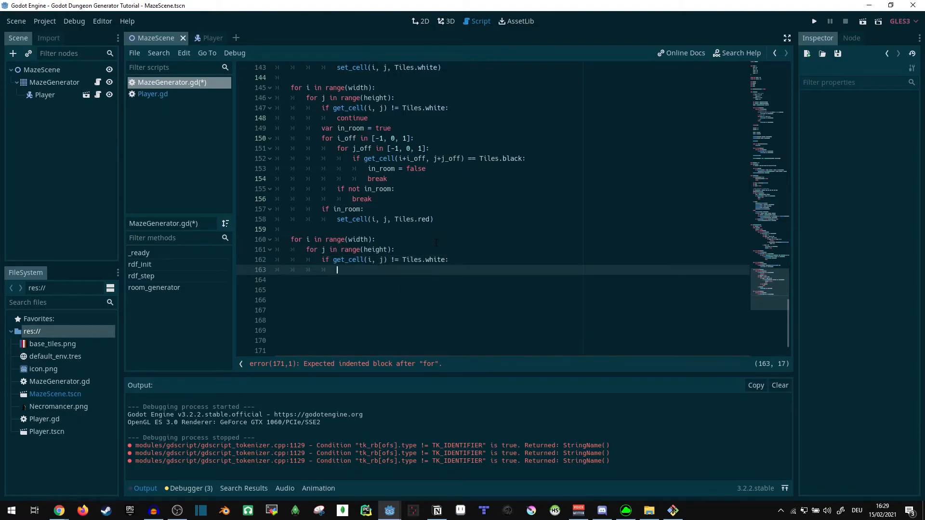
text(continue)
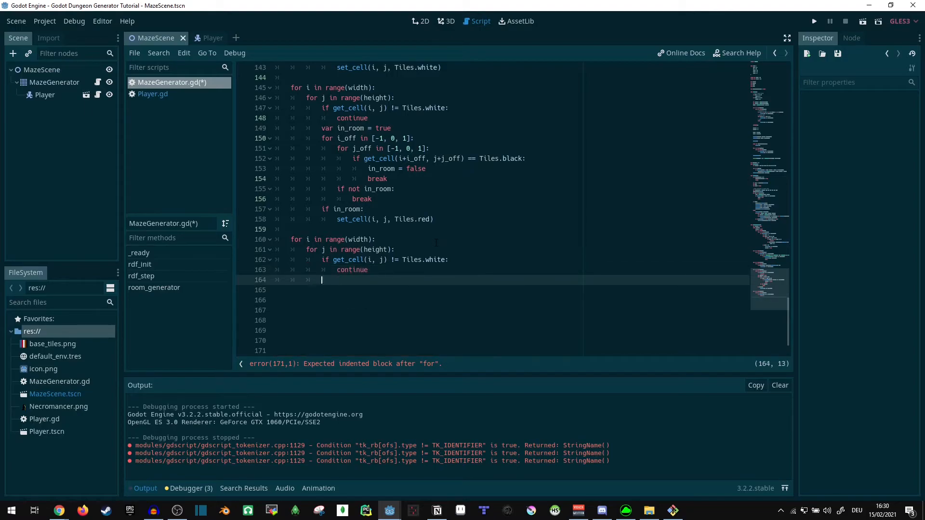
text(for)
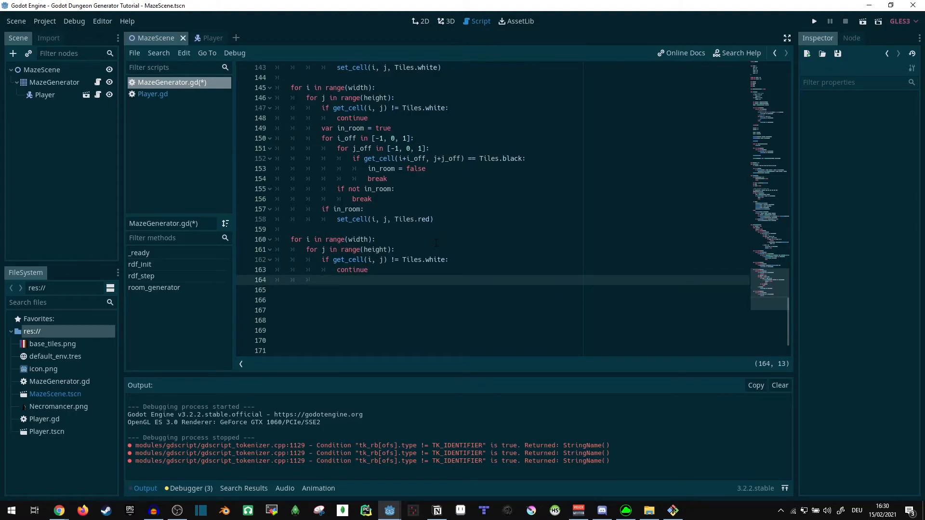
text(for i)
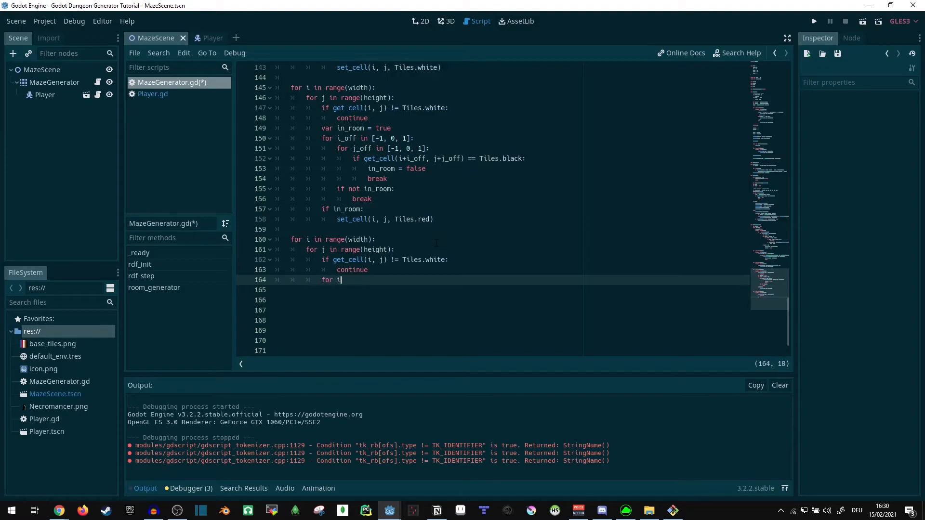
text(_off)
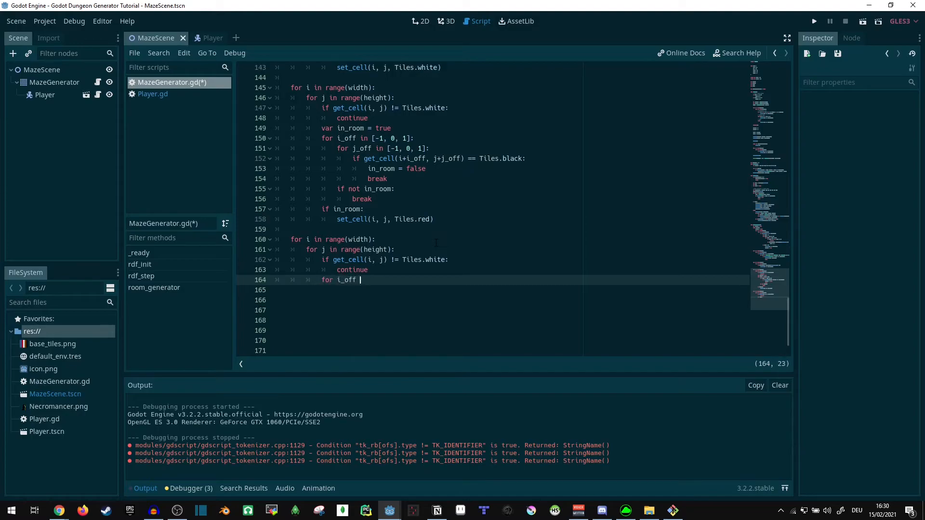
text(in [])
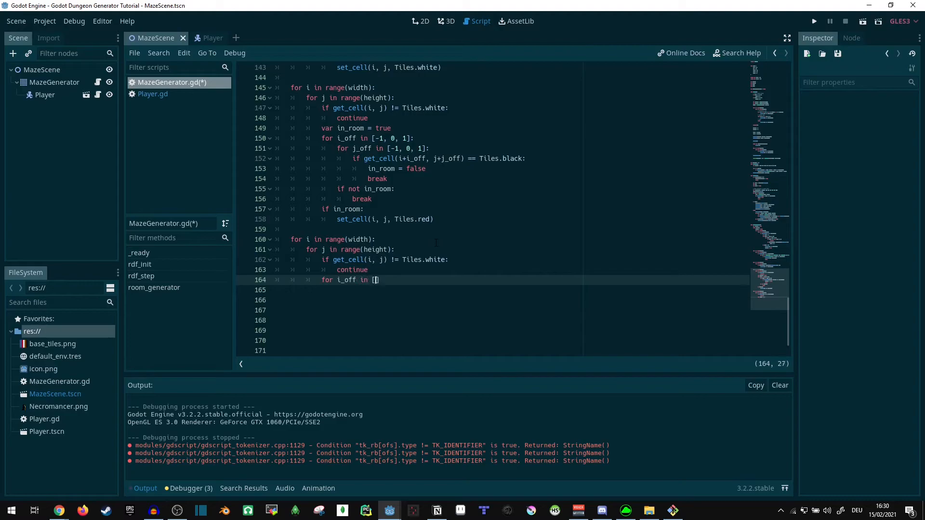
text(-1)
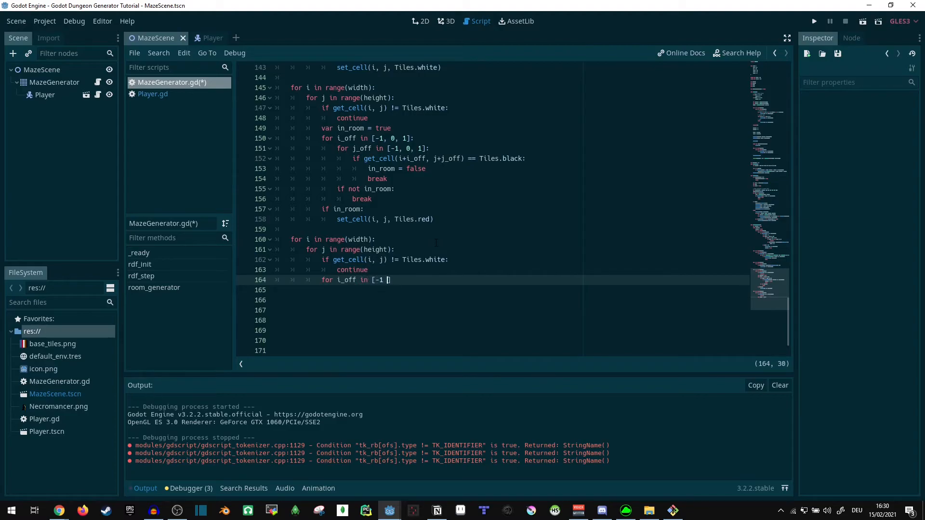
text(, 0, 1])
click(511, 290)
text(j_off in [)
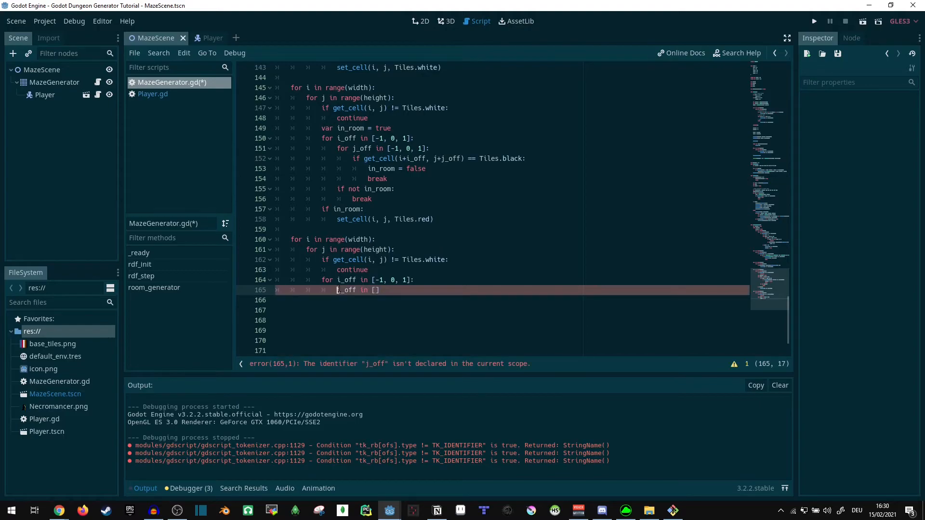
text(for)
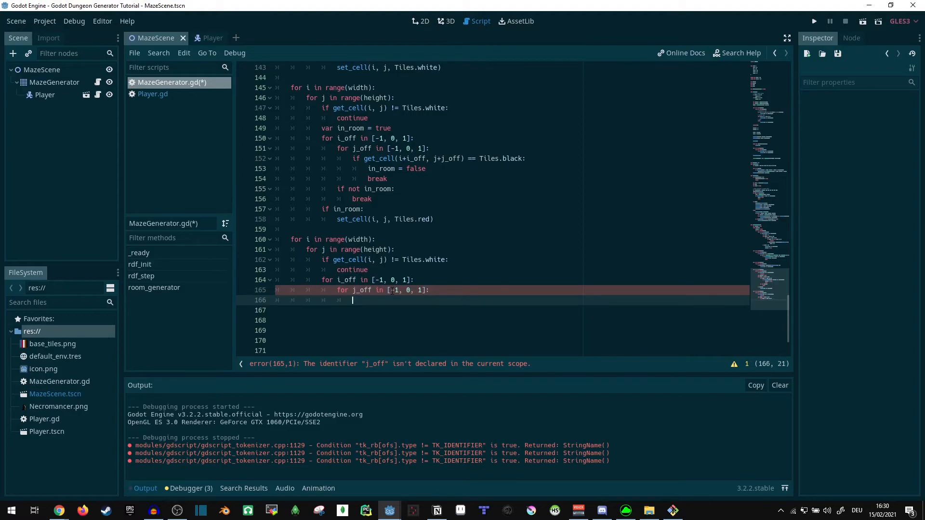
If get_cell(i+i_off, j+j_off) is Tiles.red, set the cell to Tiles.blue and break.
text(if get)
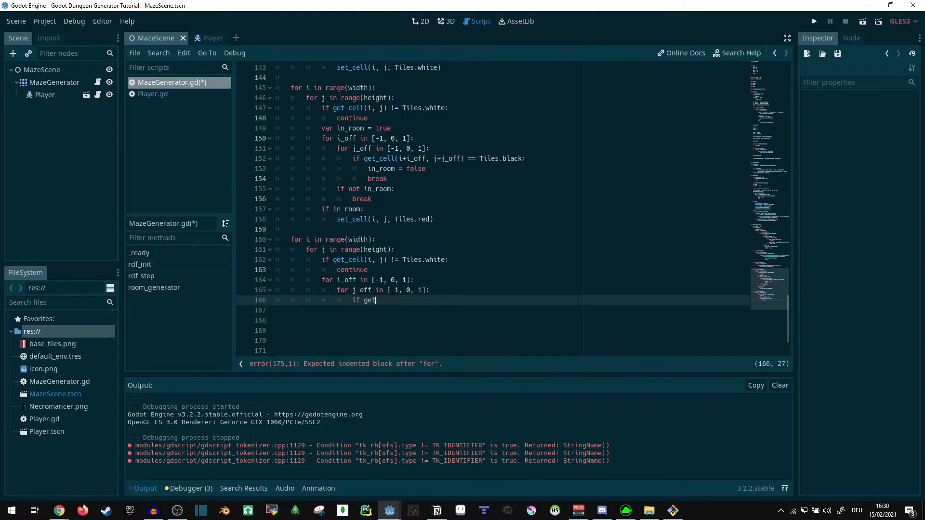
text(_cell)
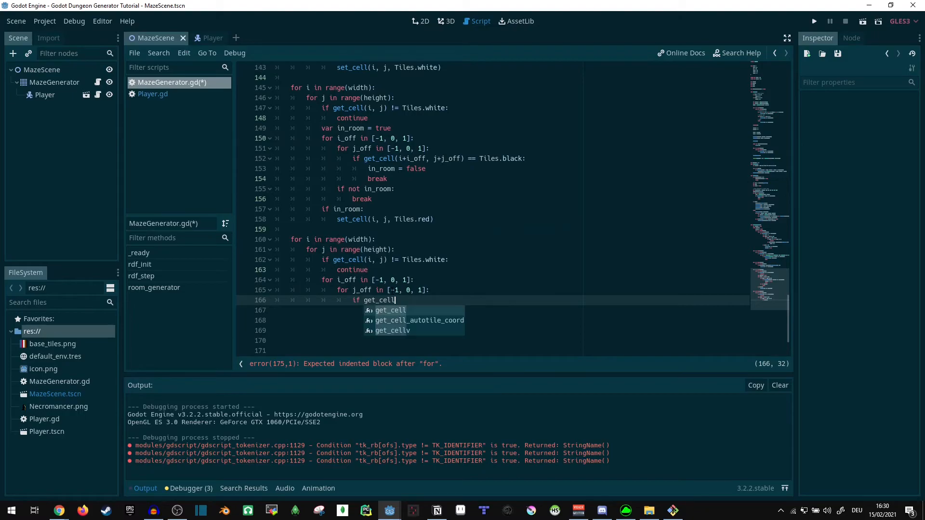
key(Escape)
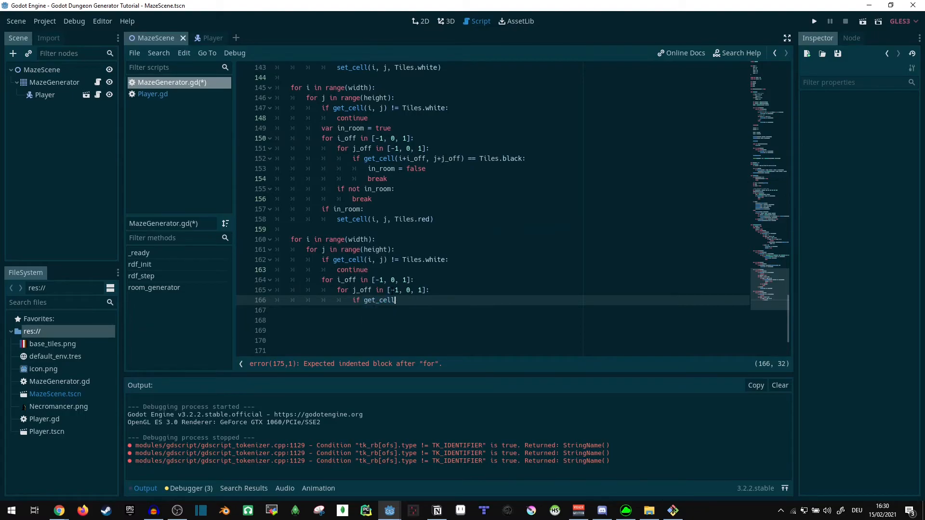
text((i)
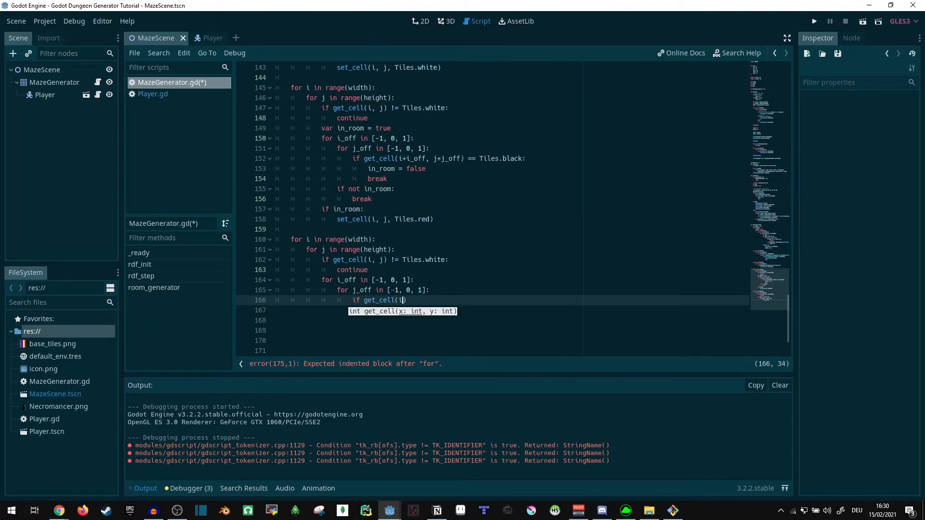
text(i+i_off)
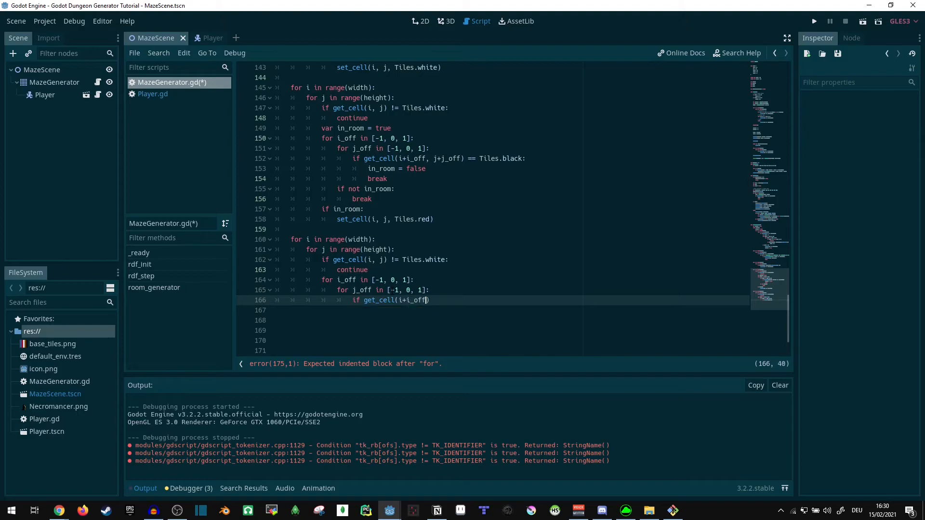
text(, j+j_off)
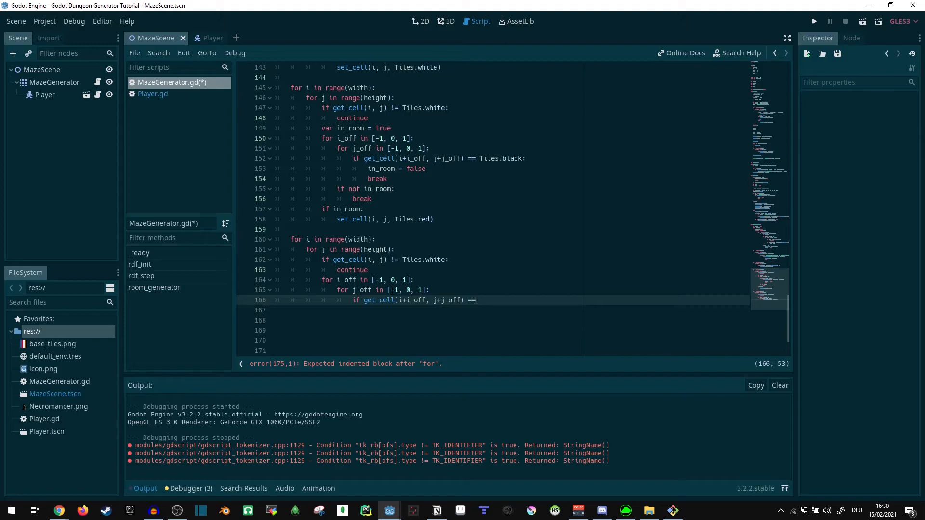
text(Tiles.red)
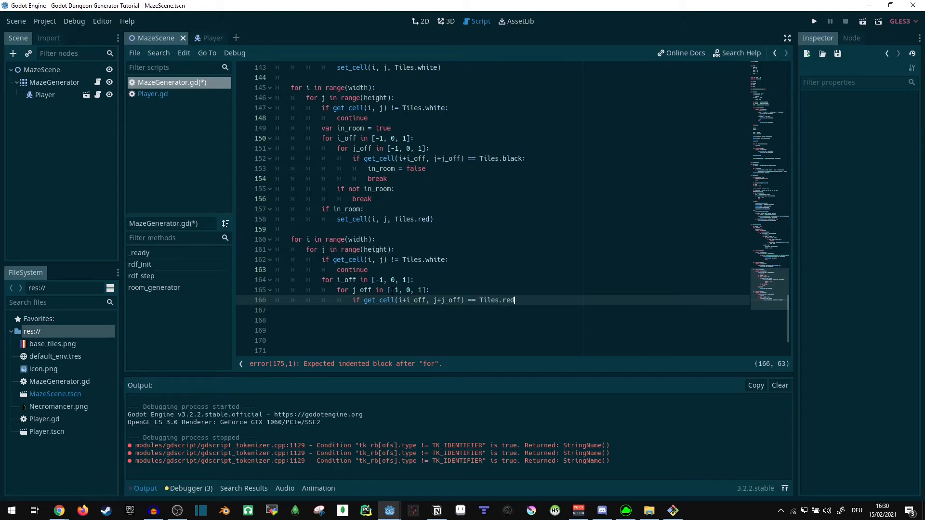
key(enter)
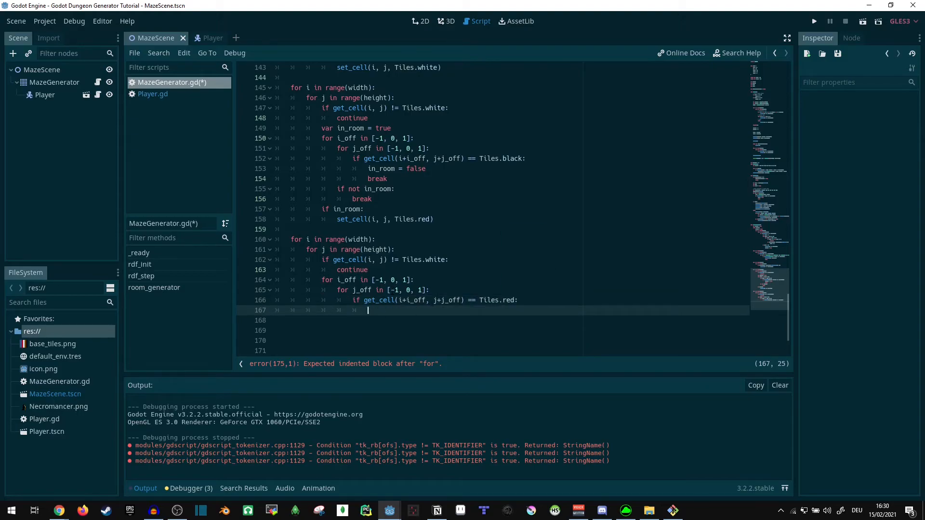
text(set_cell(i, j, Tiles.blue)
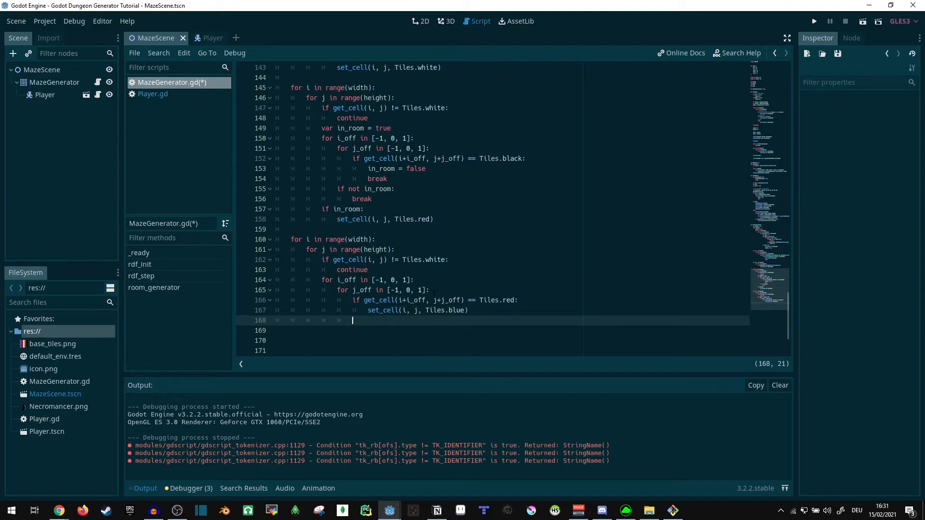
text(br)
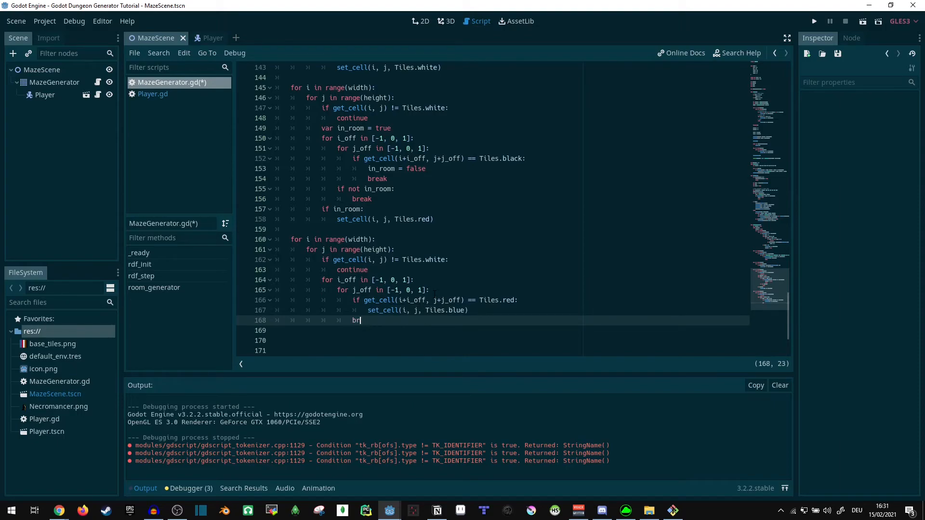
Add a marked flag after continue and break the outer offset loop once marked.
click(369, 270)
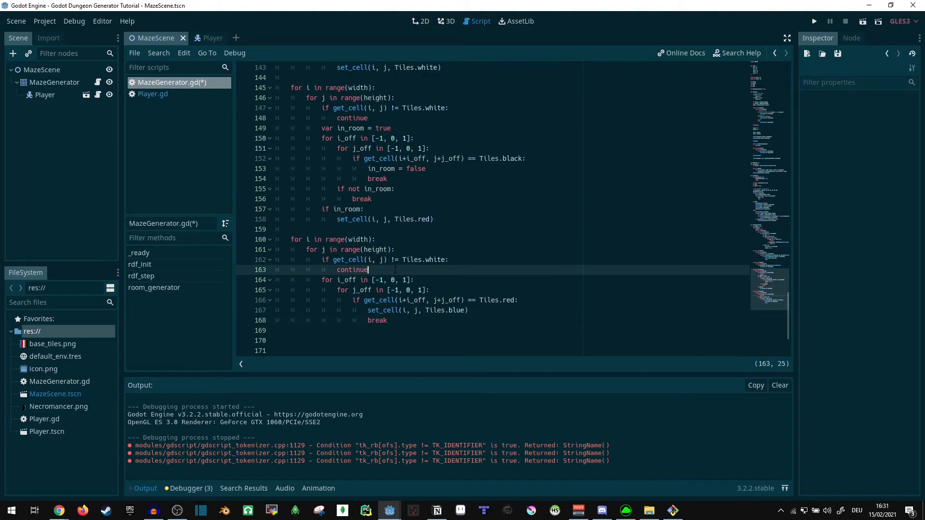
key(Return)
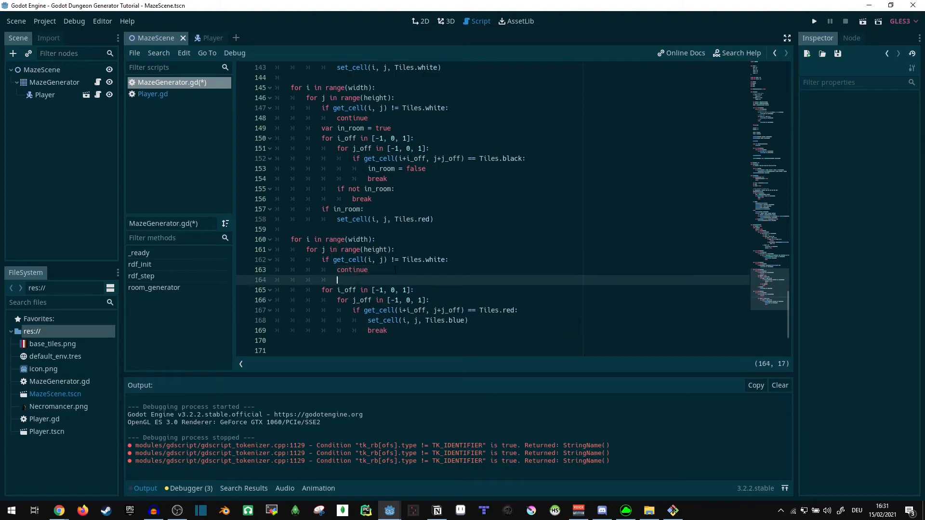
text(marked = false)
text(marked = true)
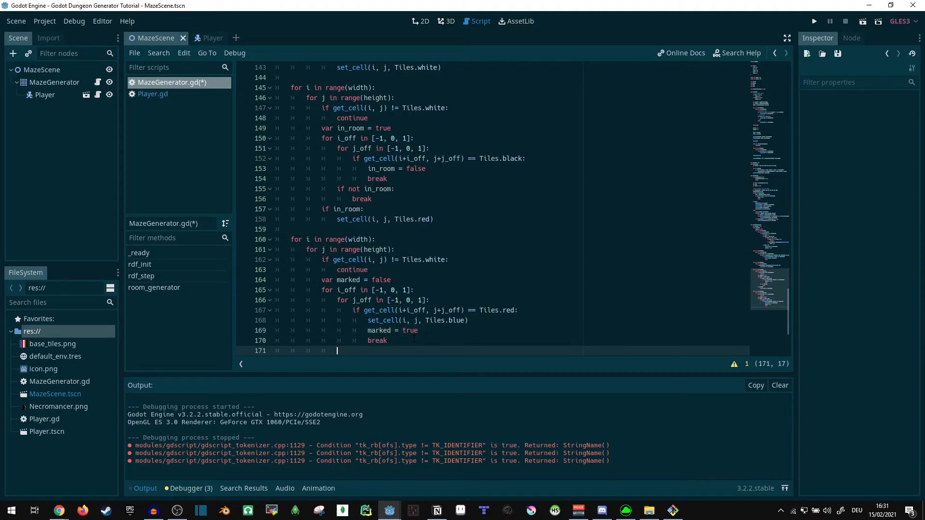
text(if marked:)
text(break)
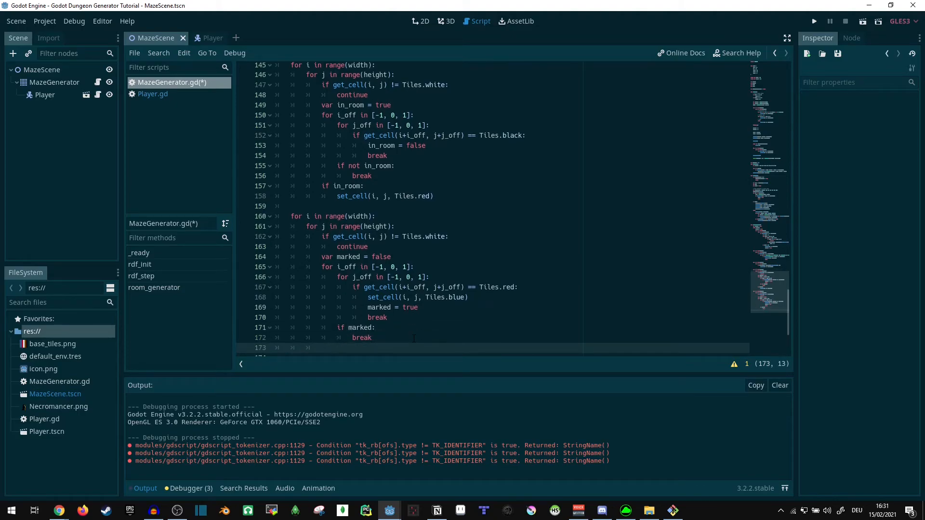
click(275, 348)
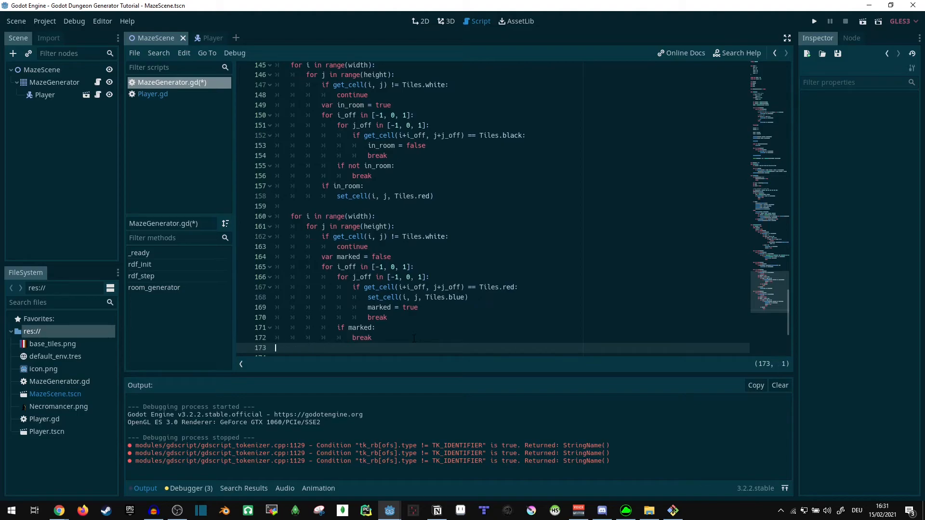
click(372, 337)
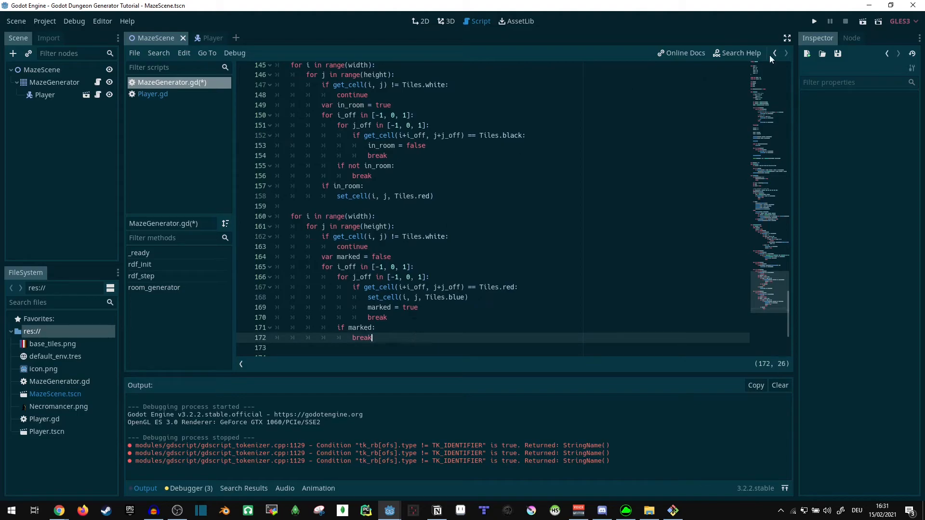
Run the project to inspect the maze with red rooms outlined in blue.
click(814, 20)
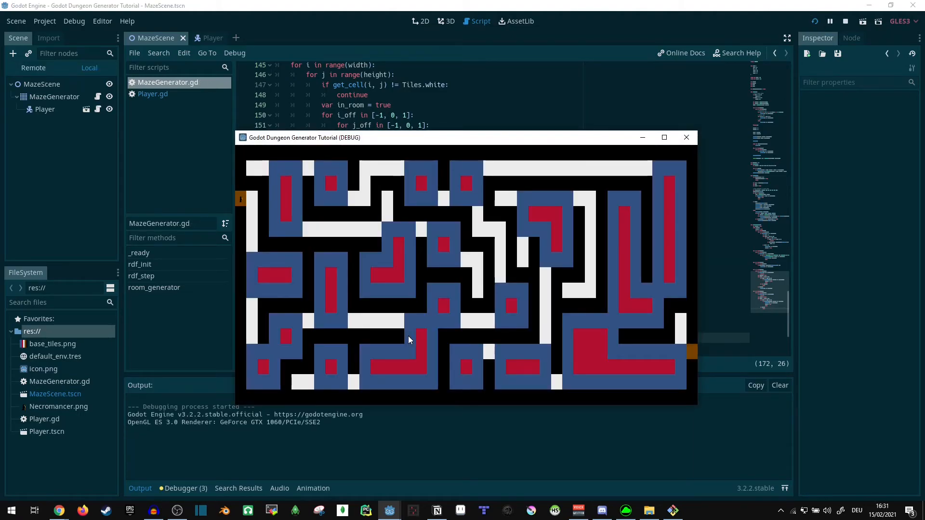
mouse_move(428, 335)
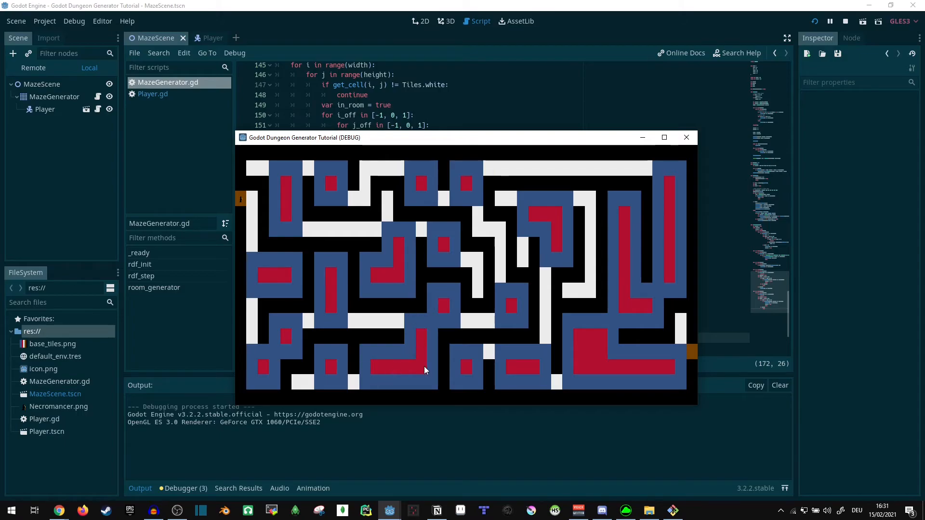
mouse_move(662, 315)
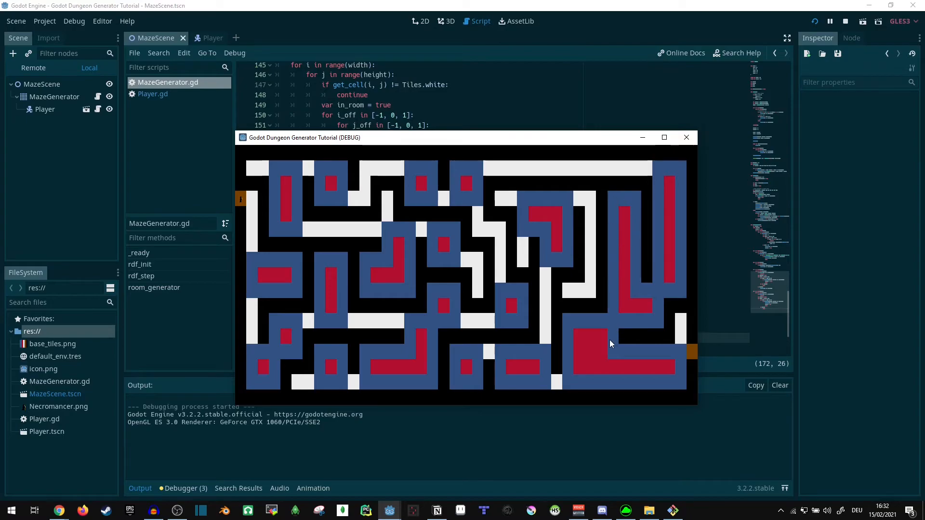
mouse_move(682, 353)
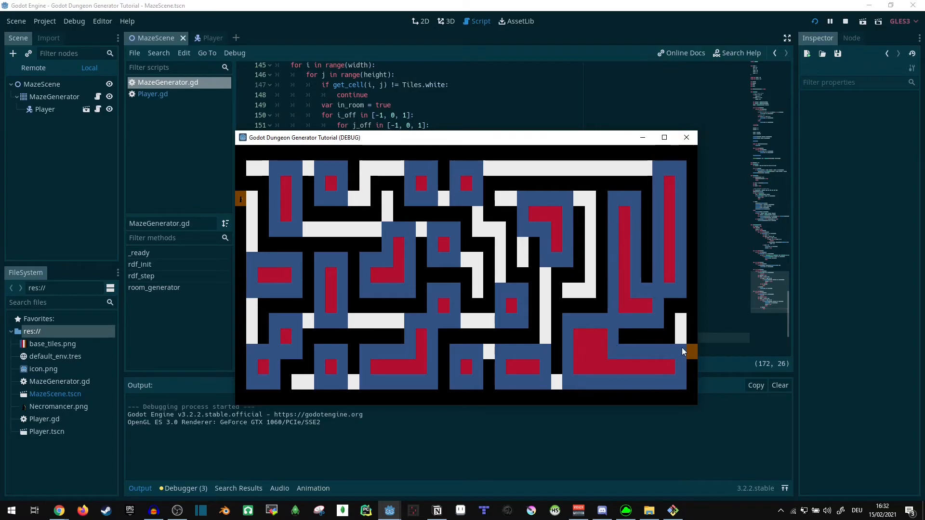
mouse_move(475, 365)
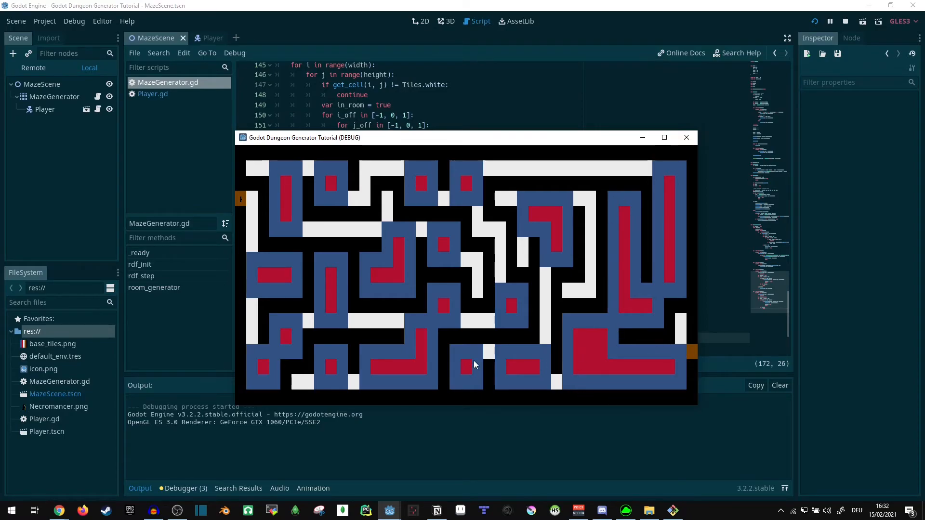
mouse_move(395, 230)
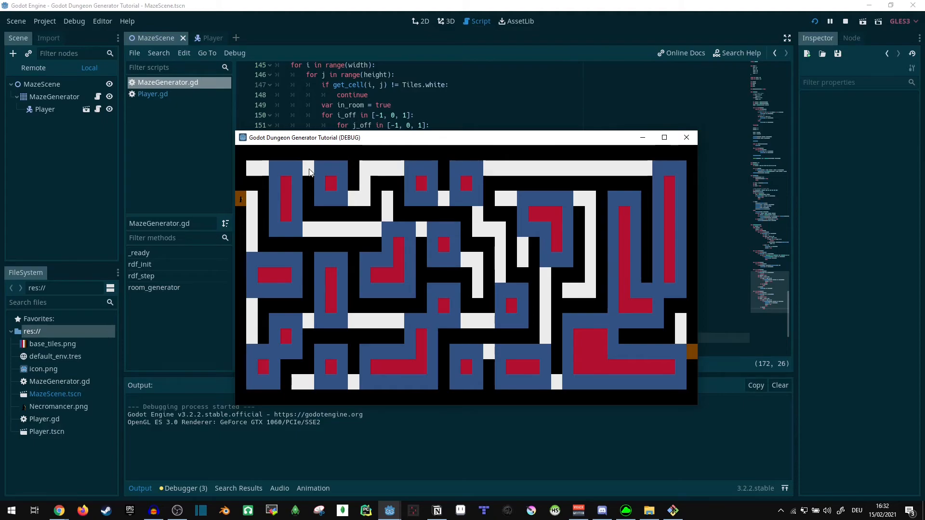
mouse_move(353, 201)
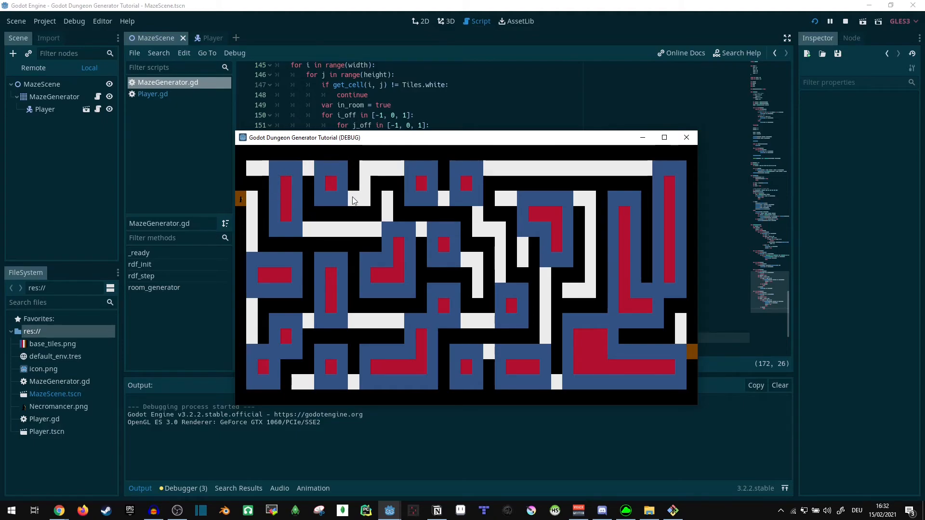
mouse_move(454, 190)
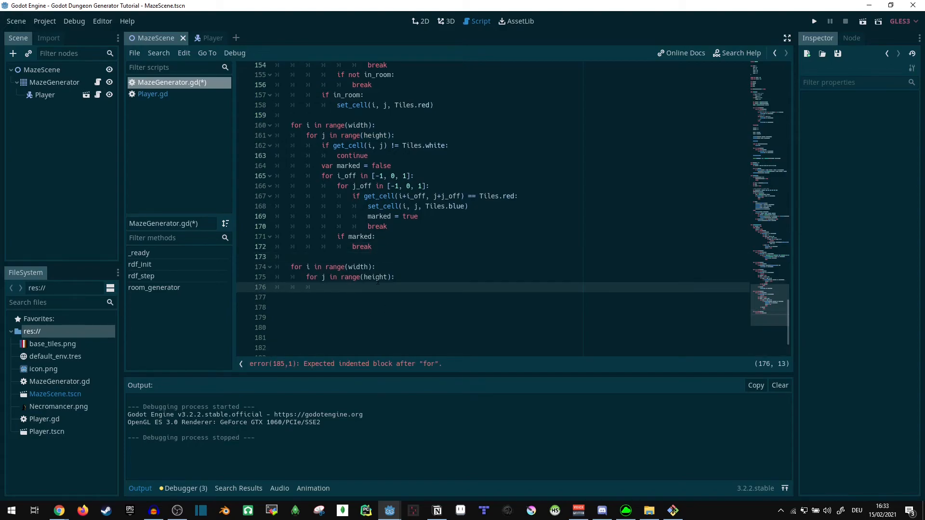
Duplicate the neighbour loop so white cells beside Tiles.blue become Tiles.brown door tiles.
text(get_cell(i, j) !=)
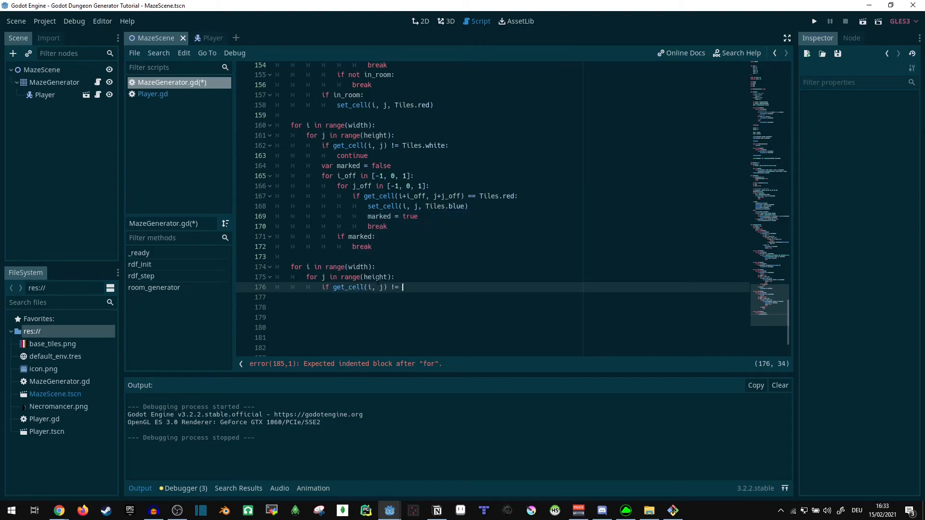
text(Tiles.white:)
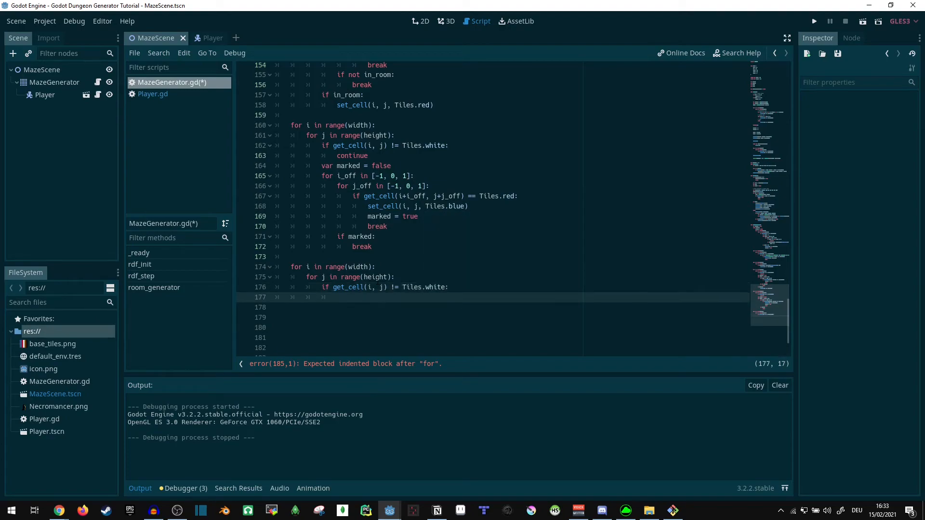
text(continue)
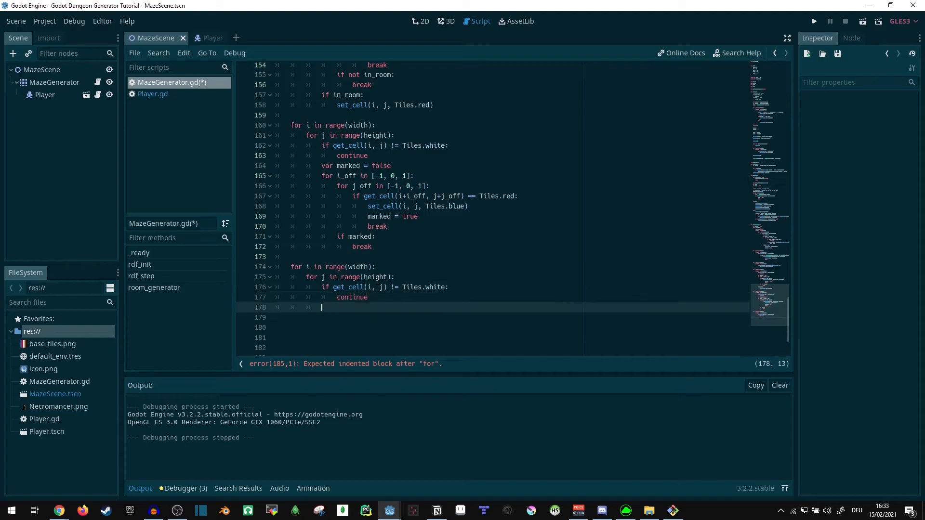
text(for i)
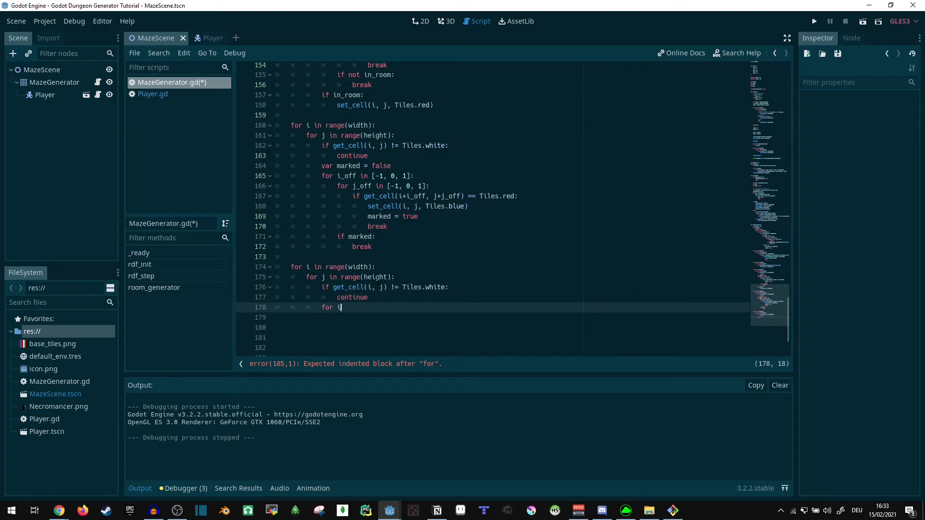
text(_off in [-1, 0, 1]:)
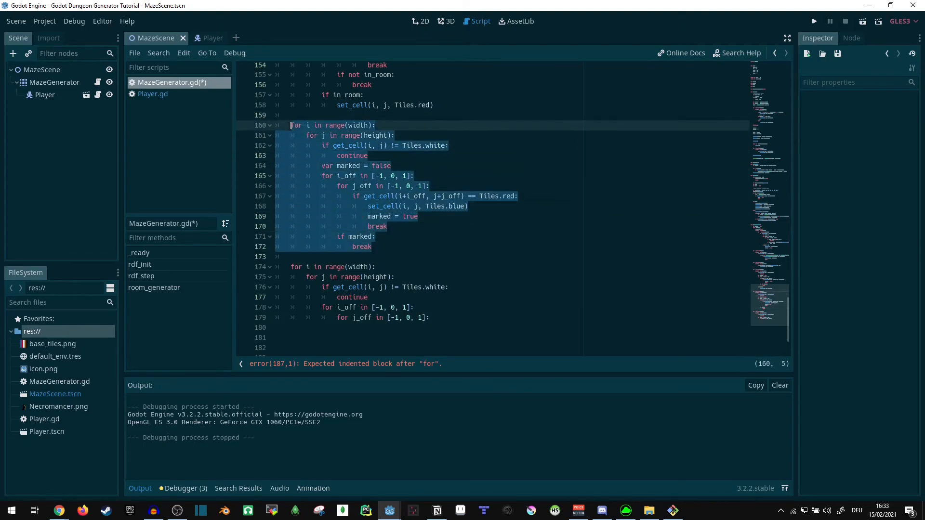
click(290, 256)
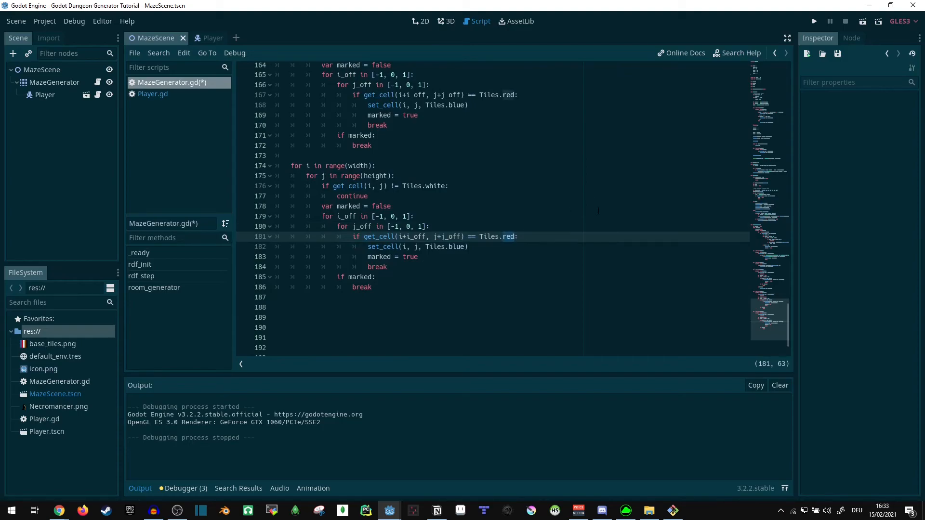
text(blue)
click(497, 245)
text(rown)
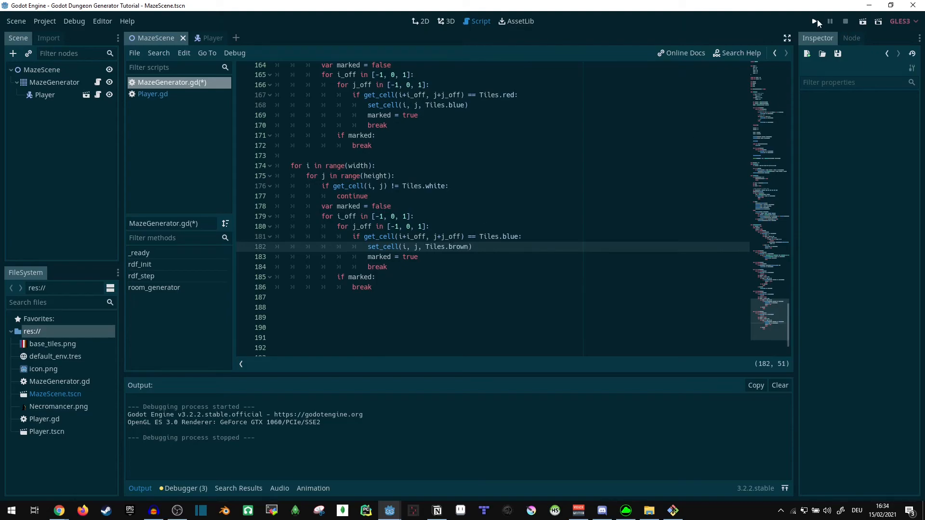
click(814, 21)
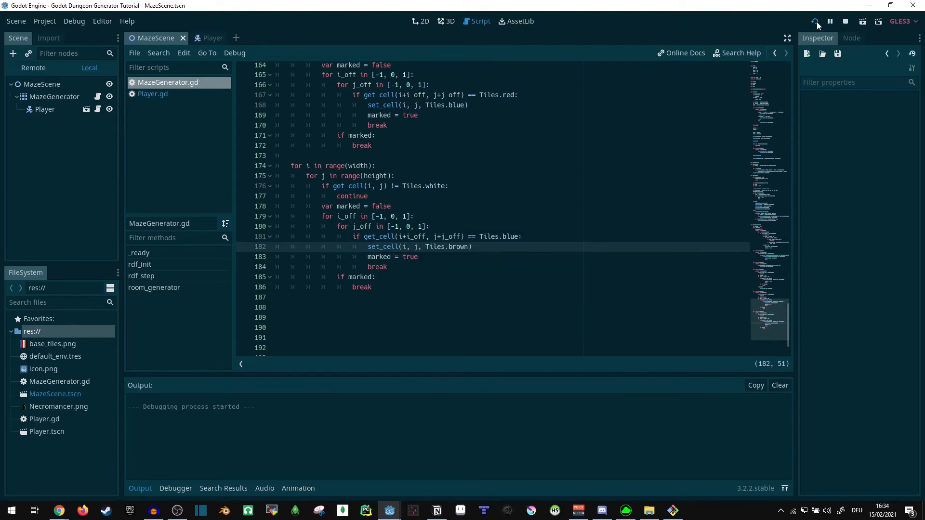
click(815, 21)
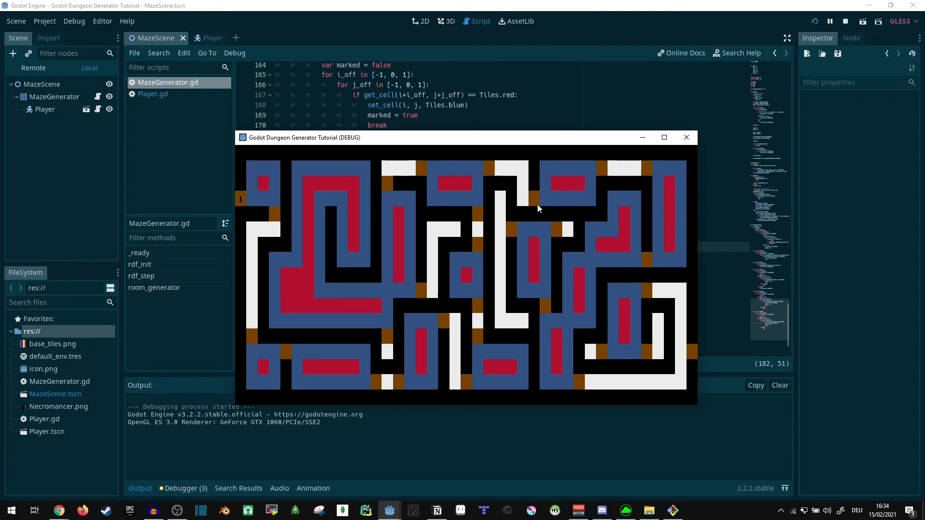
mouse_move(273, 214)
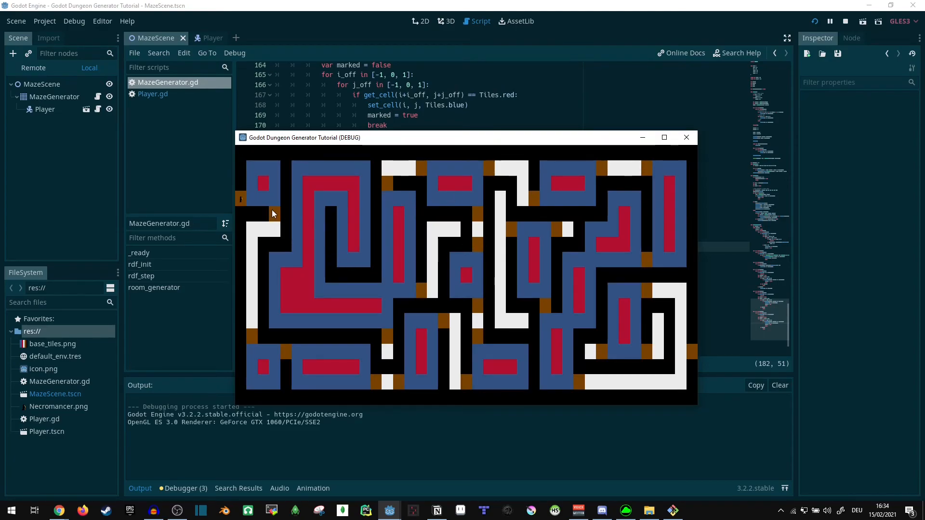
mouse_move(273, 210)
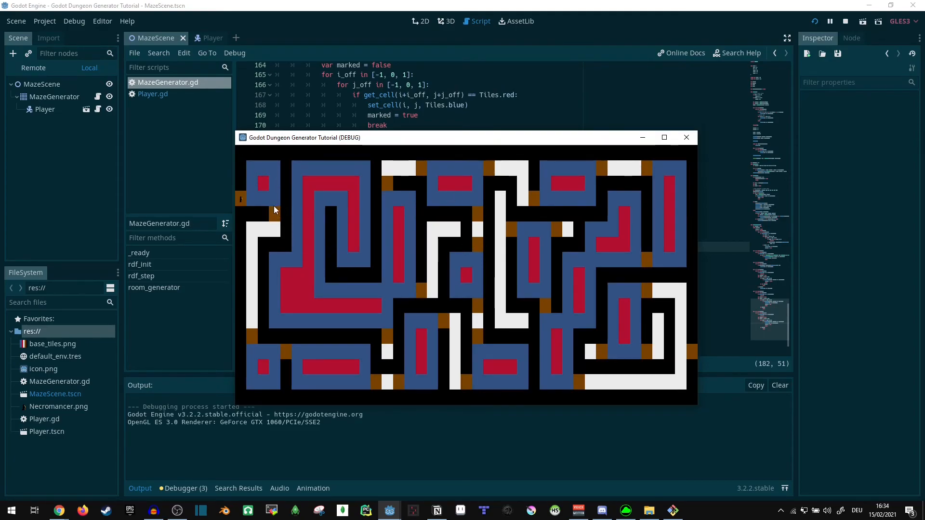
mouse_move(253, 338)
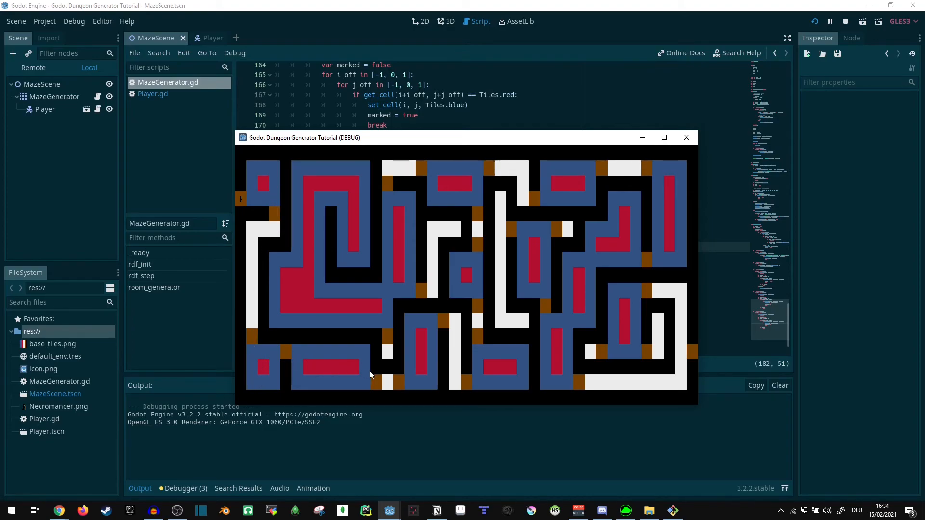
mouse_move(381, 343)
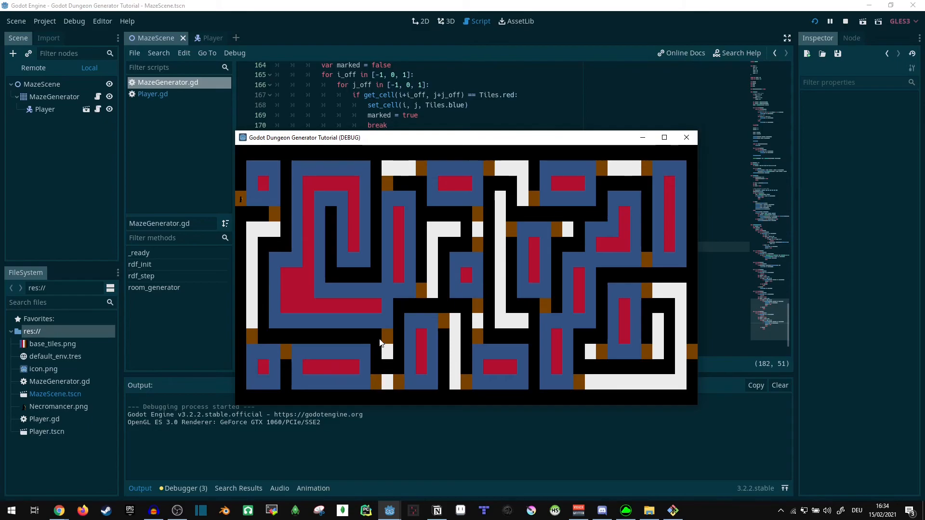
mouse_move(487, 335)
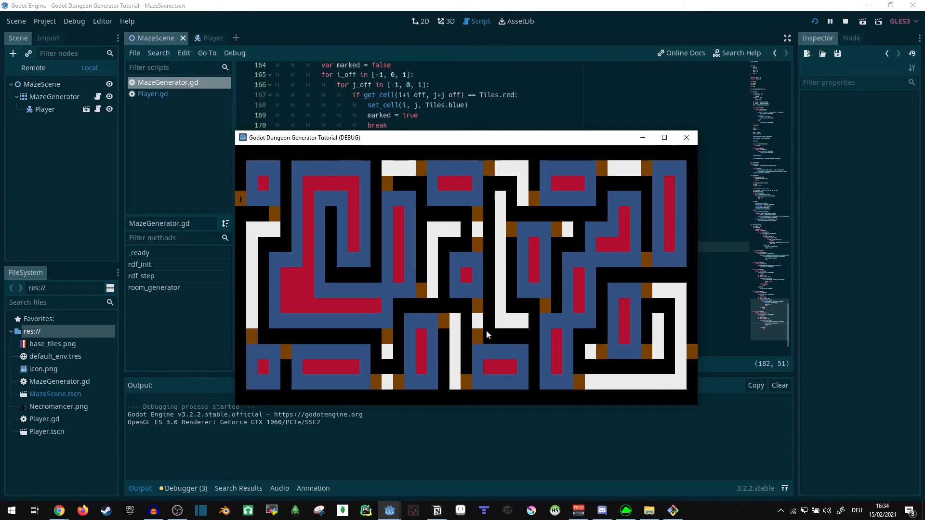
mouse_move(616, 382)
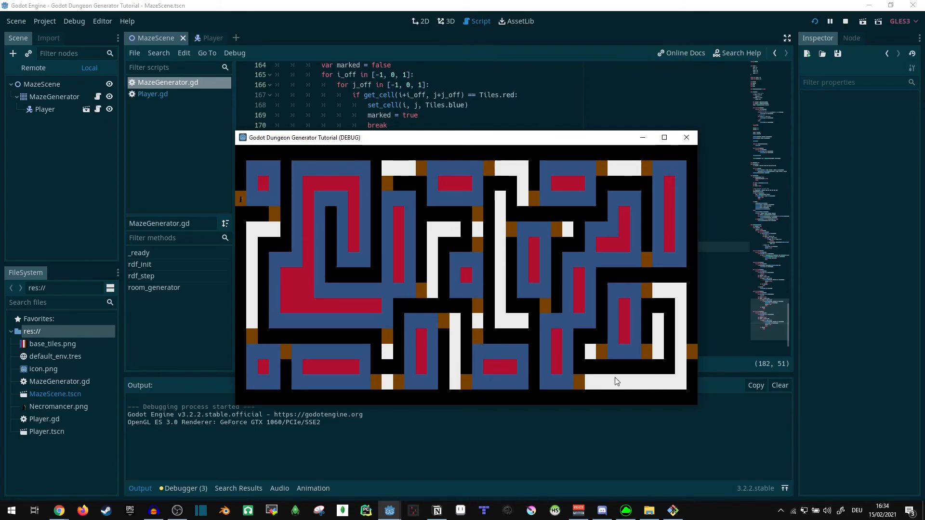
mouse_move(642, 211)
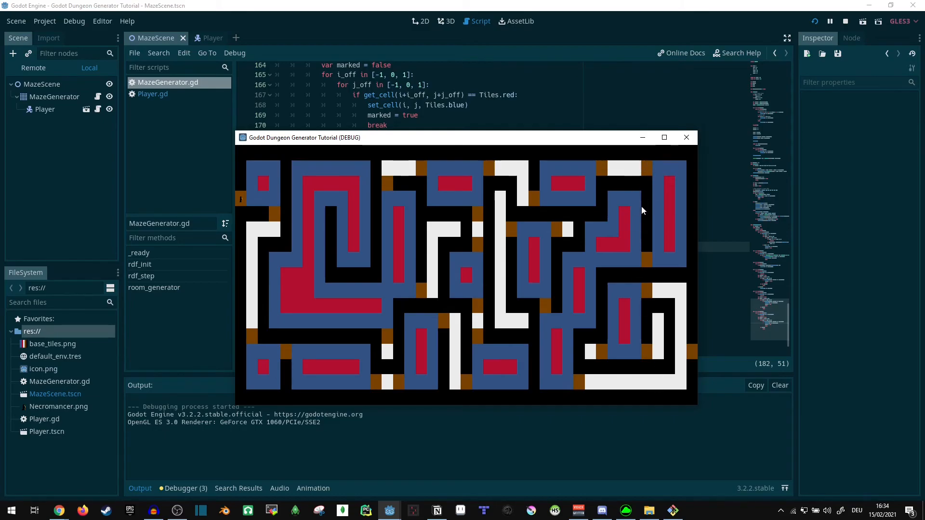
mouse_move(549, 394)
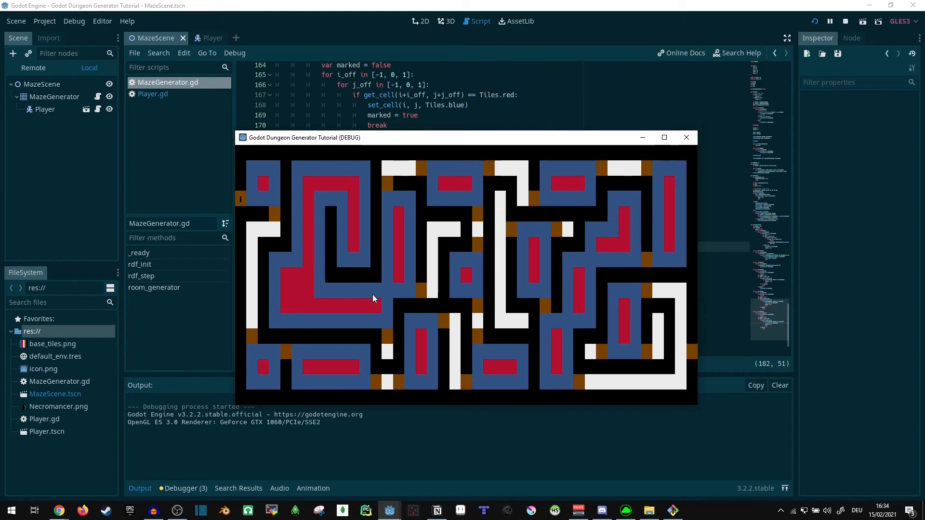
mouse_move(686, 138)
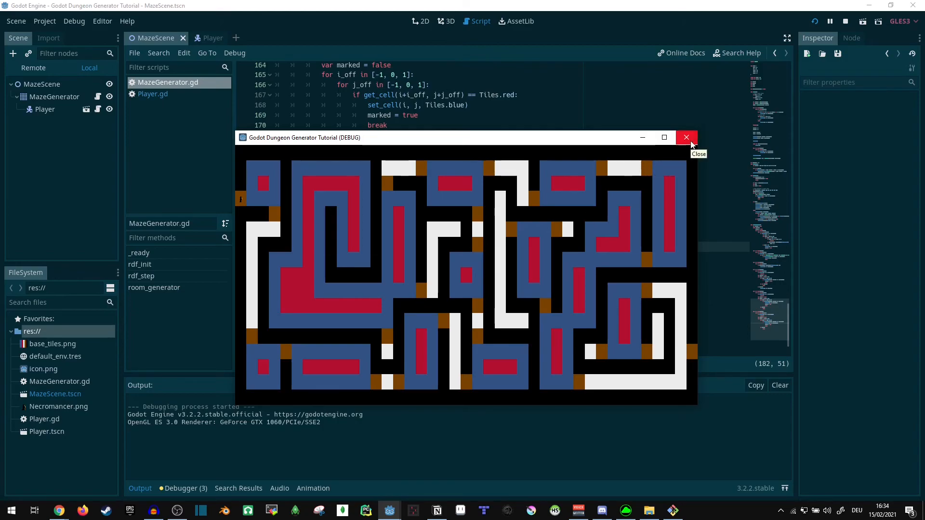
click(686, 138)
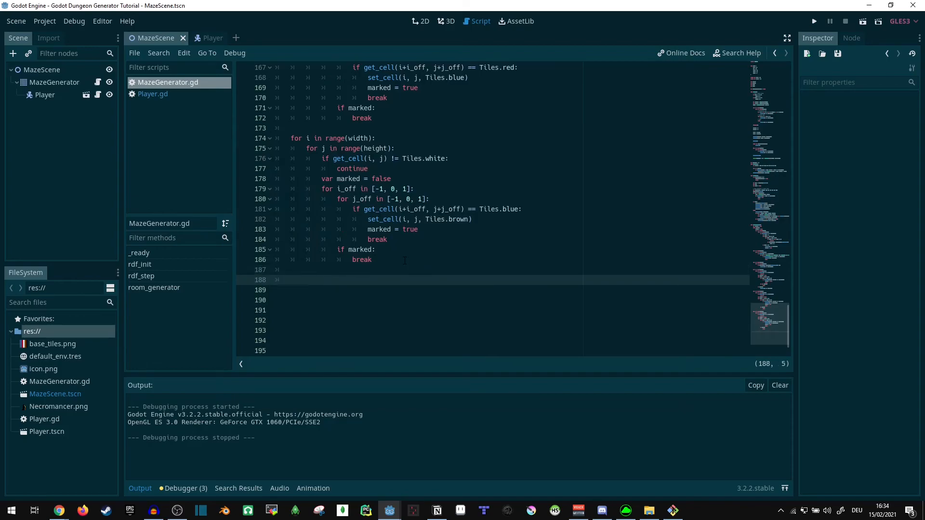
Add a final 'for i in range(width)' loop turning blue and red cells white.
text(for)
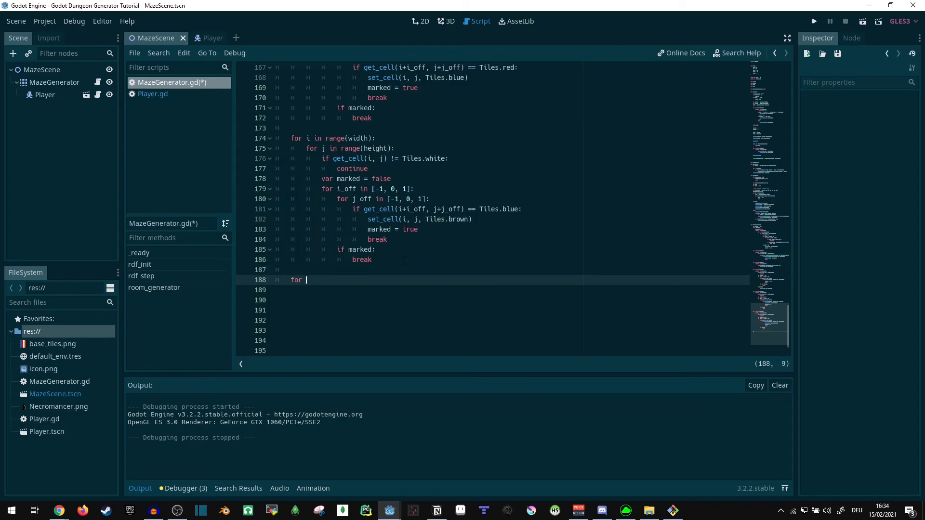
text(i in ra)
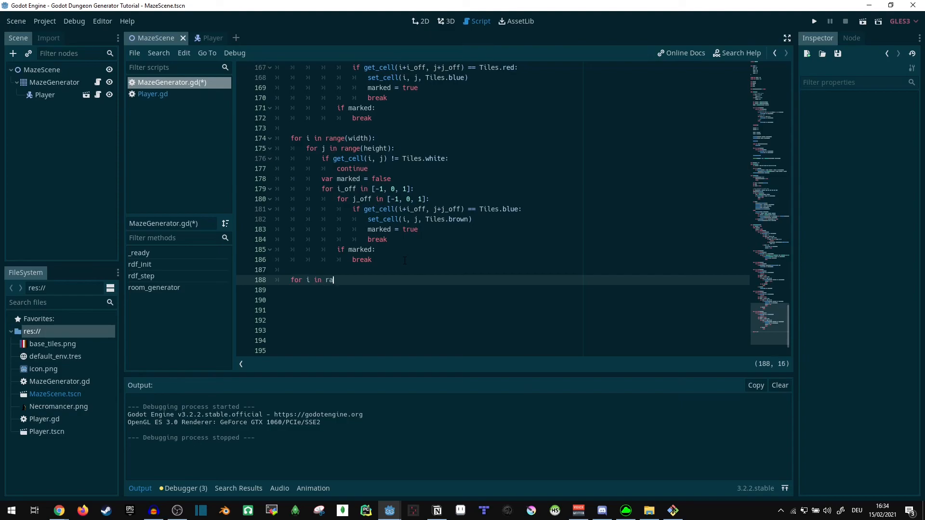
text(nge(width))
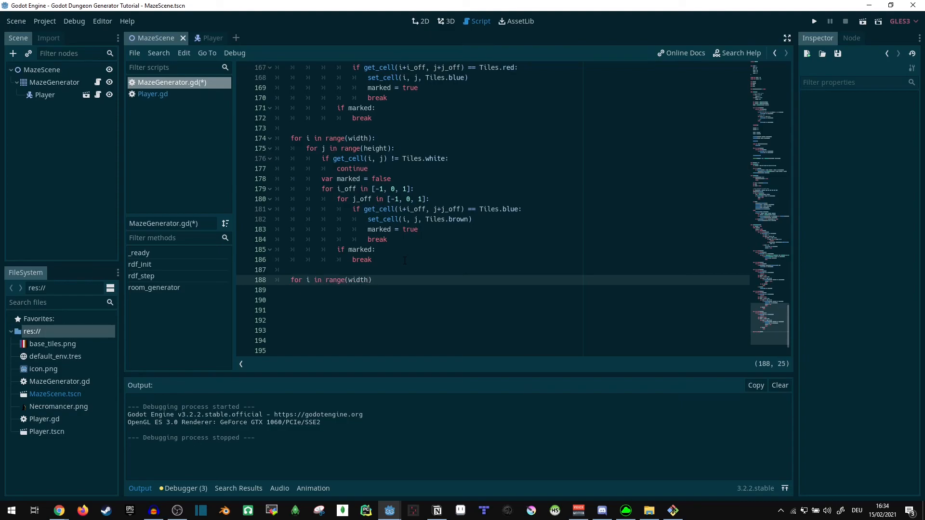
scroll(up, 3)
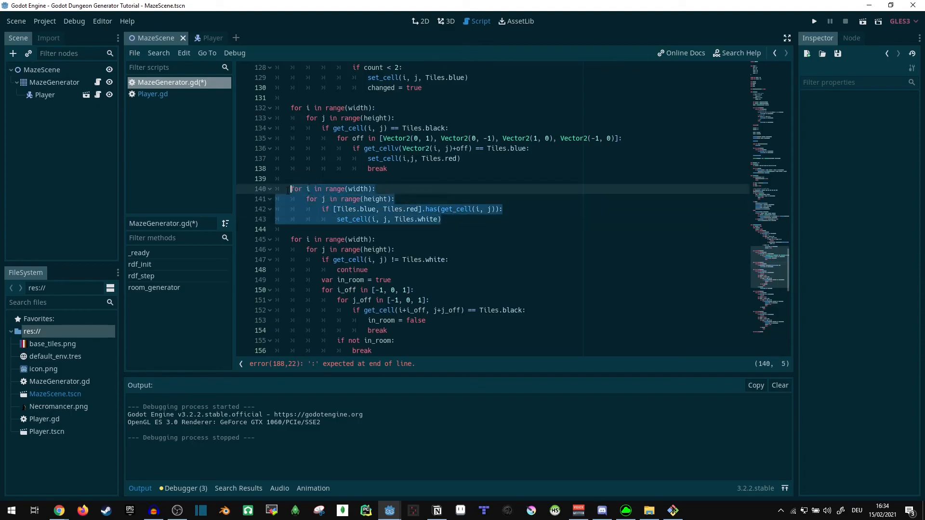
scroll(down, 3)
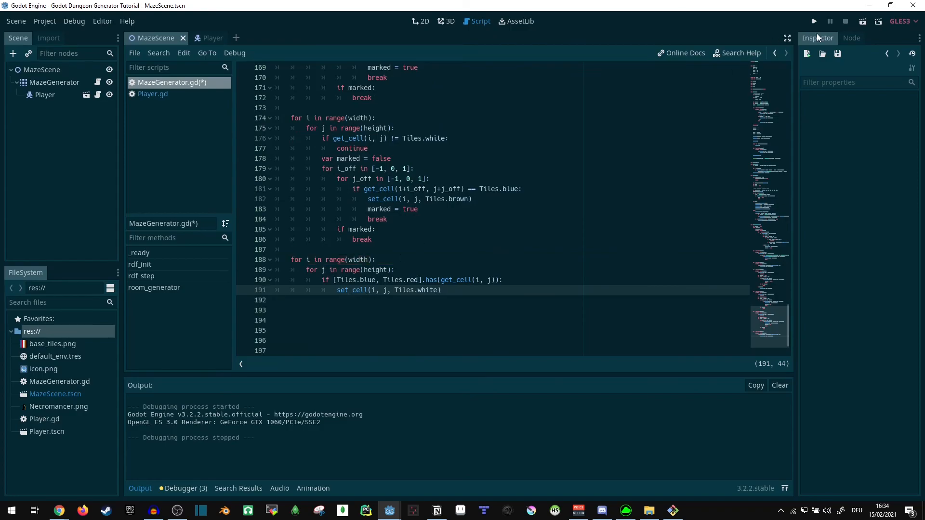
Run the project and enlarge the game window to full screen.
click(813, 20)
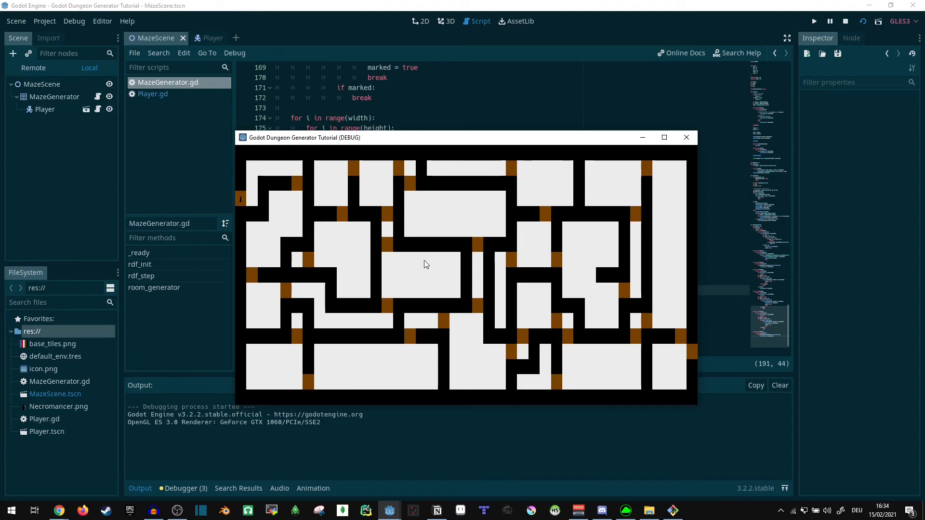
mouse_move(446, 322)
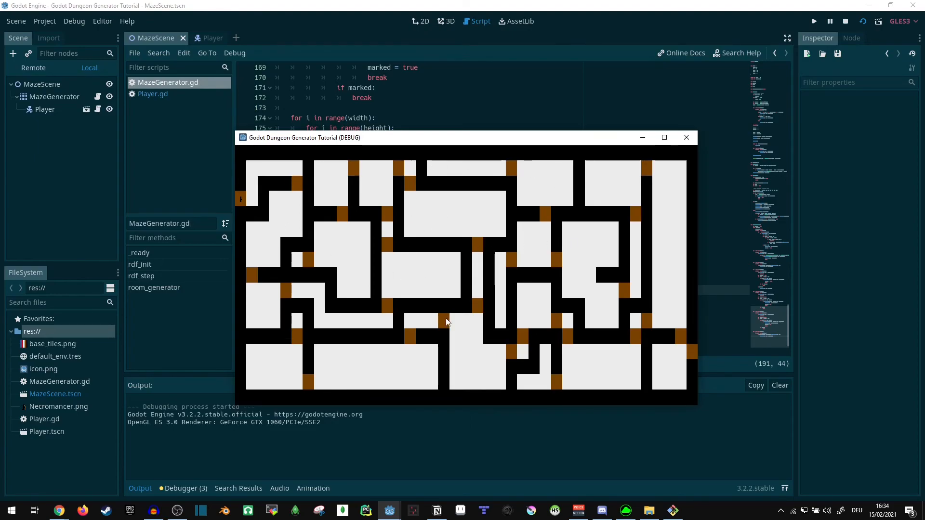
mouse_move(367, 266)
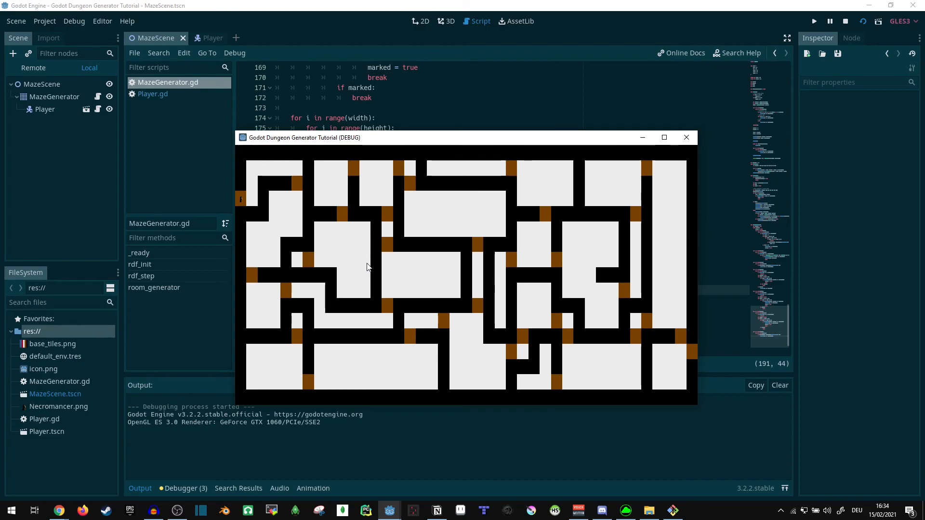
mouse_move(381, 250)
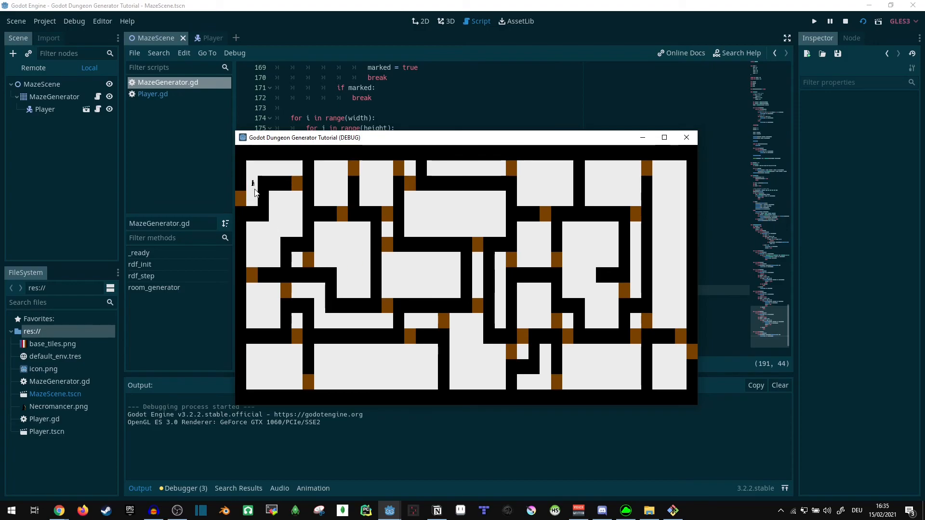
click(663, 138)
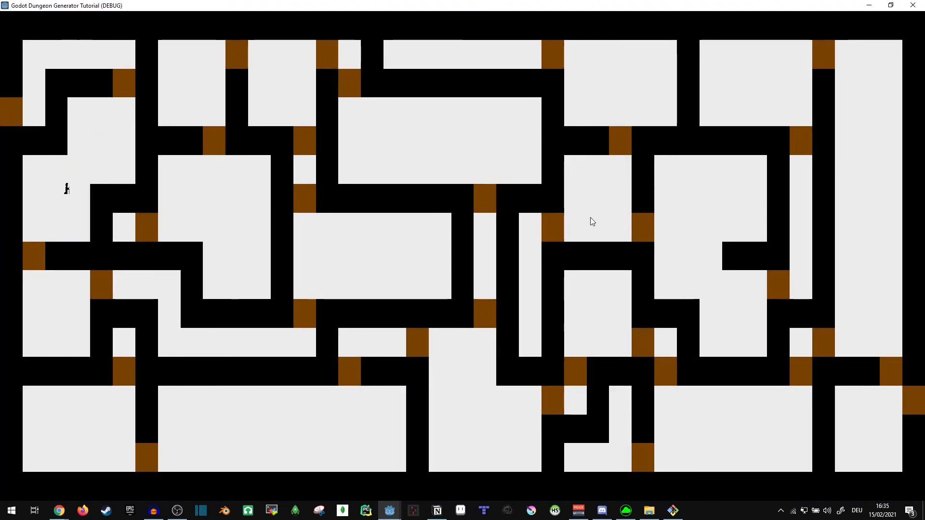
Walk the player with the arrow keys through several brown doors between rooms.
key(down)
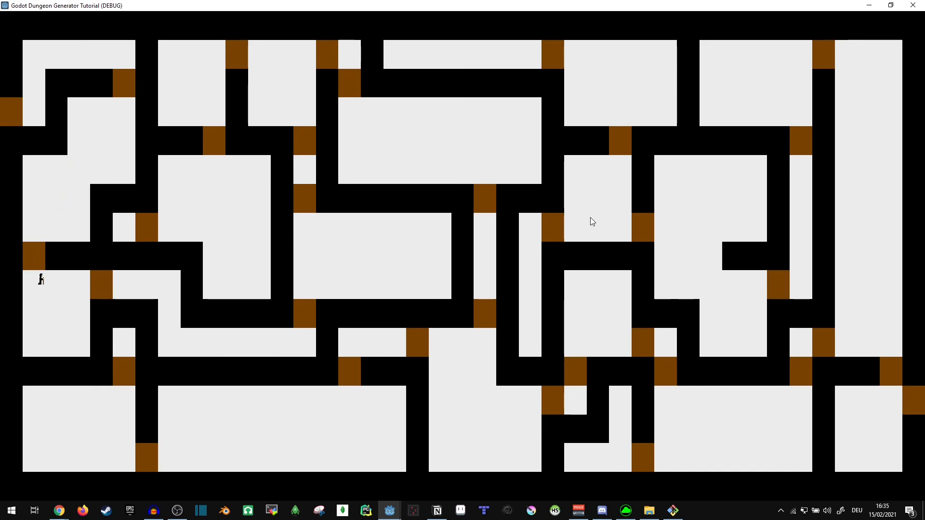
key(right)
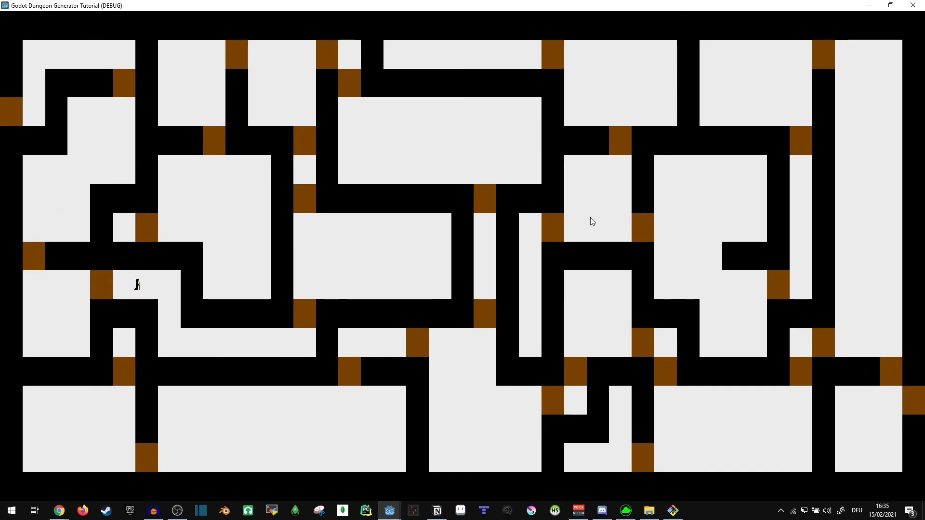
key(down)
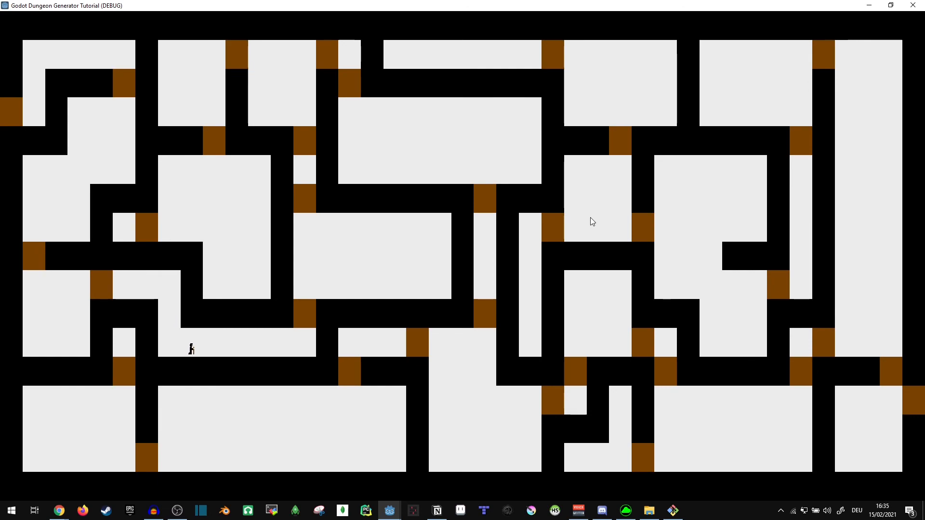
key(right)
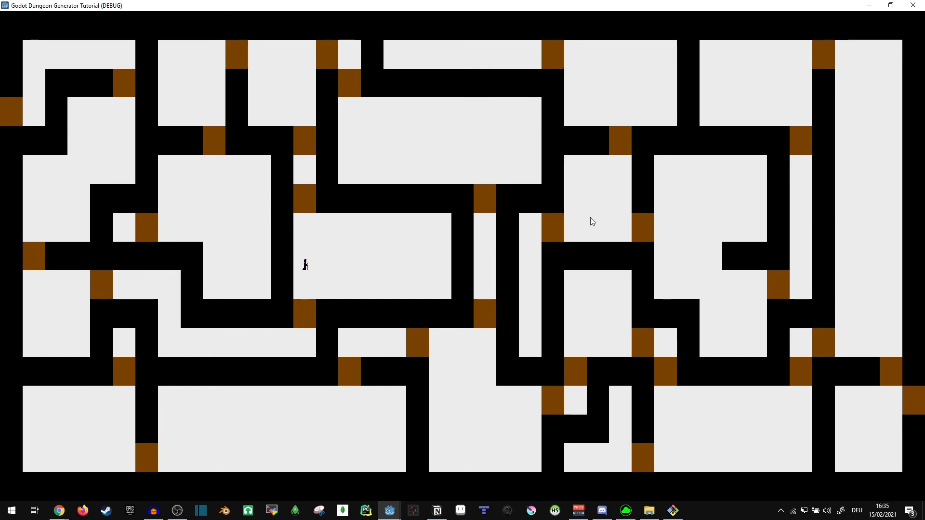
key(Up)
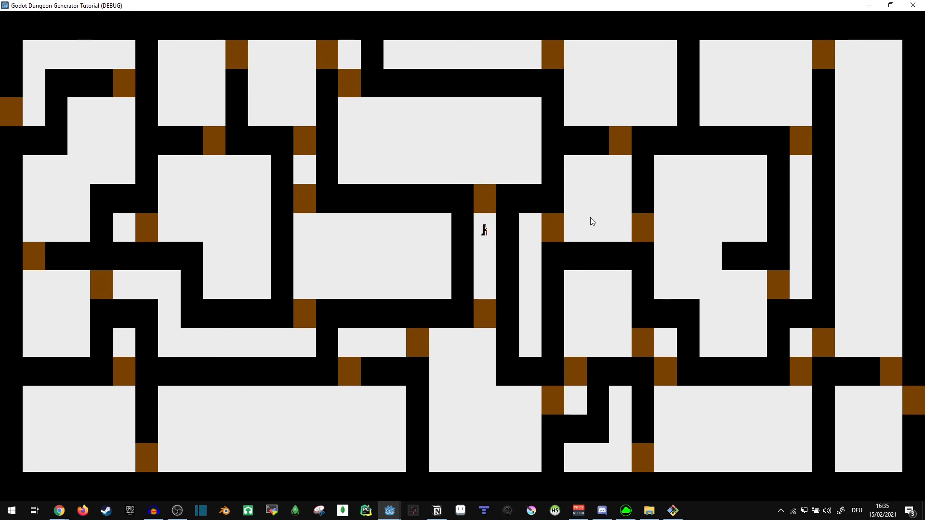
key(down)
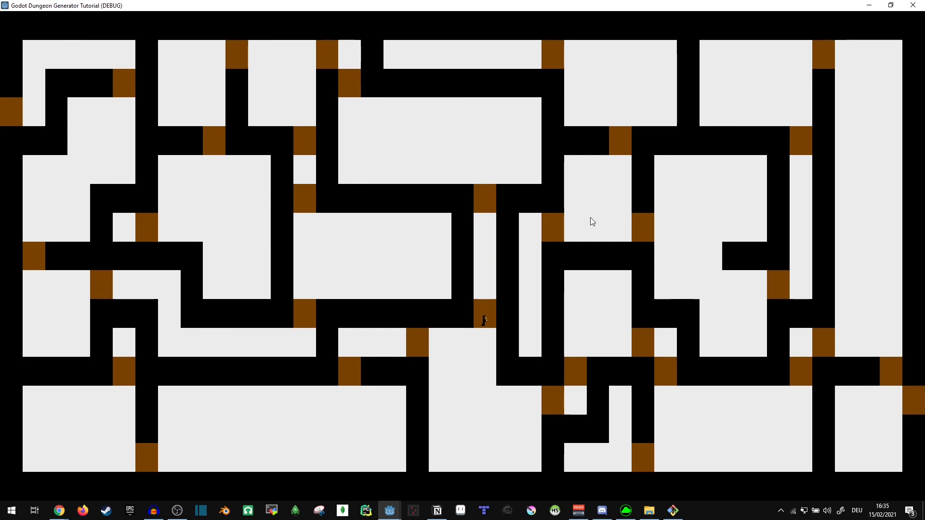